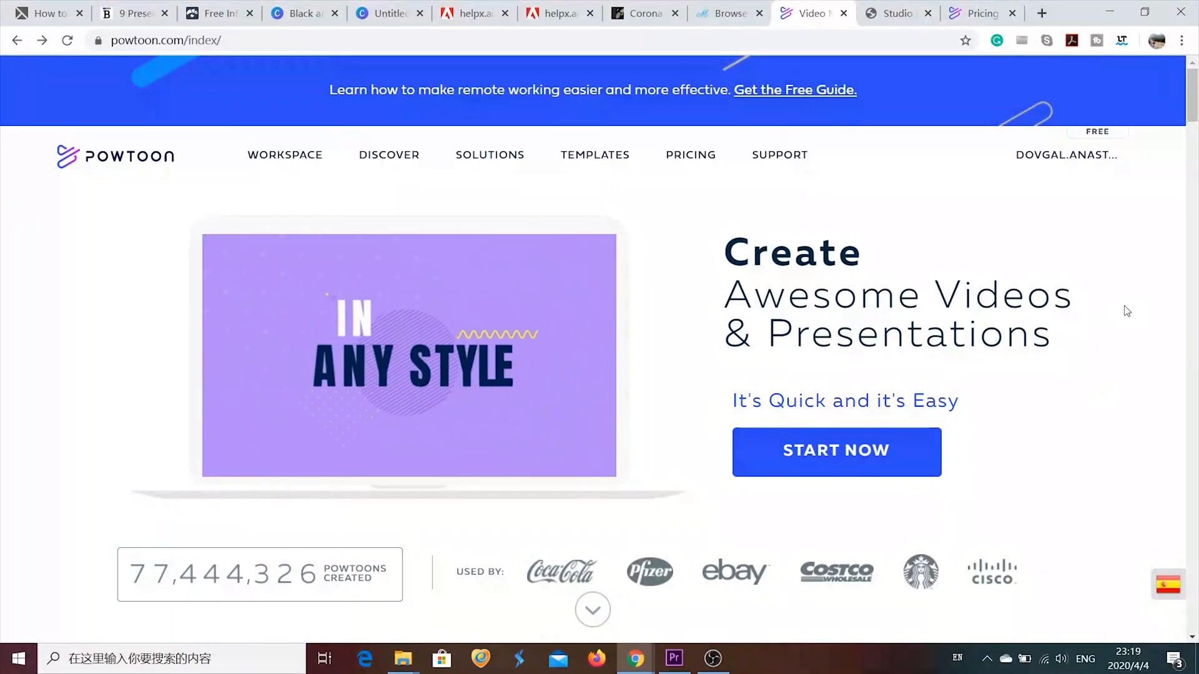
Step: From the Powtoon homepage, start creating and land in the Studio with the Coronavirus Health & Safety Guide
{"action": "scroll", "scroll_direction": "down", "scroll_amount": 3}
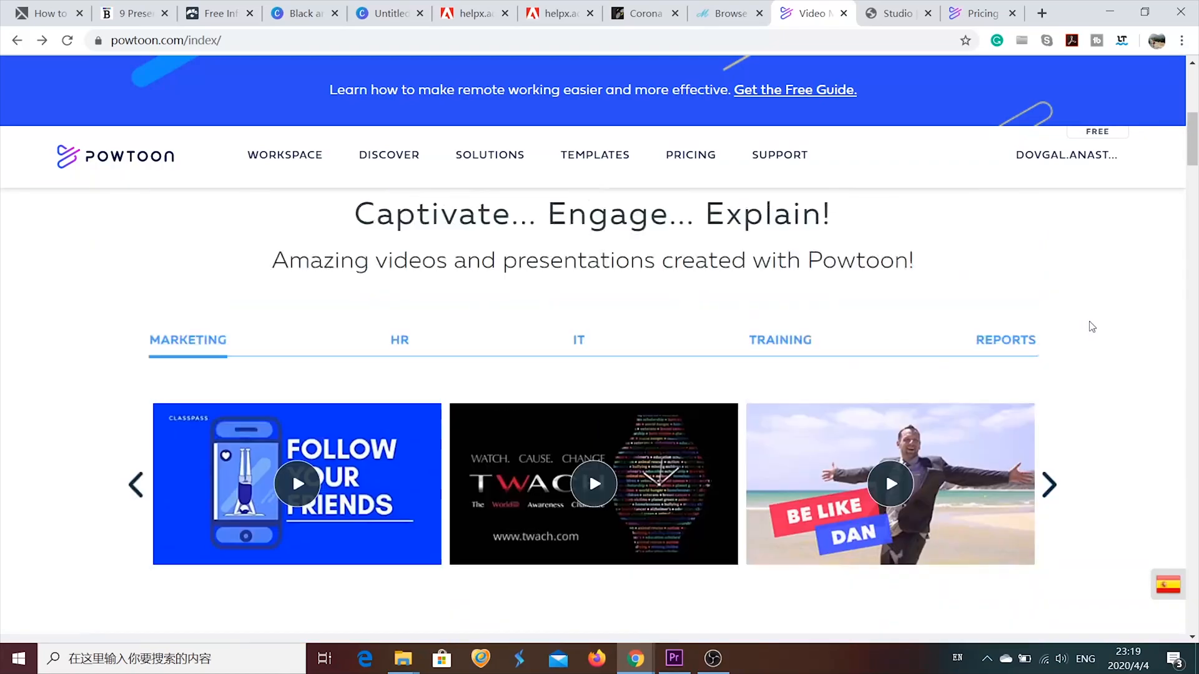
{"action": "left_click", "coordinate": [388, 155]}
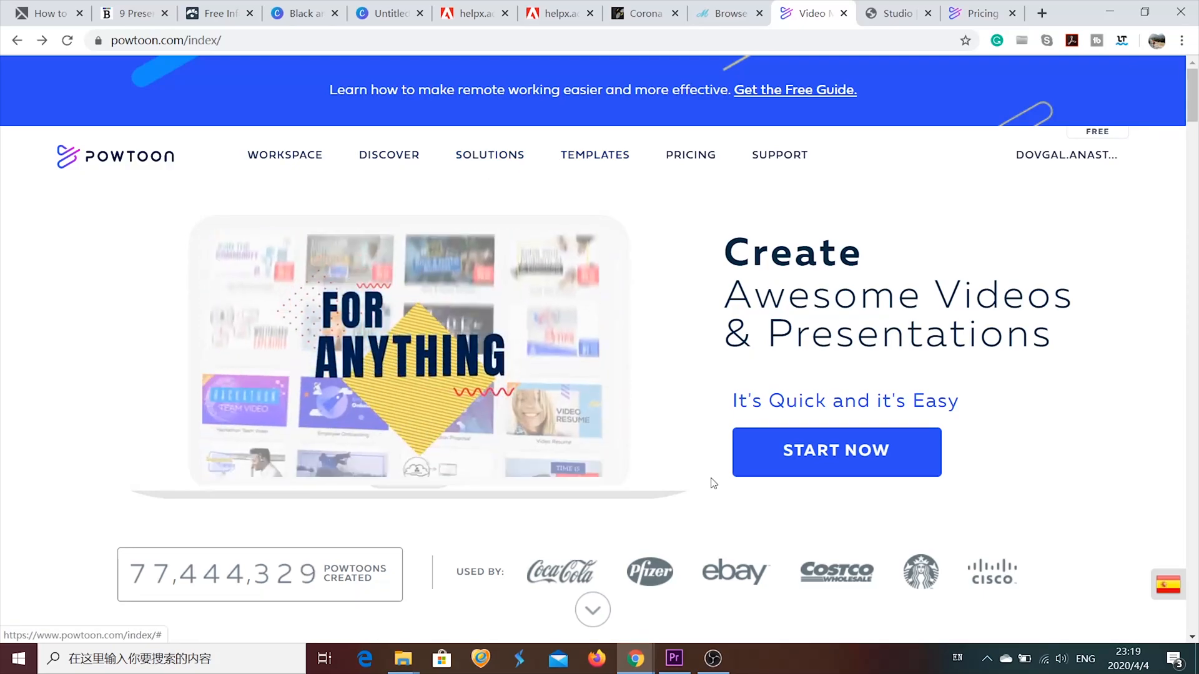
{"action": "left_click", "coordinate": [836, 451]}
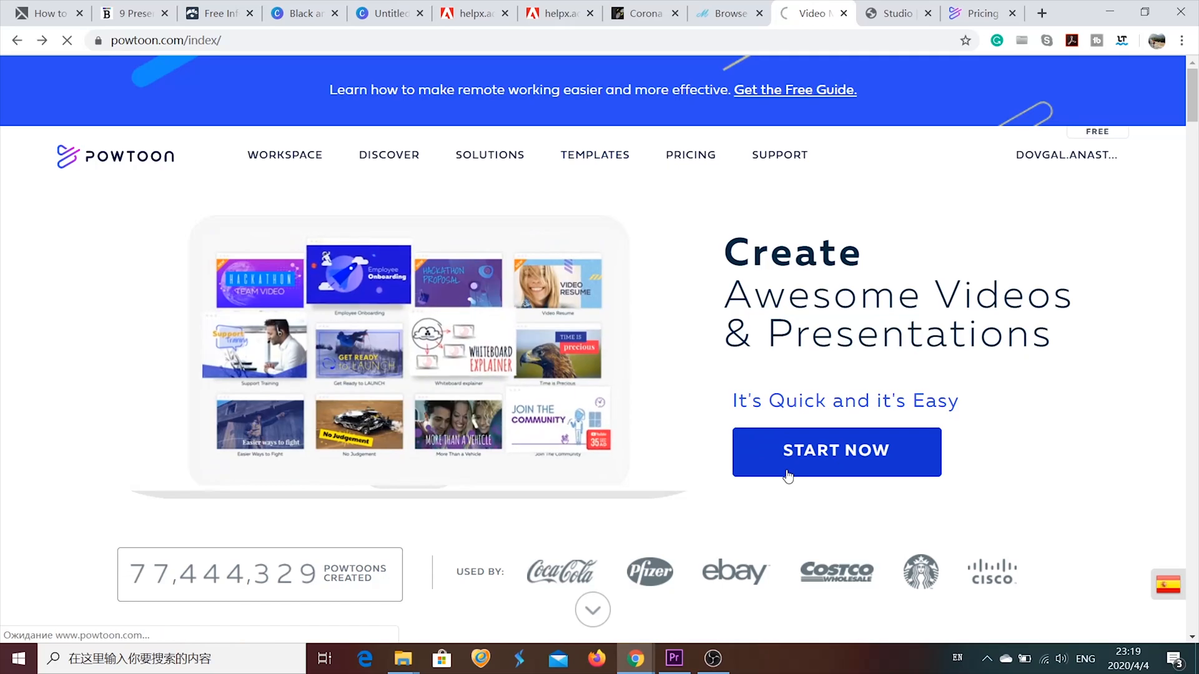
{"action": "left_click", "coordinate": [836, 451]}
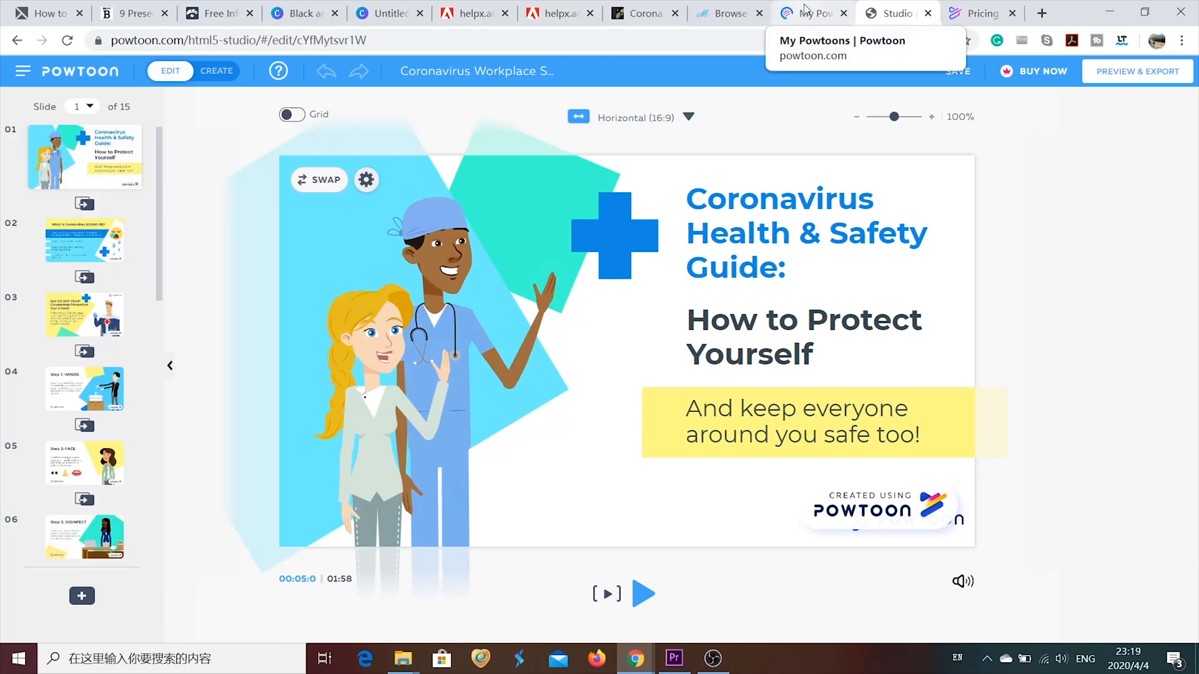
Step: From My Powtoons, open the More Templates link in a new browser tab
{"action": "left_click", "coordinate": [811, 12]}
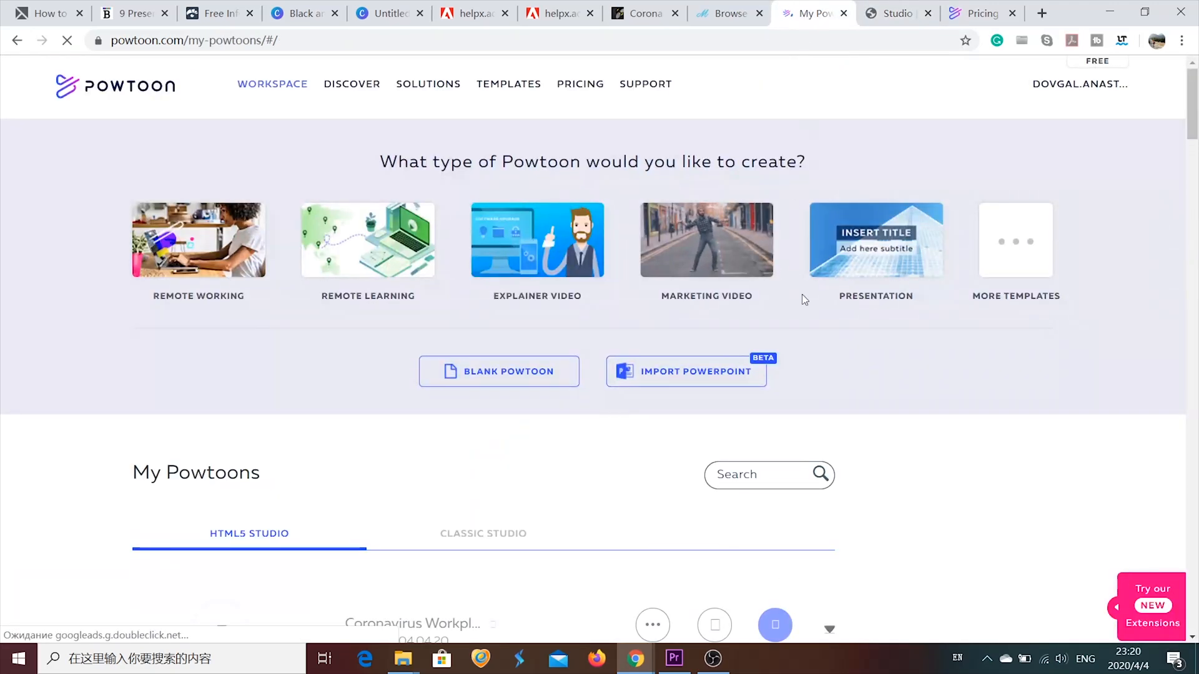
{"action": "scroll", "scroll_direction": "down", "scroll_amount": 3}
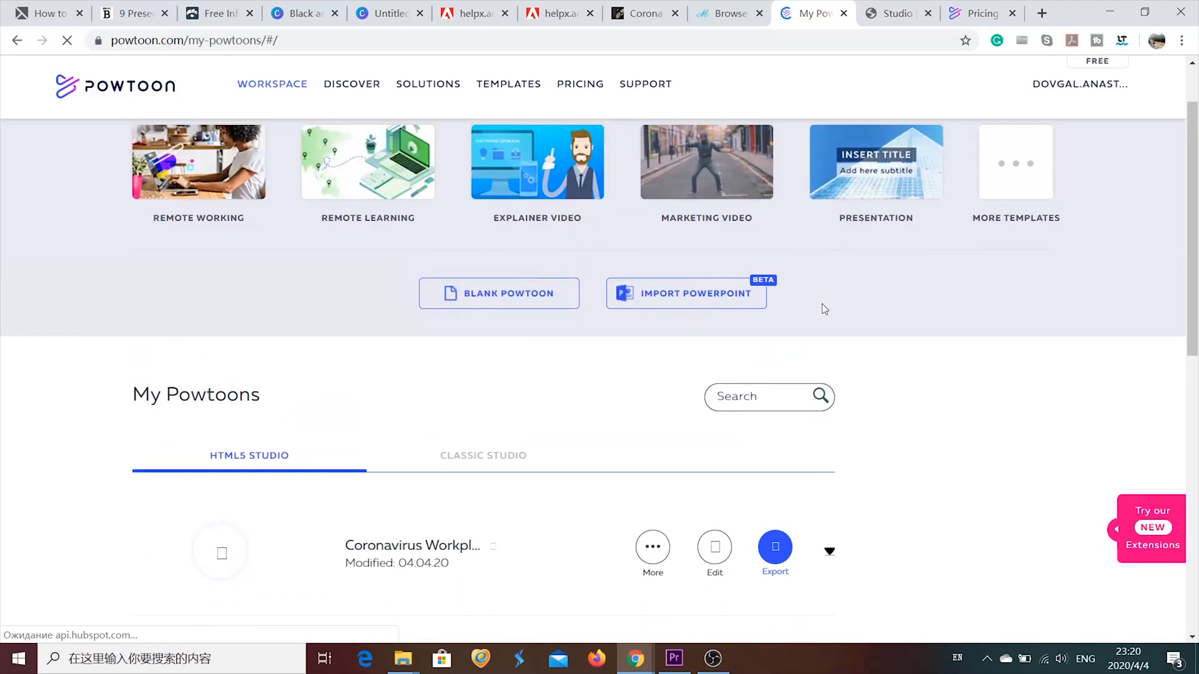
{"action": "right_click", "coordinate": [1015, 161]}
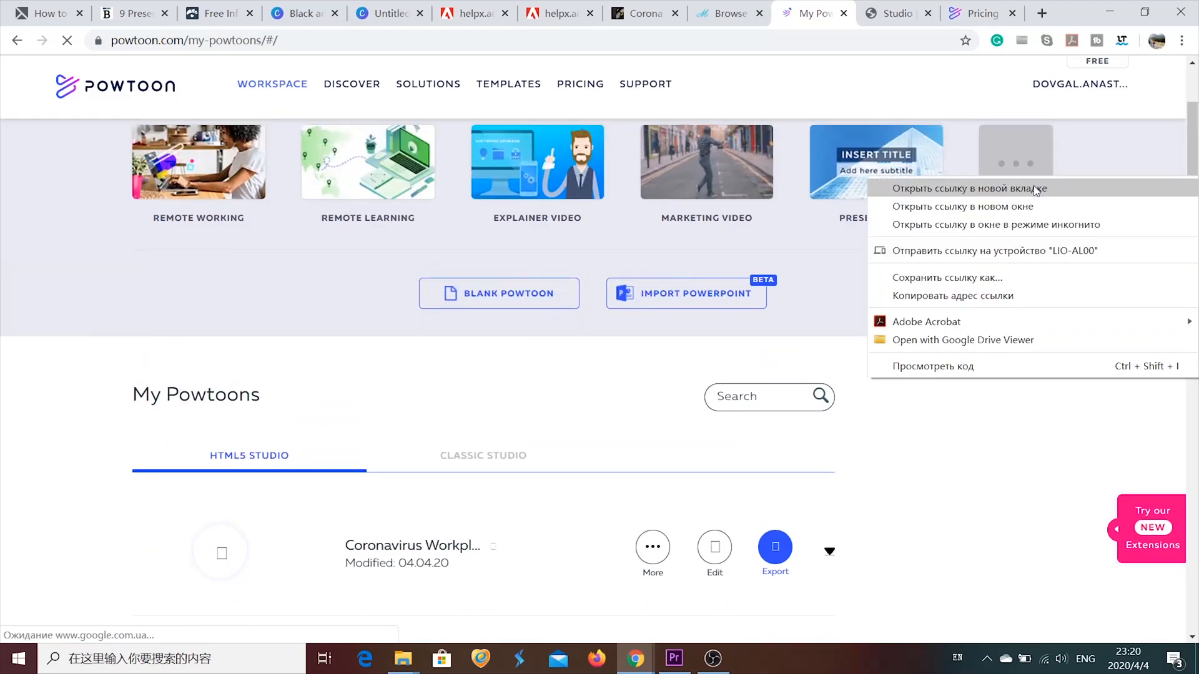
{"action": "left_click", "coordinate": [973, 189]}
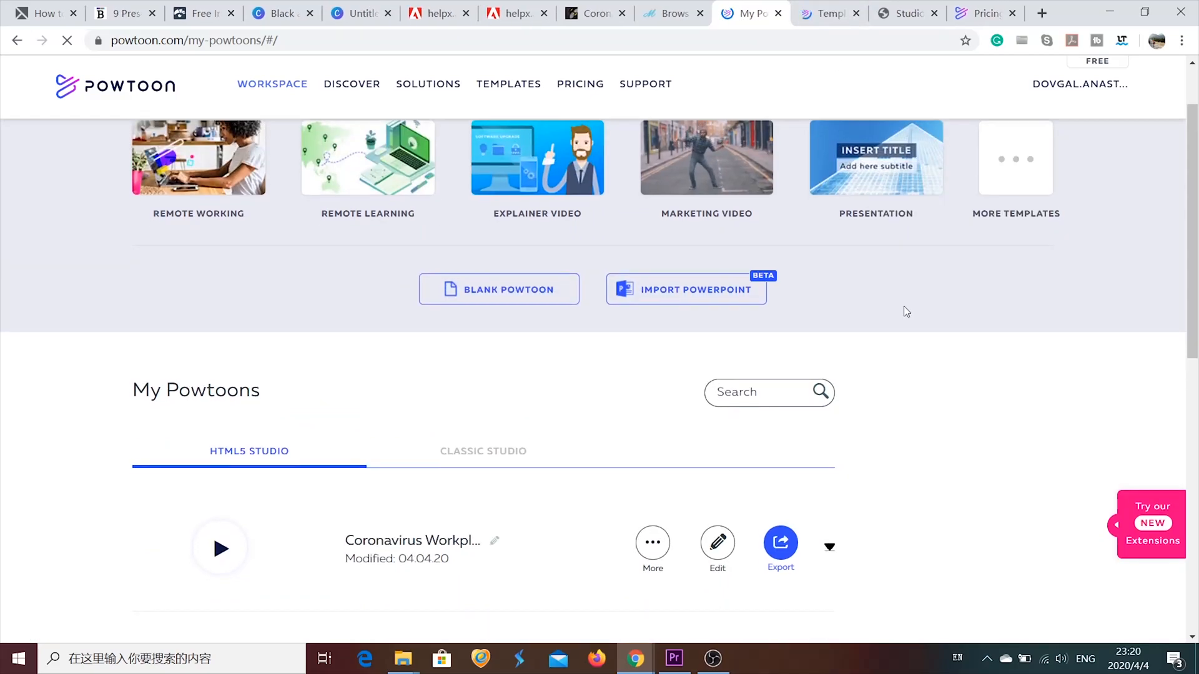
Step: Expand the Untitled-3 project, then switch to the template gallery tab
{"action": "scroll", "scroll_direction": "down", "scroll_amount": 3}
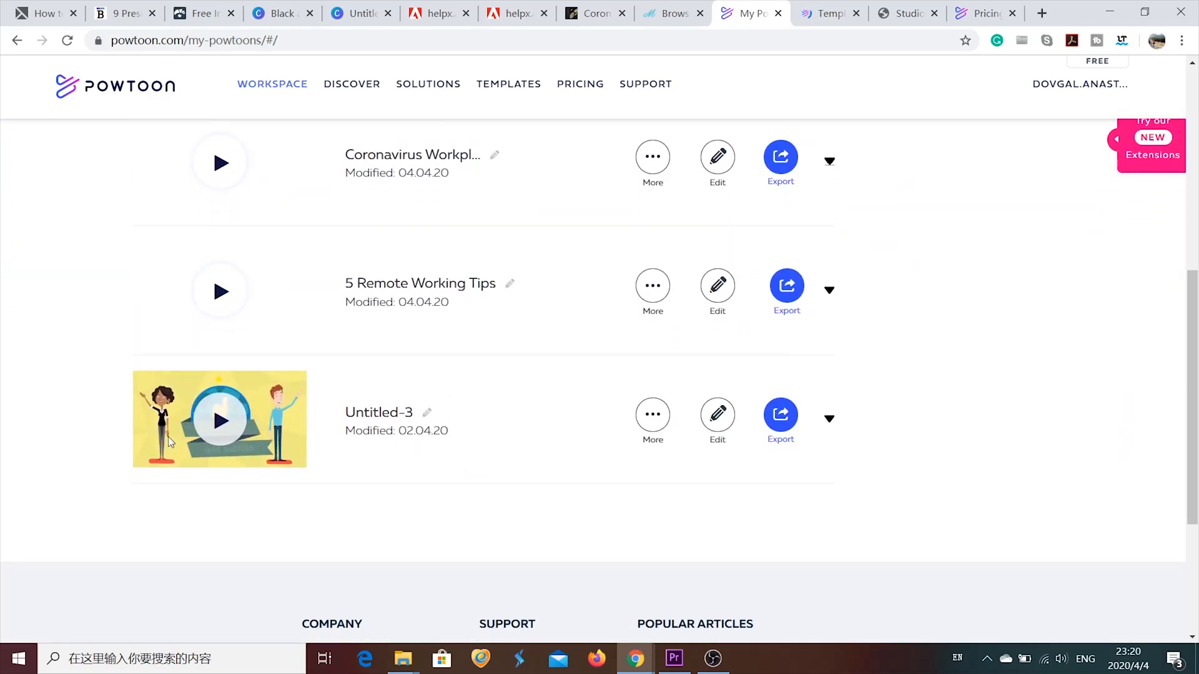
{"action": "left_click", "coordinate": [220, 421]}
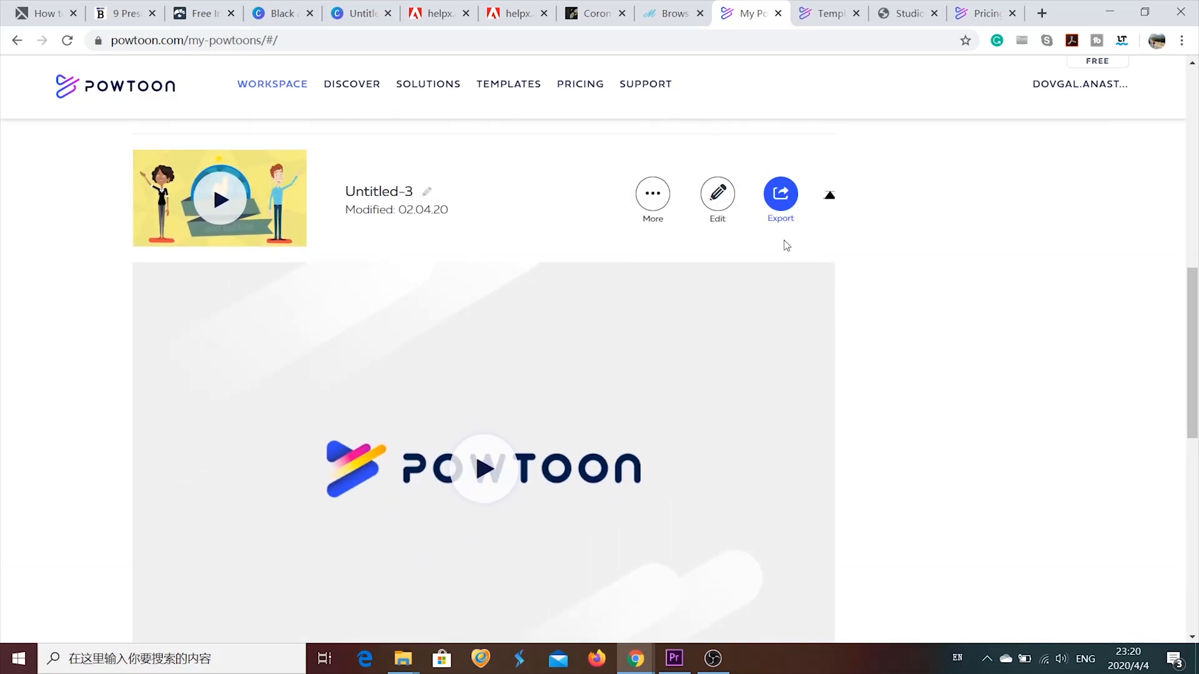
{"action": "left_click", "coordinate": [716, 199]}
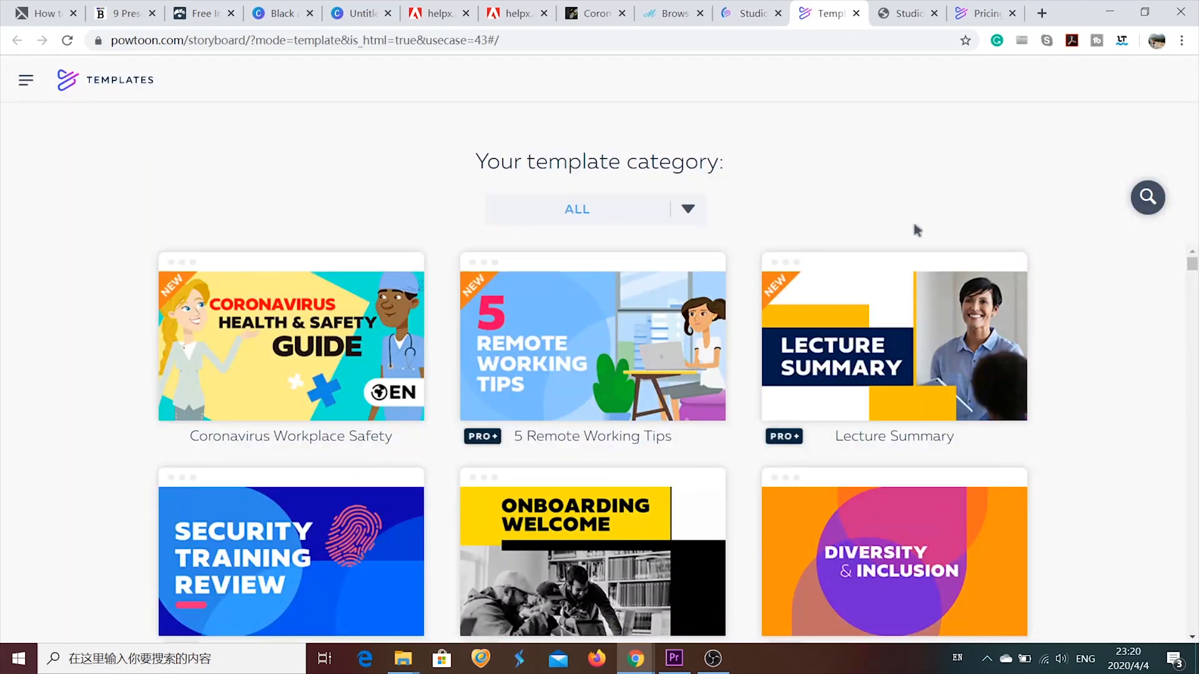
{"action": "left_click", "coordinate": [1148, 197]}
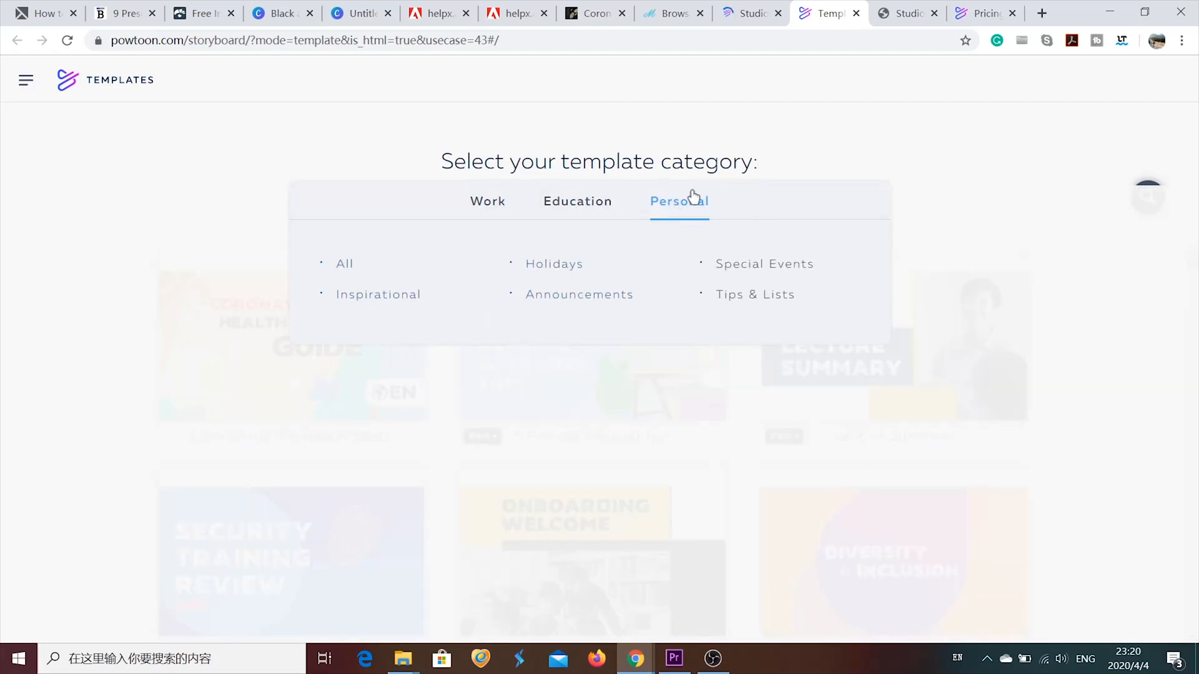
{"action": "left_click", "coordinate": [577, 201]}
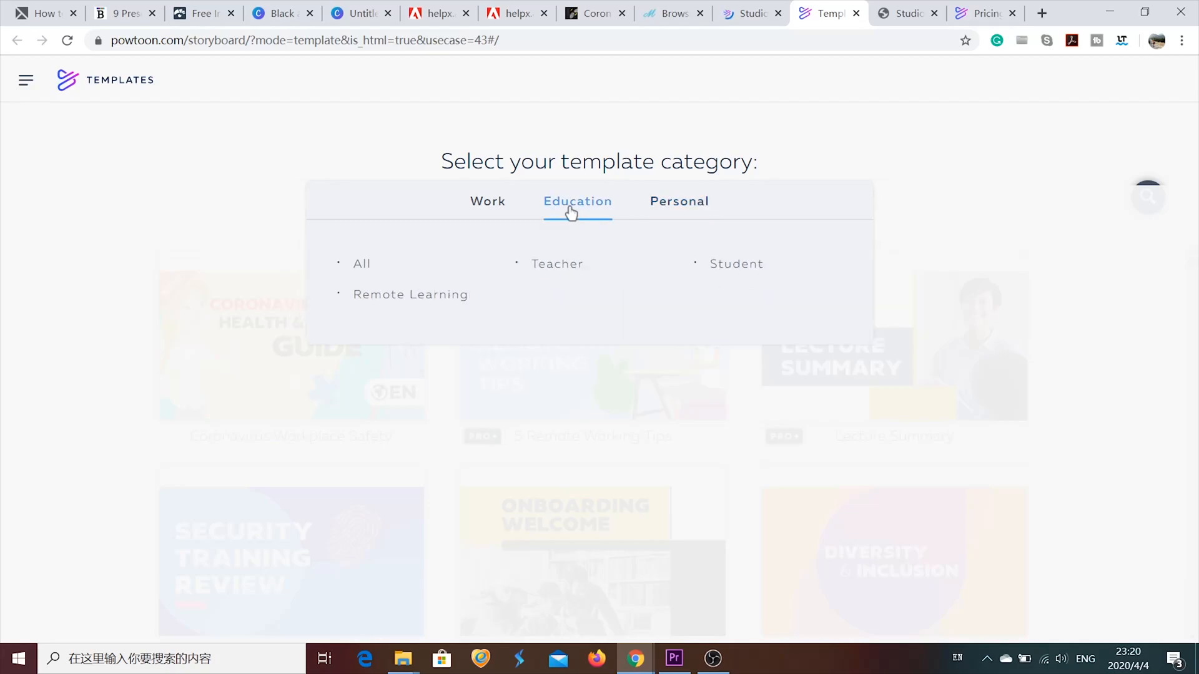
{"action": "left_click", "coordinate": [487, 201]}
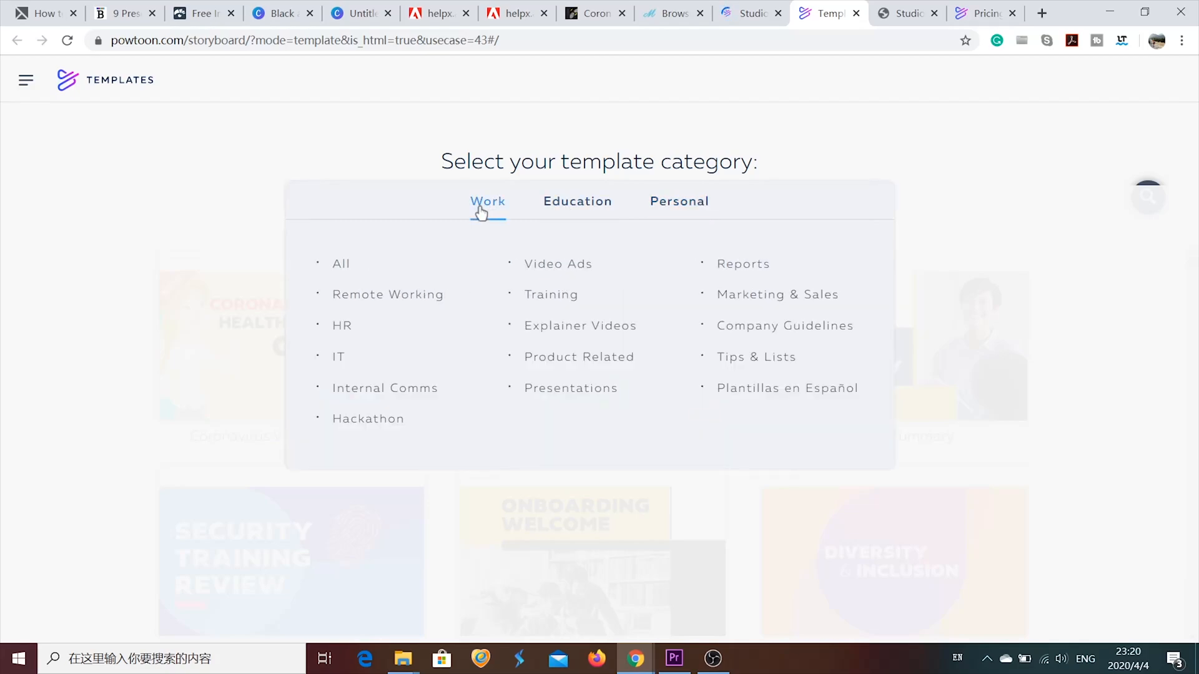
{"action": "mouse_move", "coordinate": [558, 263]}
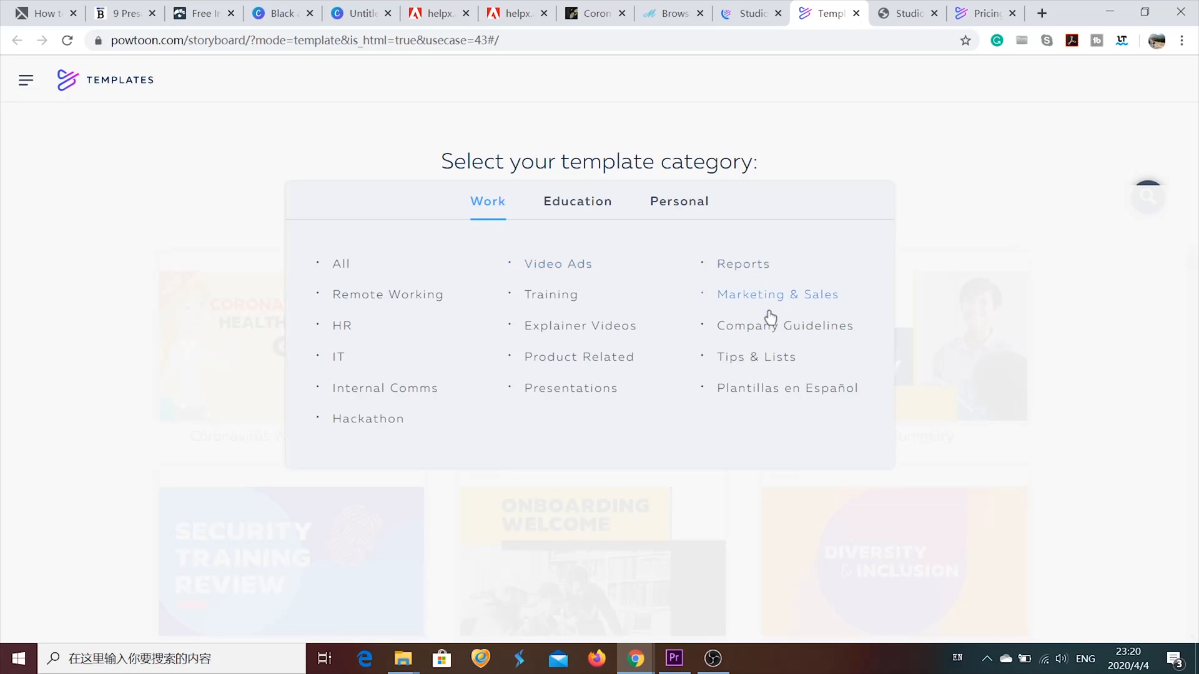
{"action": "mouse_move", "coordinate": [821, 391]}
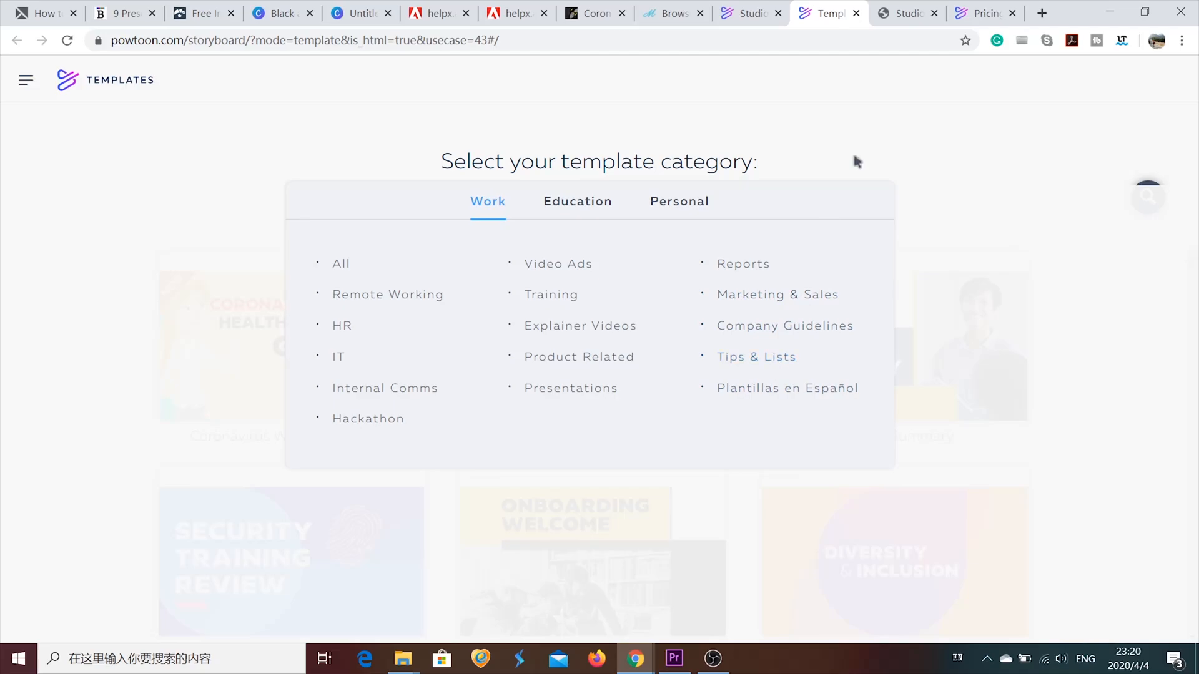
{"action": "left_click", "coordinate": [341, 264]}
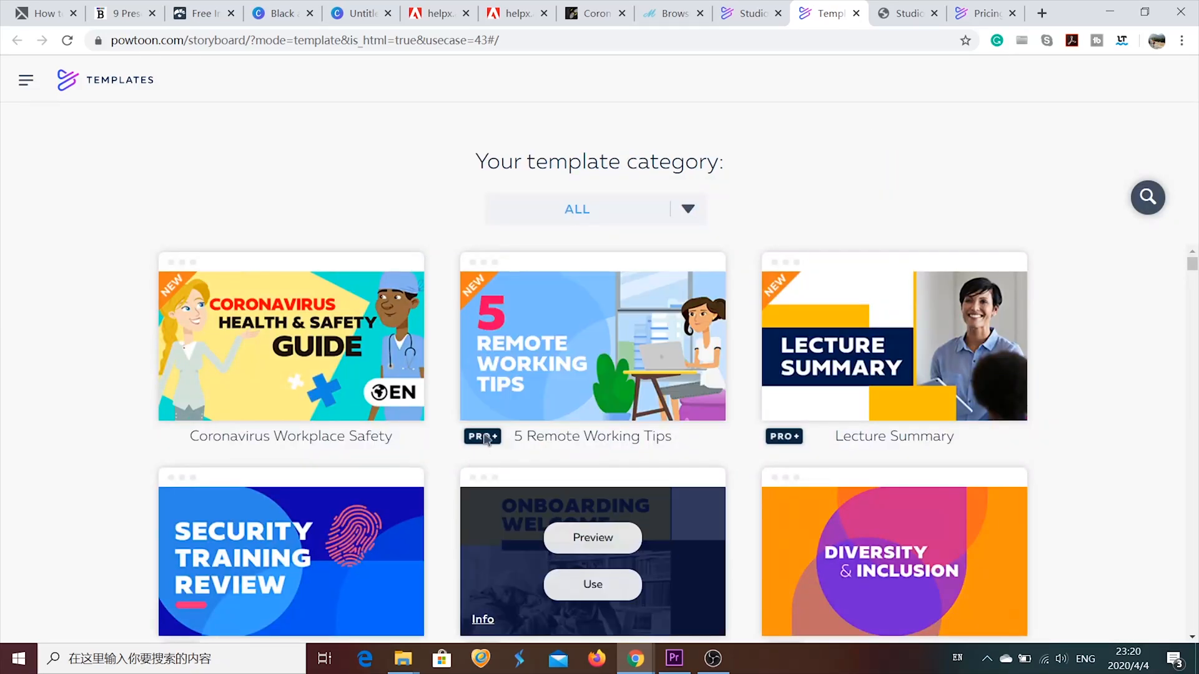
Step: Browse the template gallery and preview the Coronavirus Workplace Safety template
{"action": "scroll", "scroll_direction": "down", "scroll_amount": 3}
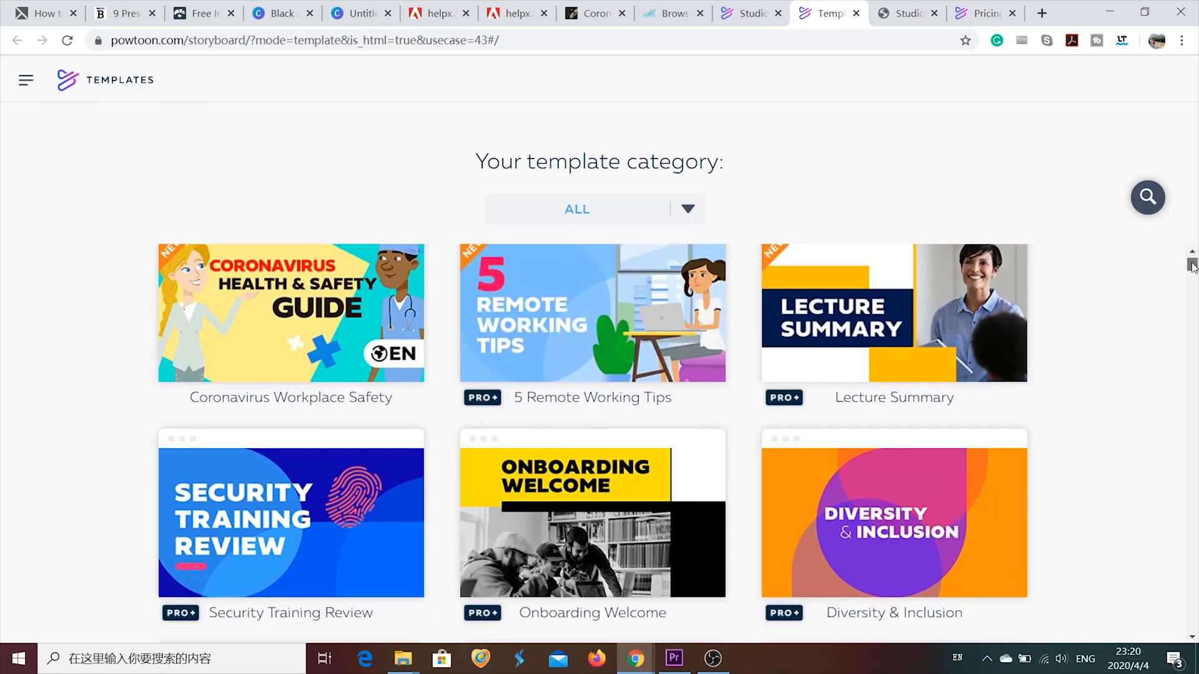
{"action": "scroll", "scroll_direction": "down", "scroll_amount": 3}
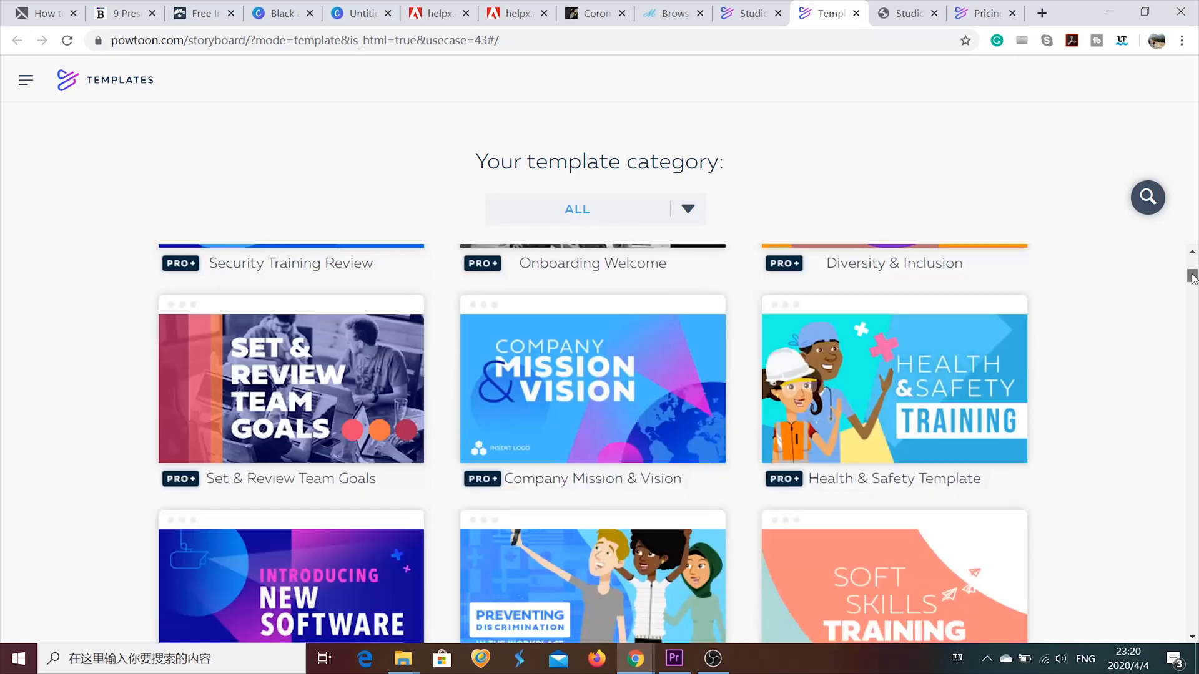
{"action": "scroll", "scroll_direction": "down", "scroll_amount": 3}
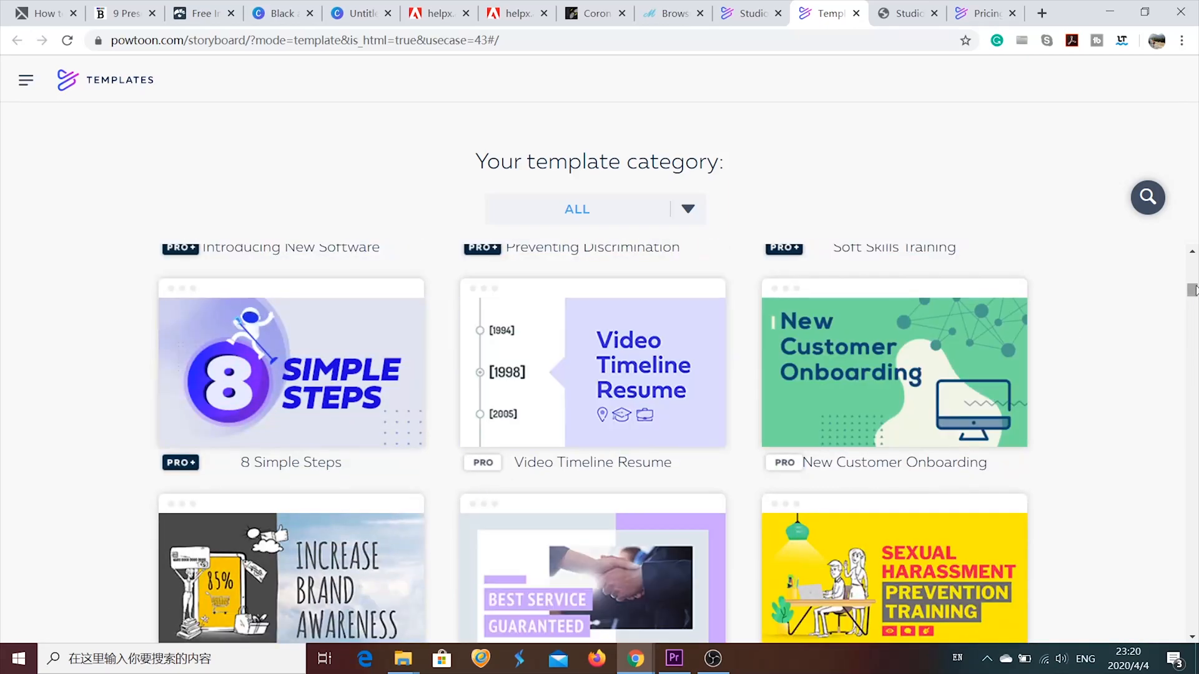
{"action": "scroll", "scroll_direction": "down", "scroll_amount": 3}
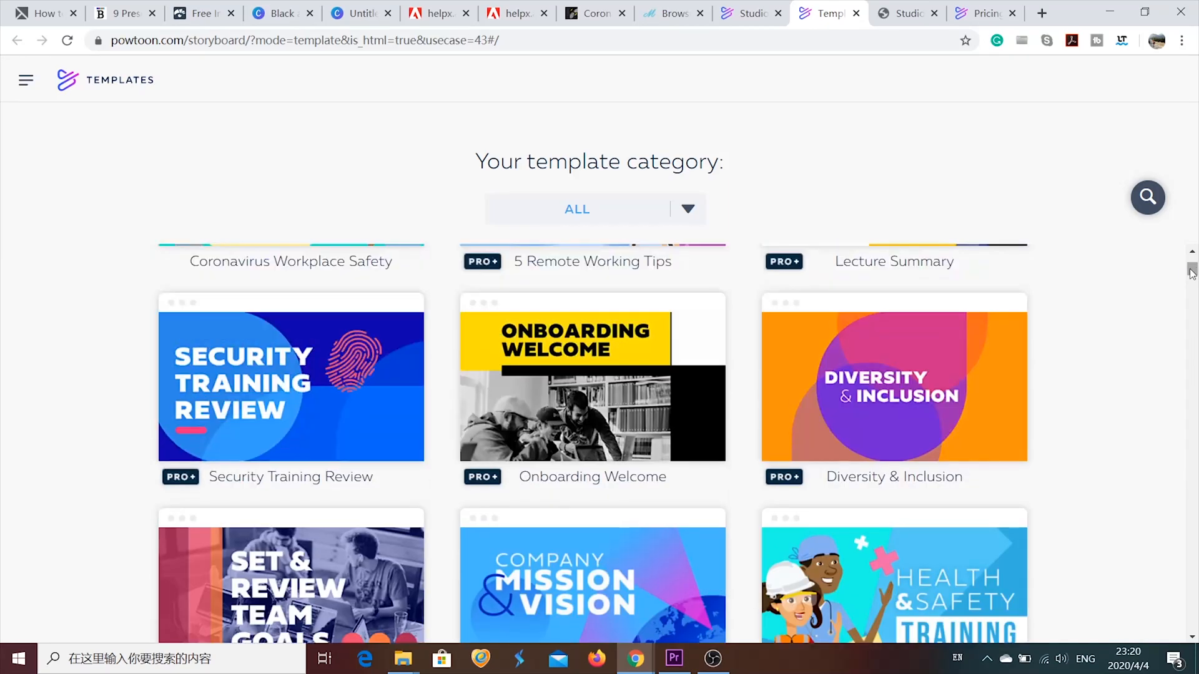
{"action": "scroll", "scroll_direction": "up", "scroll_amount": 3}
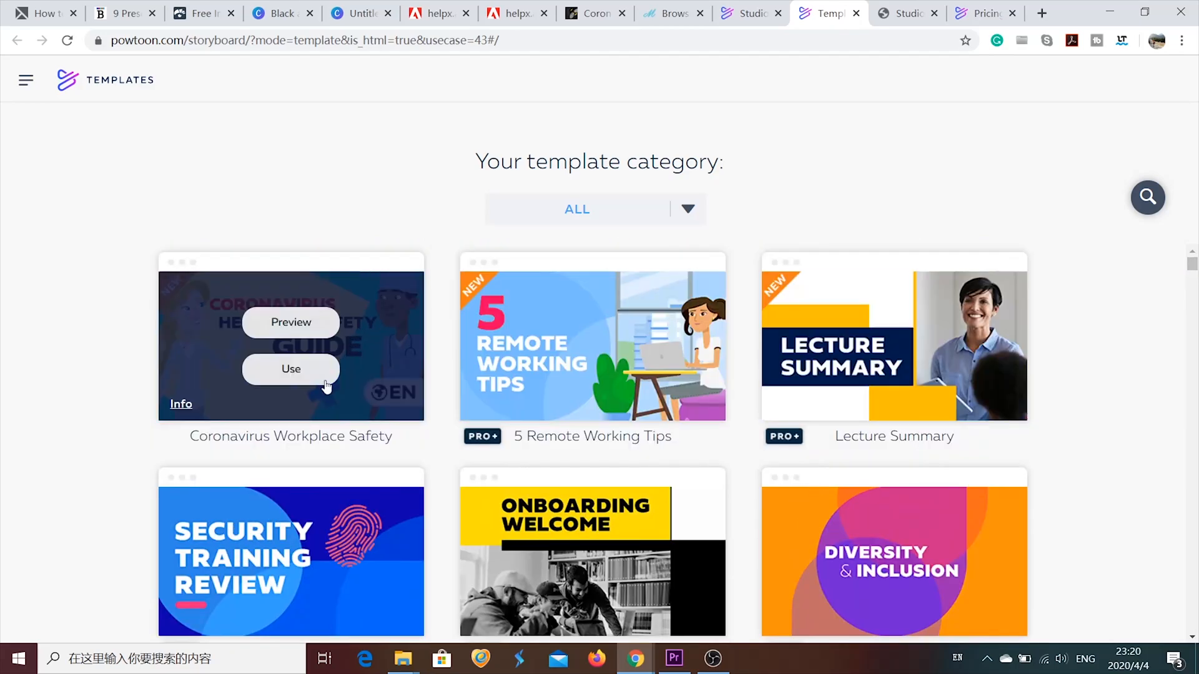
{"action": "mouse_move", "coordinate": [291, 322]}
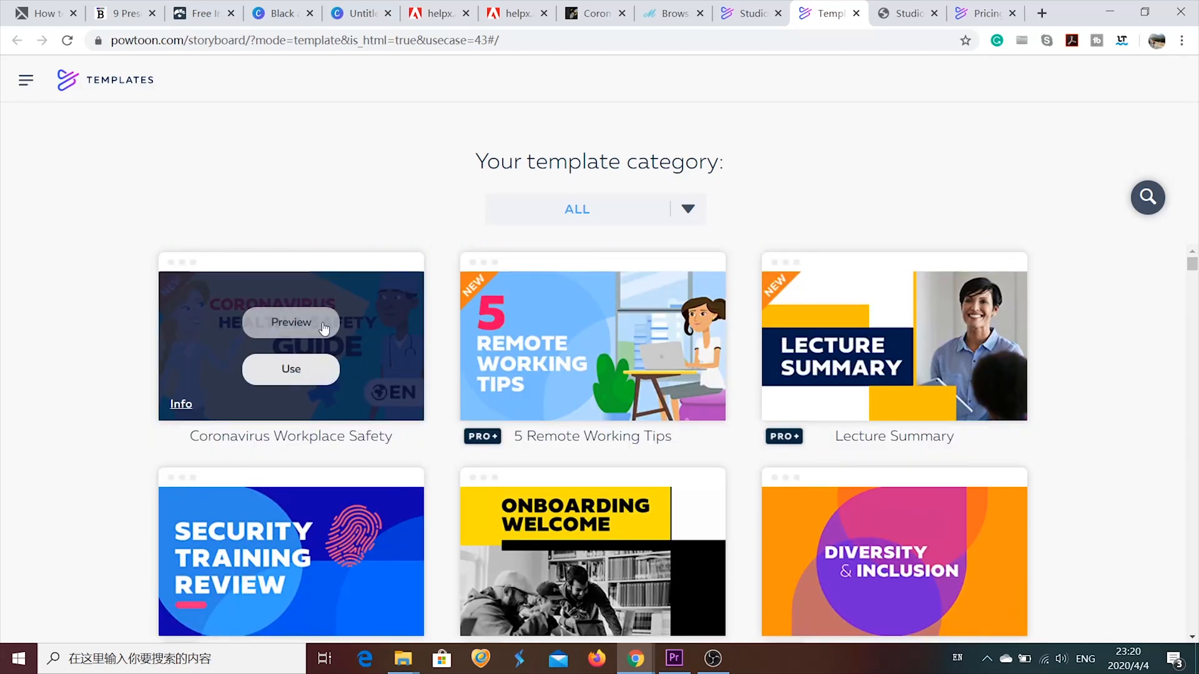
{"action": "left_click", "coordinate": [291, 368]}
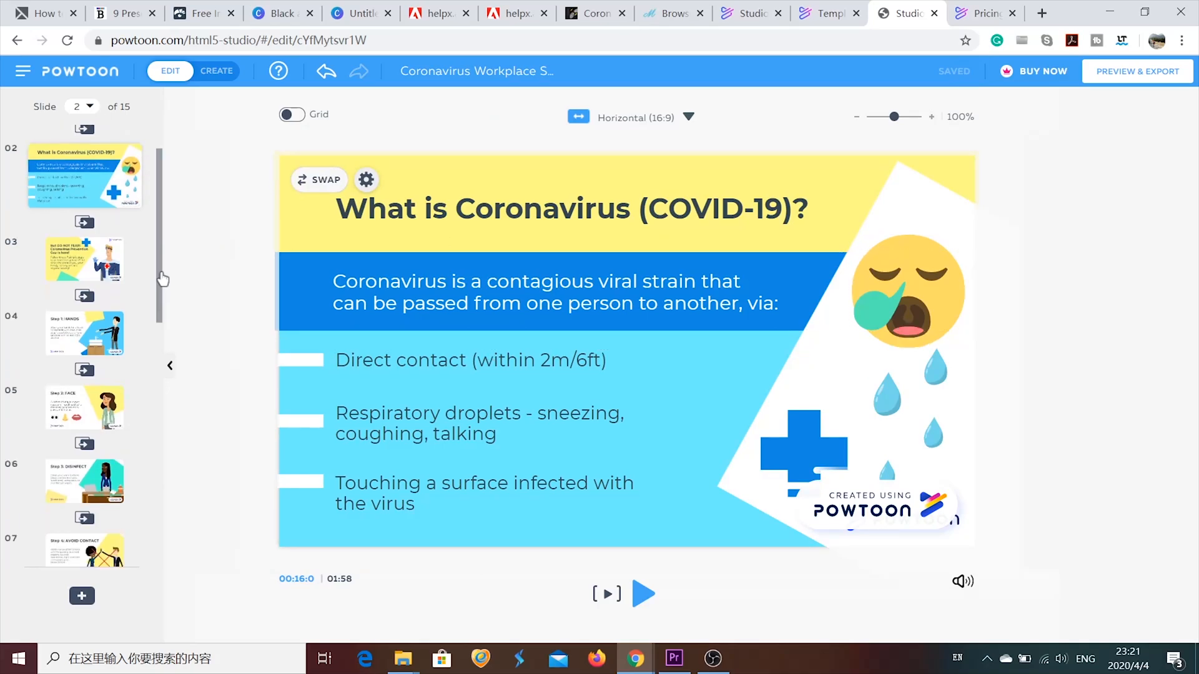
Step: Select slide 7, Step 4: AVOID CONTACT, and enter full editing with the scene library
{"action": "left_click", "coordinate": [84, 306]}
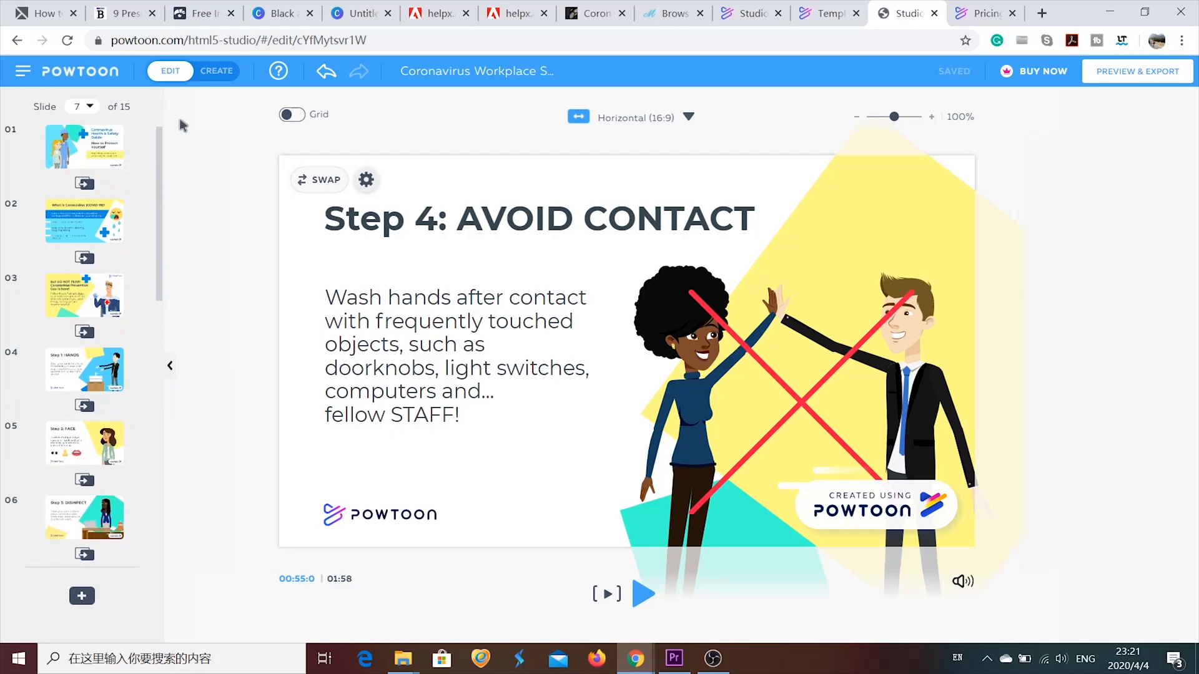
{"action": "left_click", "coordinate": [170, 70]}
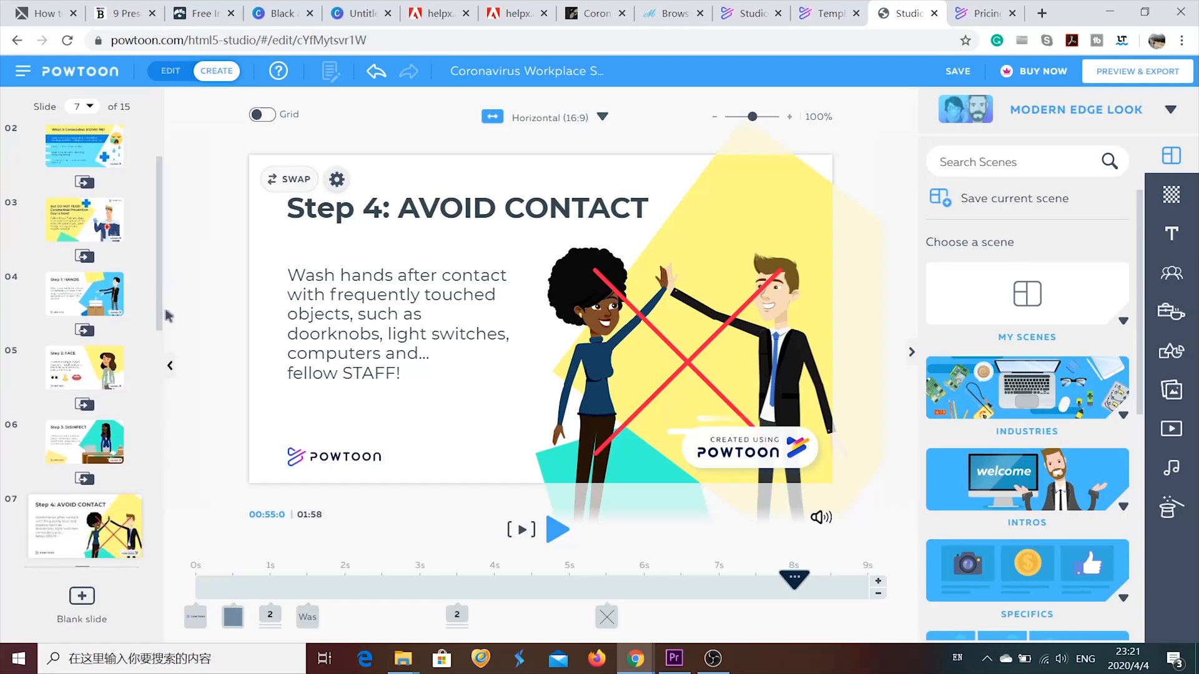
{"action": "mouse_move", "coordinate": [983, 649]}
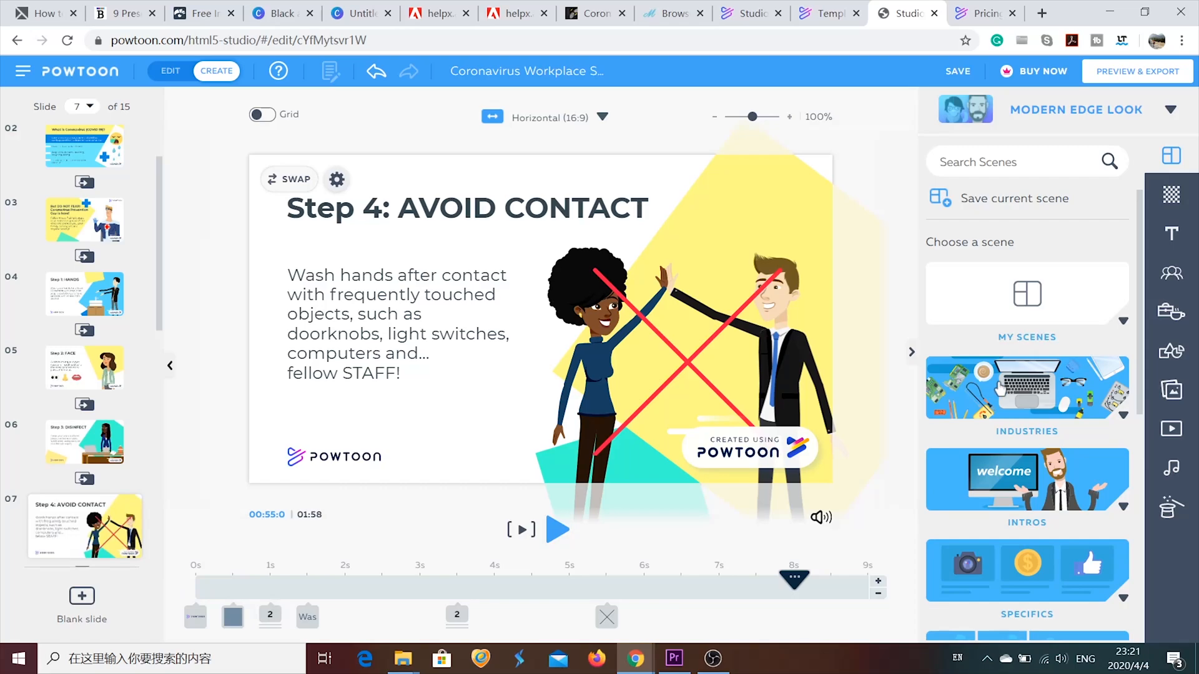
{"action": "mouse_move", "coordinate": [1086, 432]}
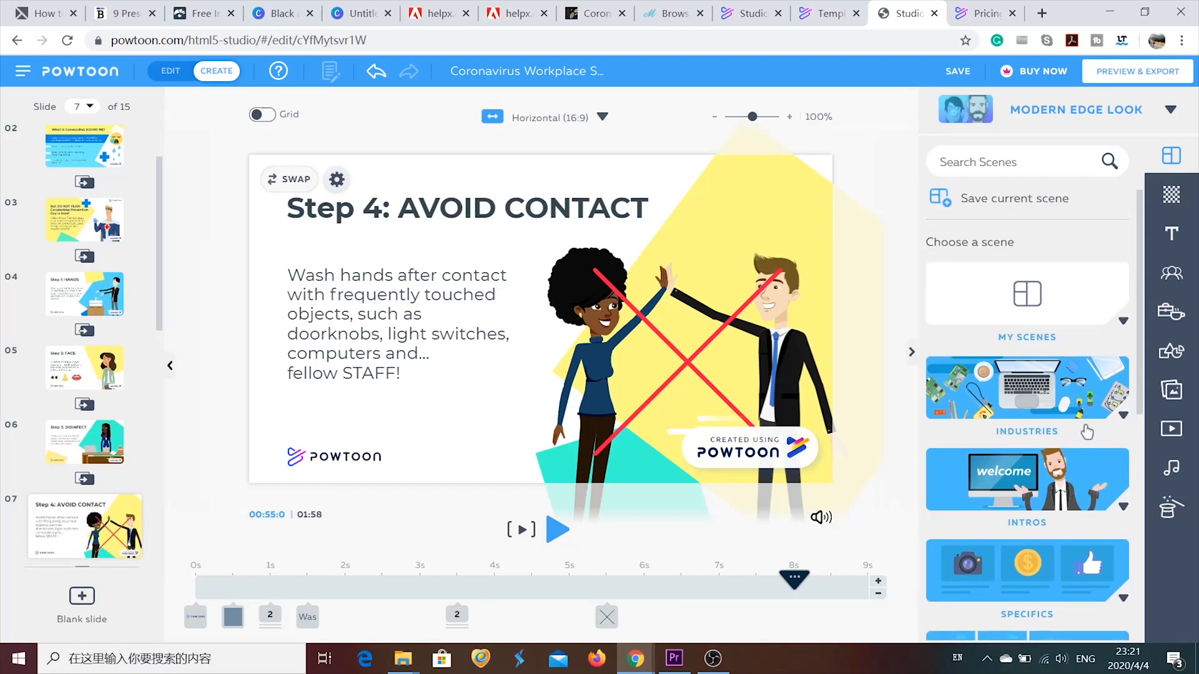
{"action": "scroll", "scroll_direction": "down", "scroll_amount": 3}
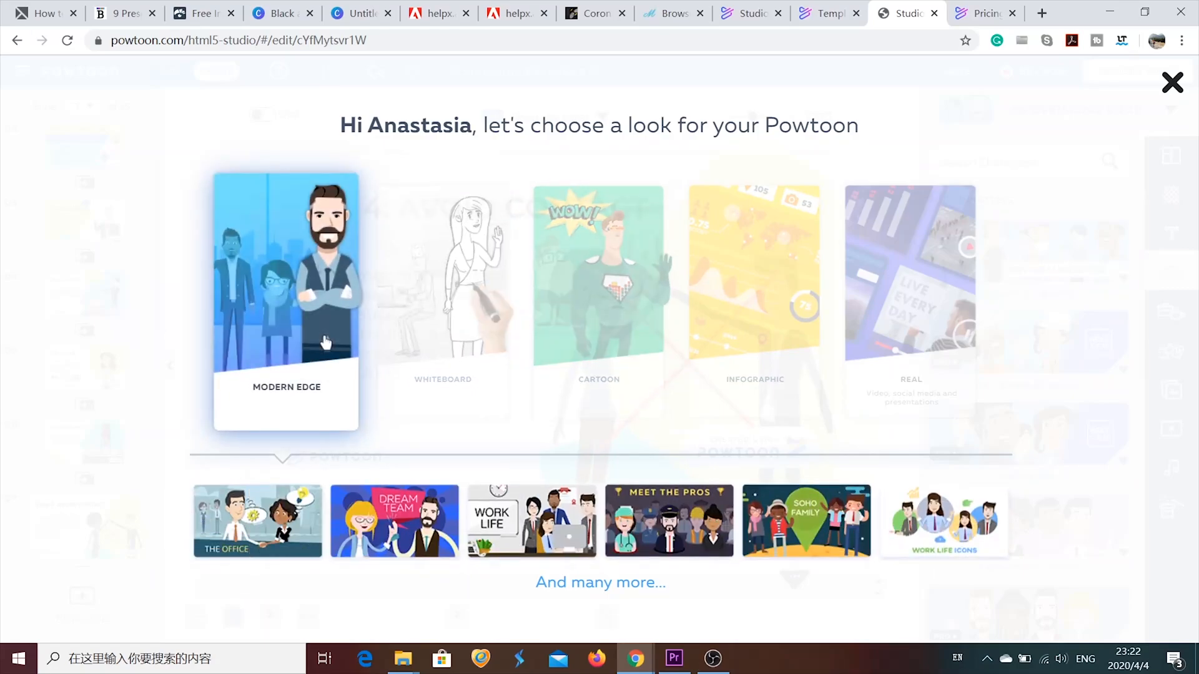
{"action": "left_click", "coordinate": [442, 275]}
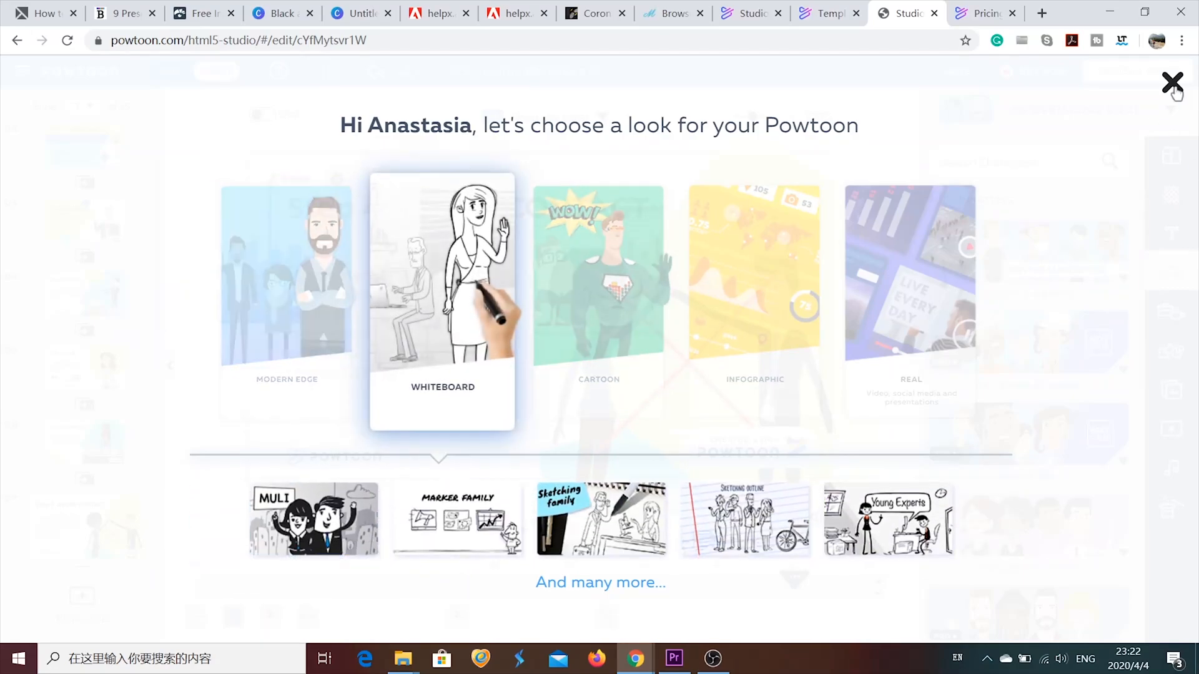
{"action": "left_click", "coordinate": [1173, 83]}
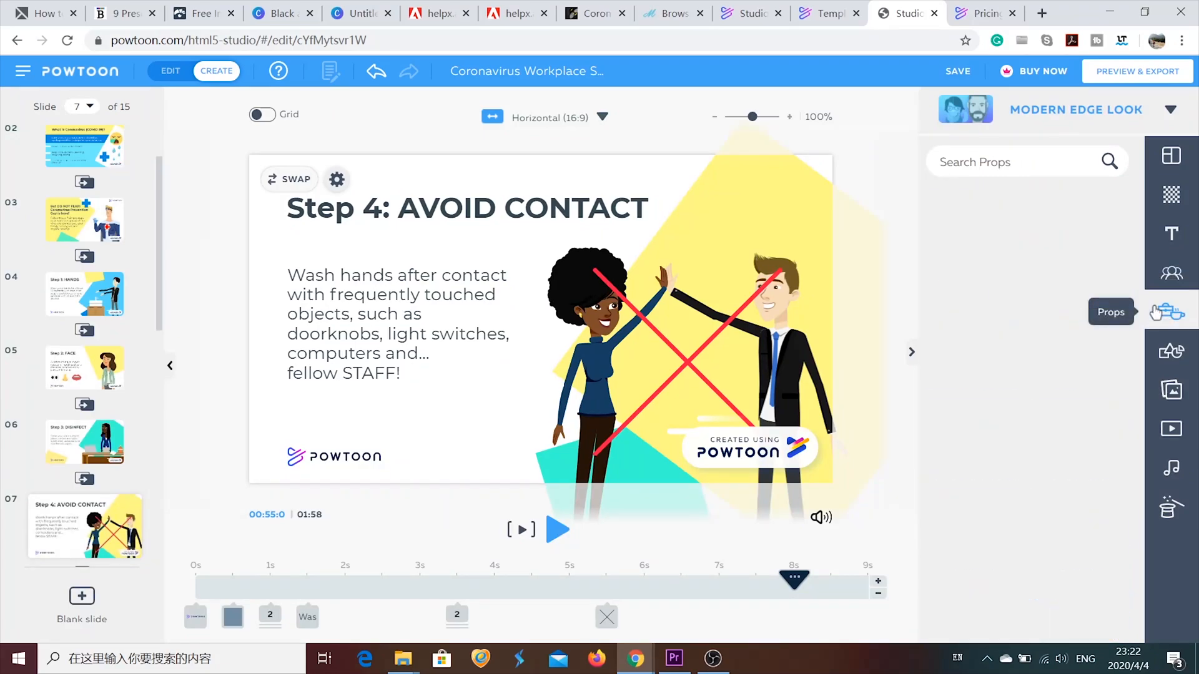
Step: Browse the props library, then show the shapes library for slide 7 instead
{"action": "left_click", "coordinate": [1169, 311]}
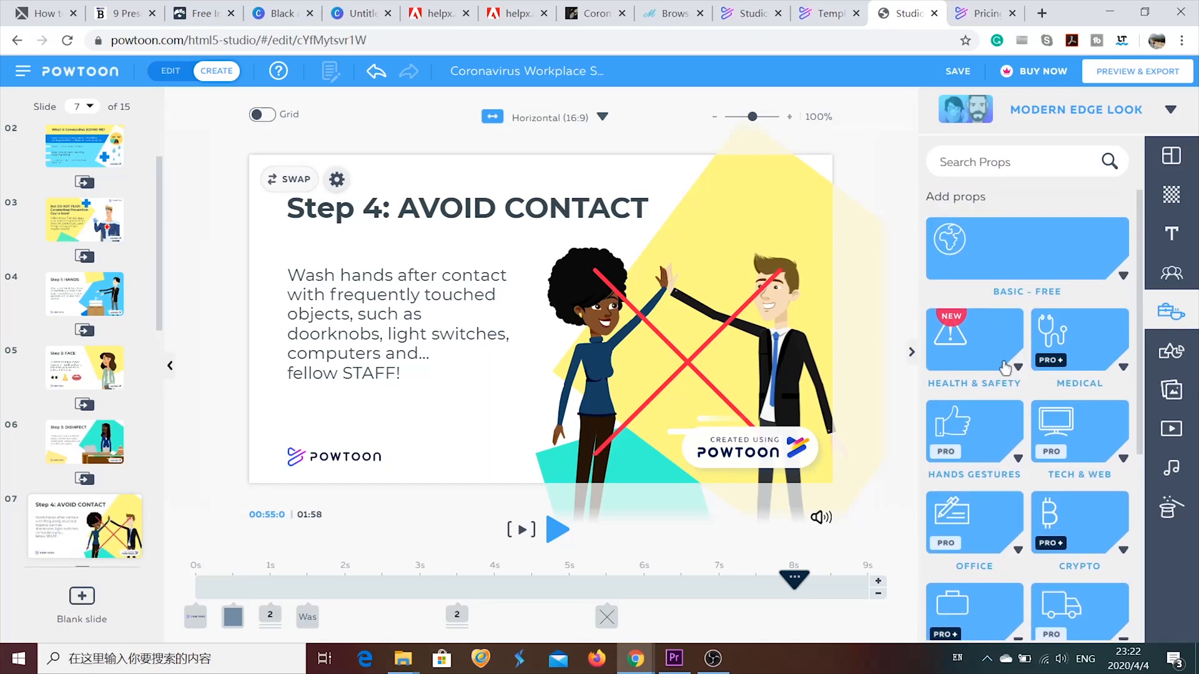
{"action": "left_click", "coordinate": [973, 338]}
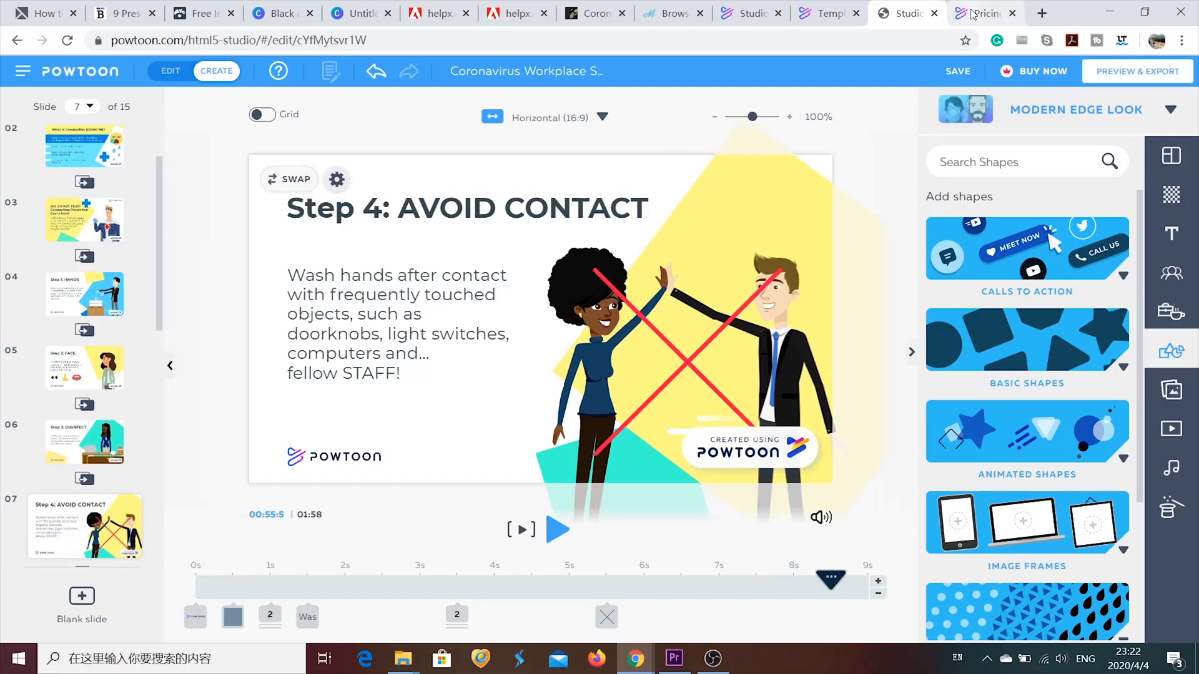
Step: Review Powtoon pricing plans and the Let's Compare table, then return to the Untitled-3 studio tab
{"action": "left_click", "coordinate": [983, 12]}
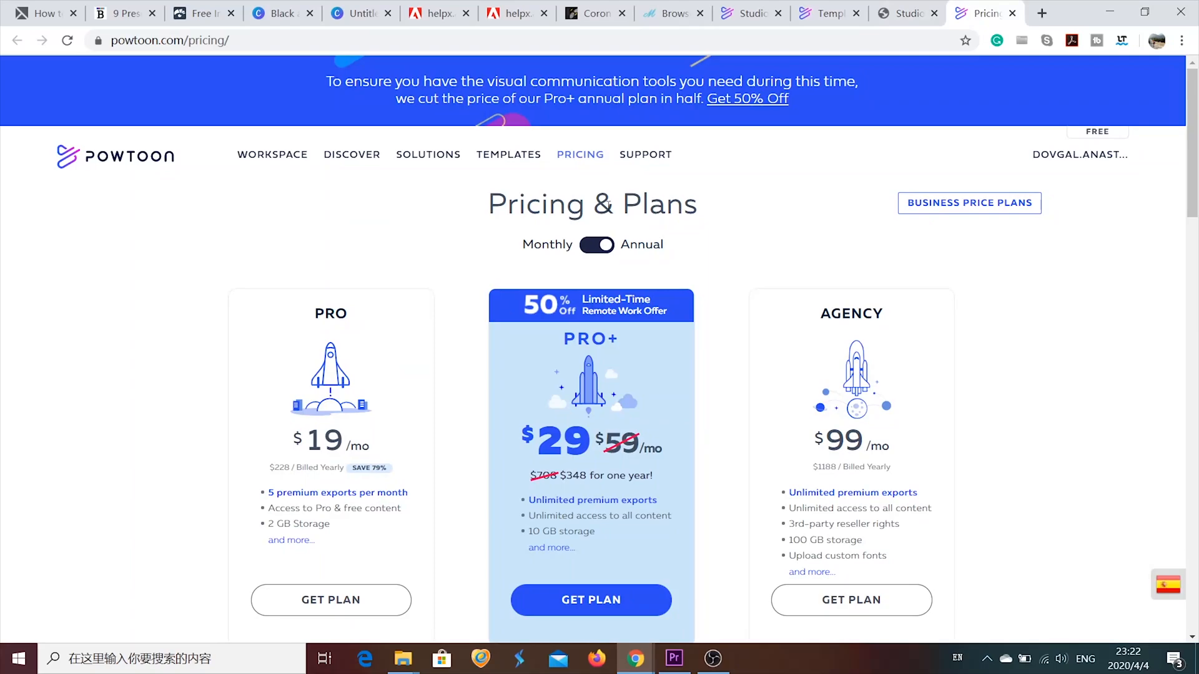
{"action": "scroll", "scroll_direction": "down", "scroll_amount": 3}
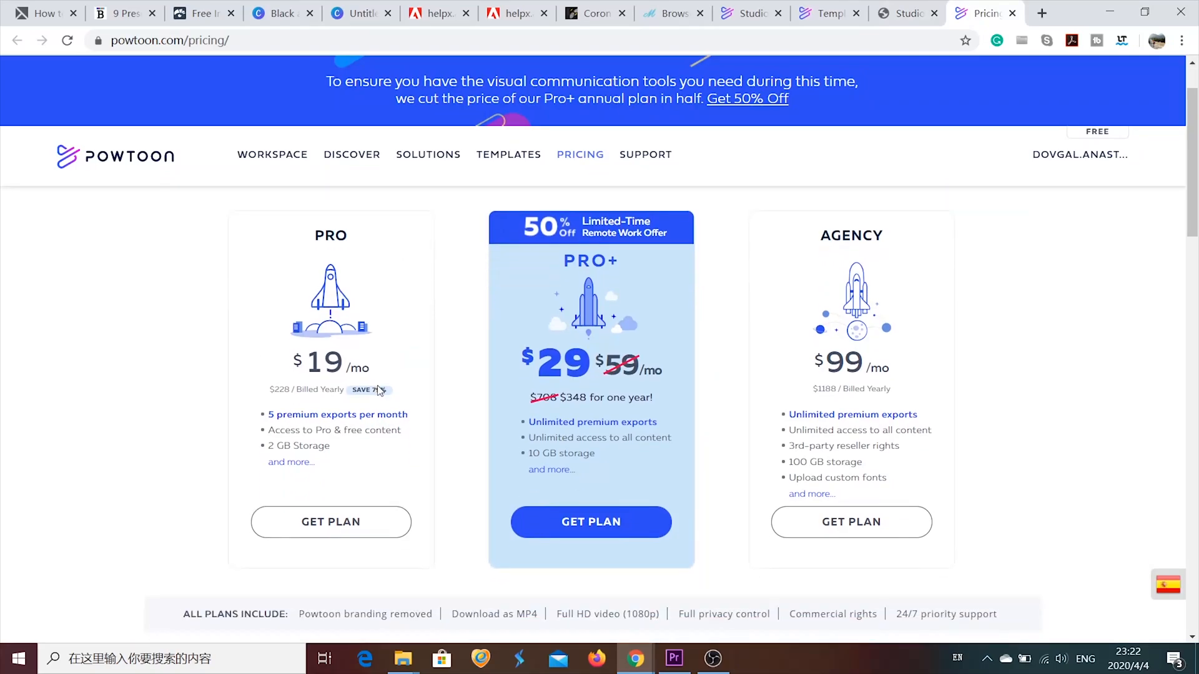
{"action": "mouse_move", "coordinate": [922, 350]}
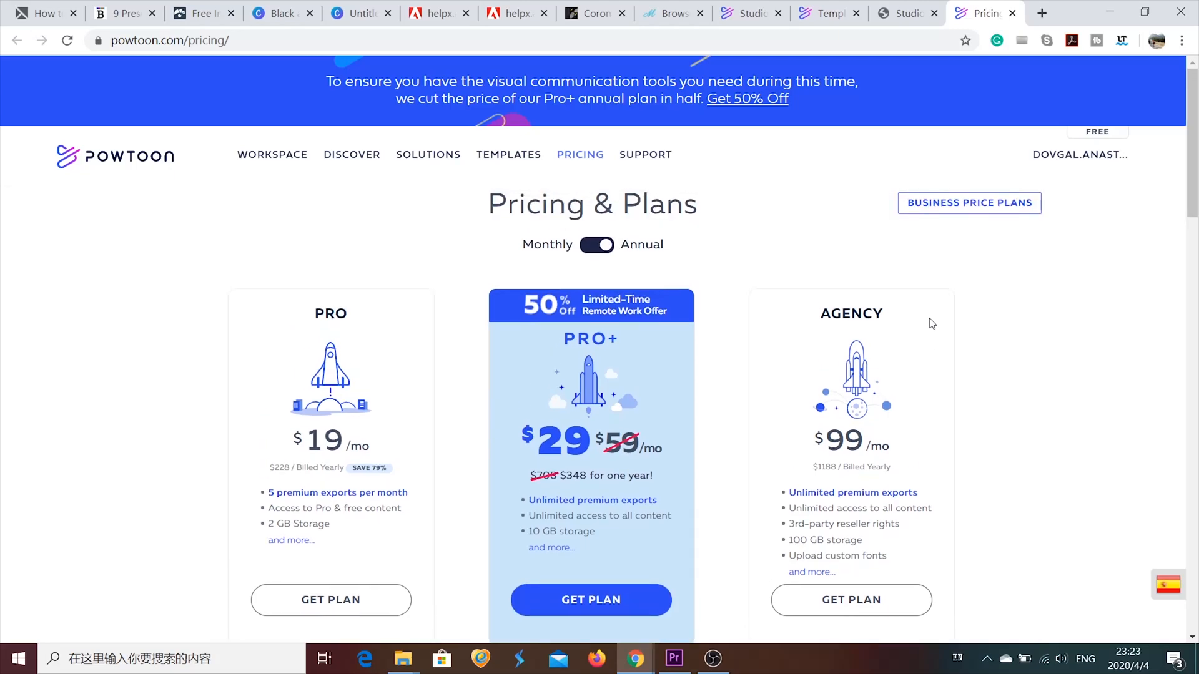
{"action": "scroll", "scroll_direction": "down", "scroll_amount": 3}
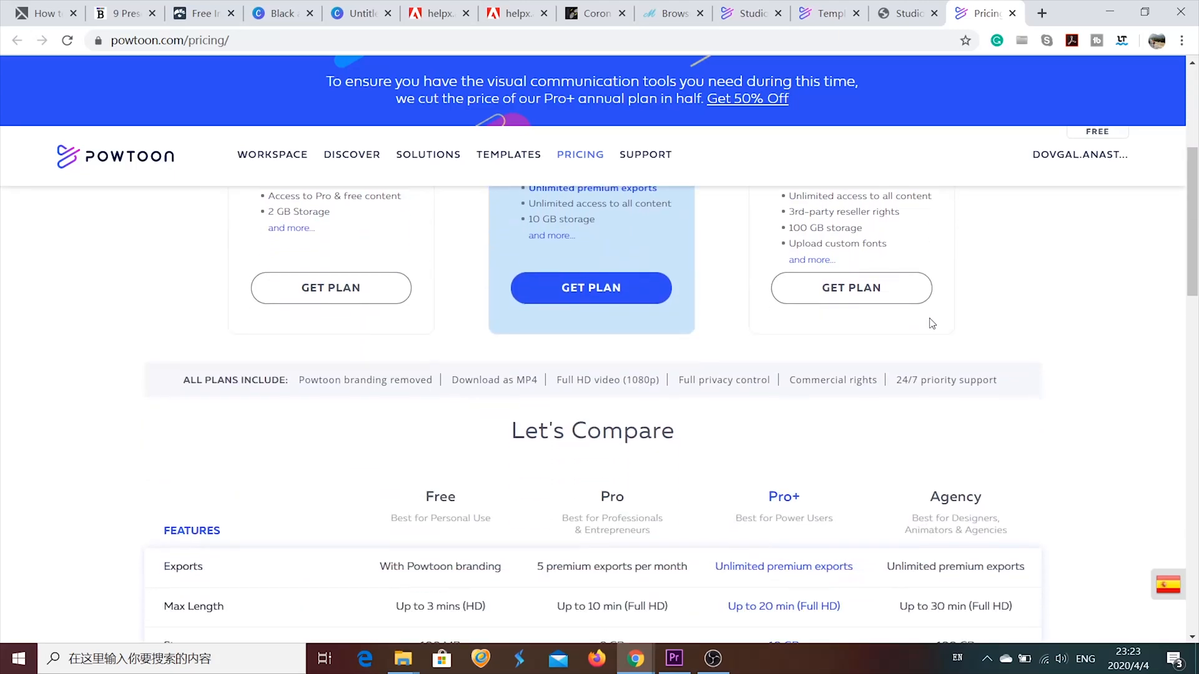
{"action": "scroll", "scroll_direction": "down", "scroll_amount": 3}
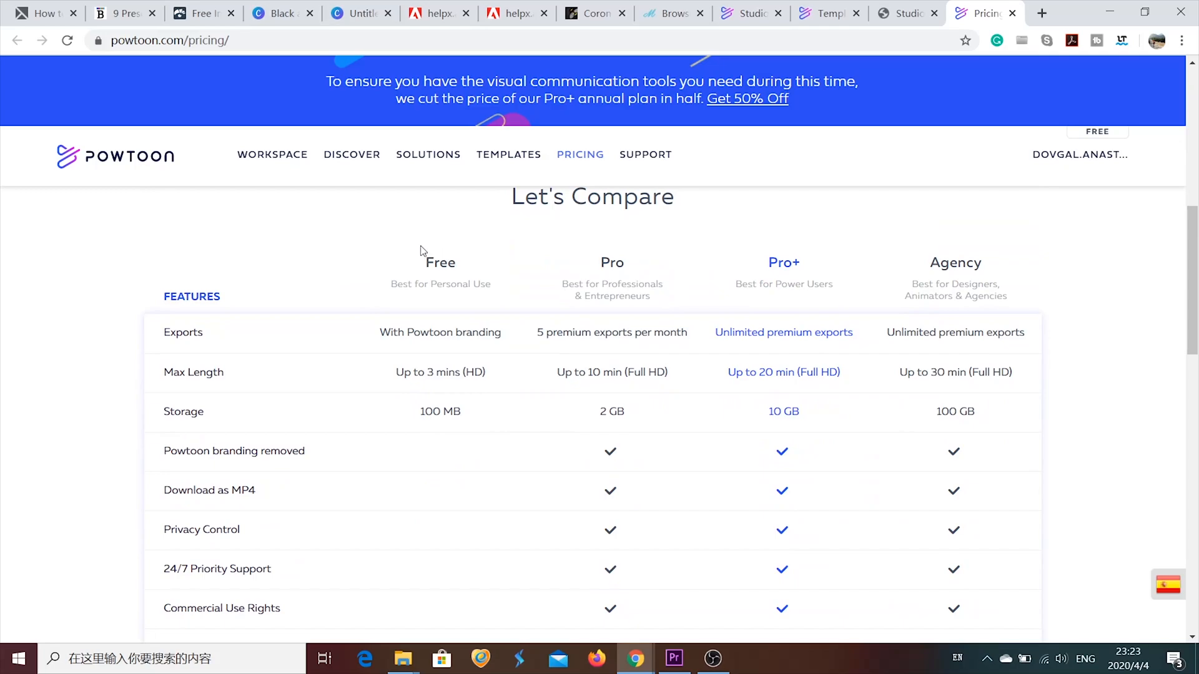
{"action": "mouse_move", "coordinate": [426, 335]}
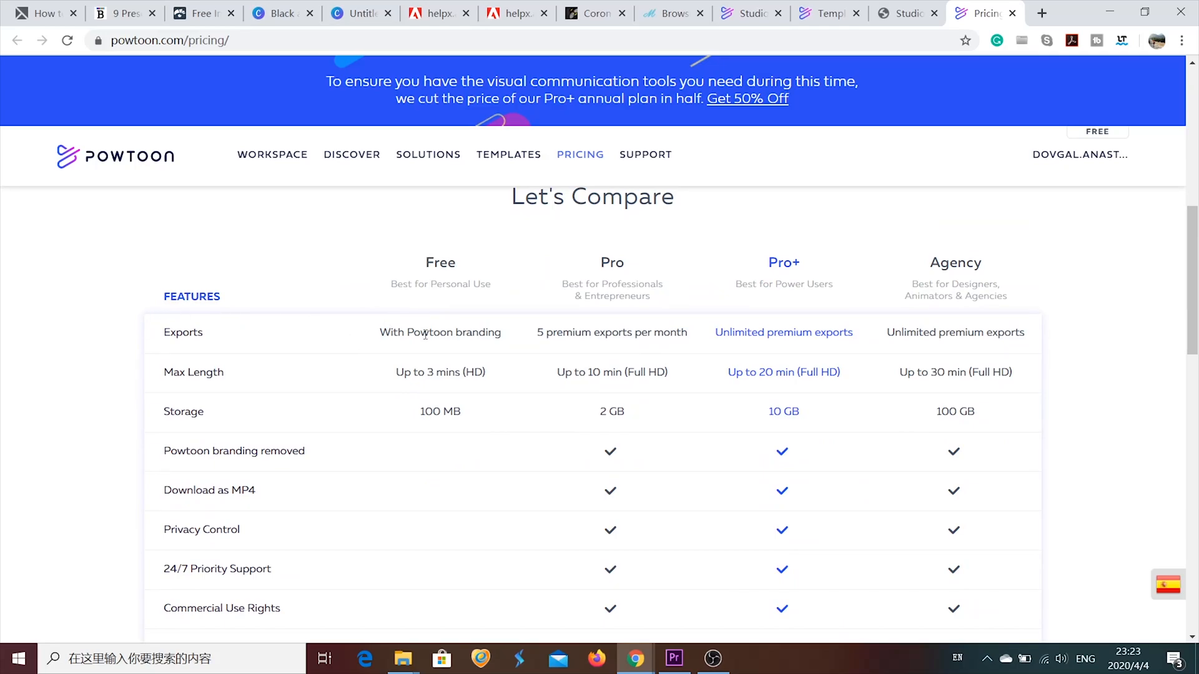
{"action": "mouse_move", "coordinate": [439, 332]}
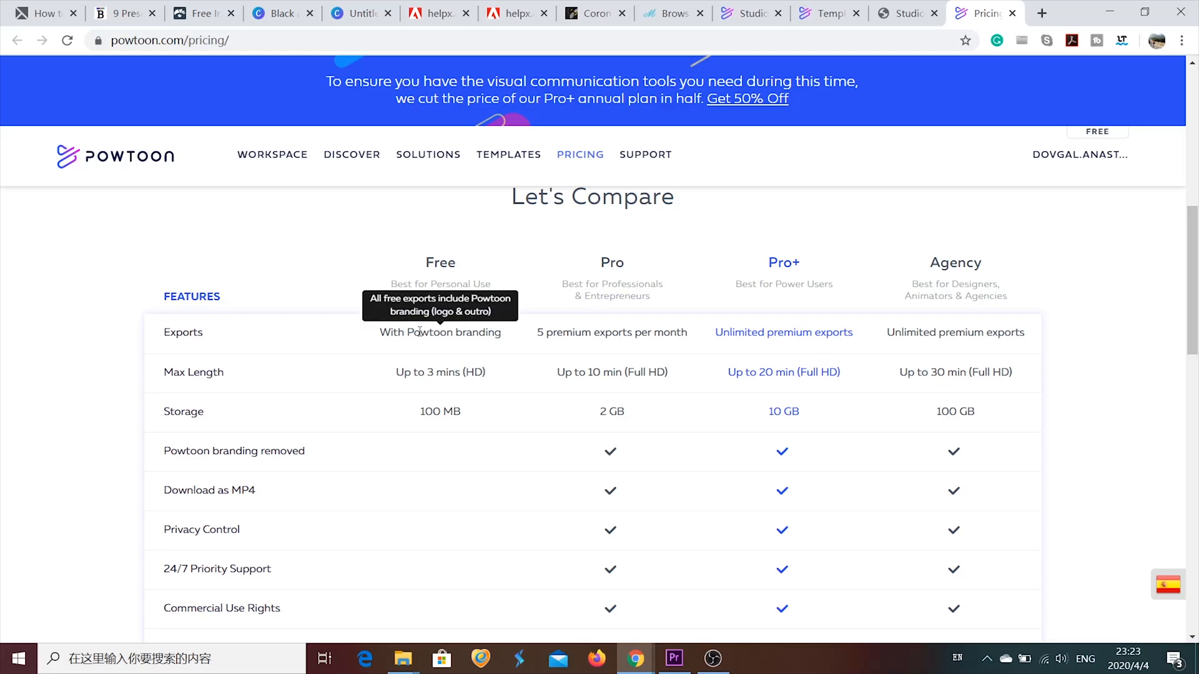
{"action": "scroll", "scroll_direction": "down", "scroll_amount": 3}
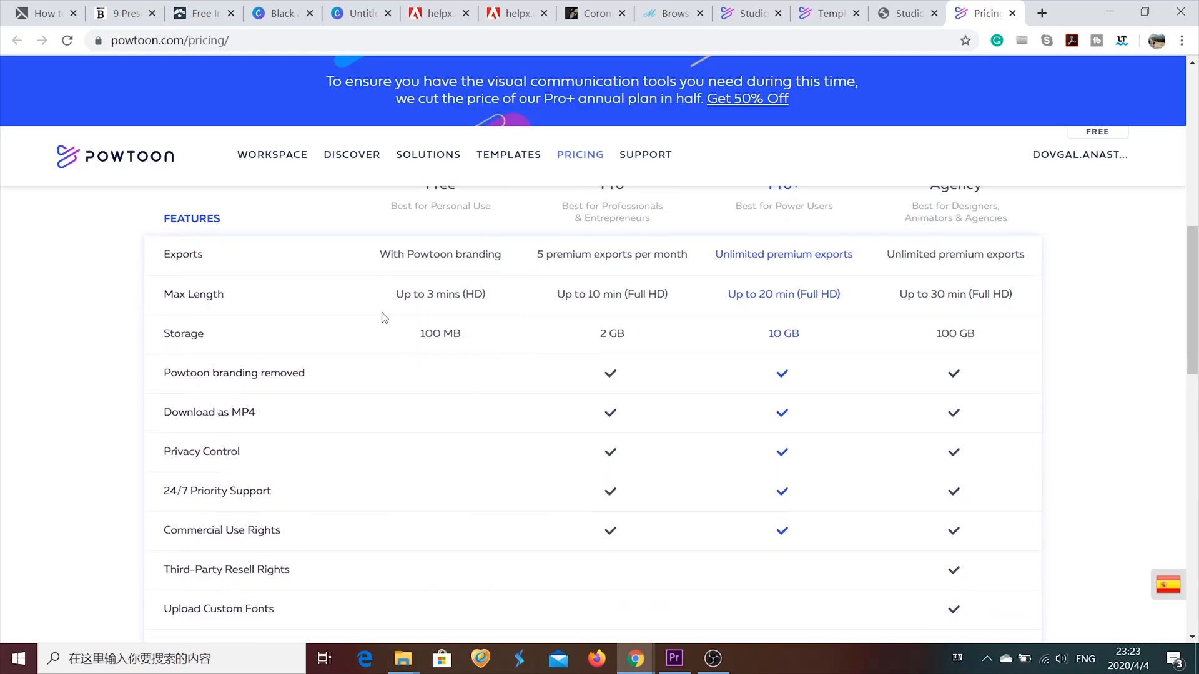
{"action": "mouse_move", "coordinate": [438, 356]}
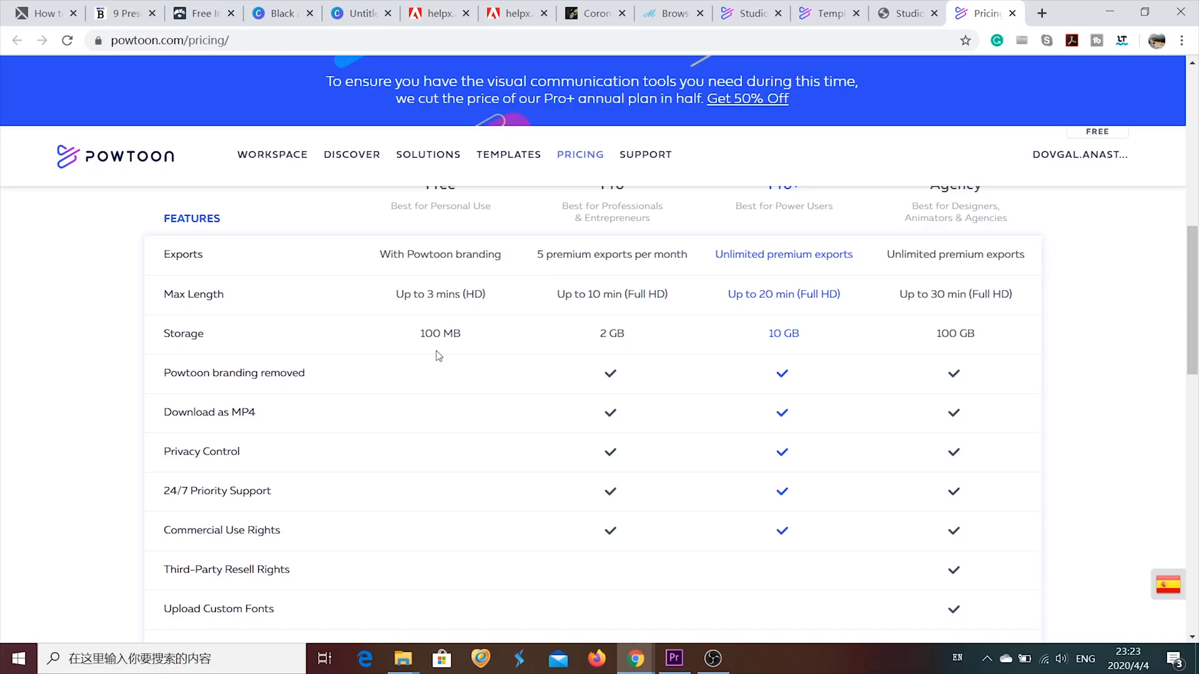
{"action": "scroll", "scroll_direction": "down", "scroll_amount": 3}
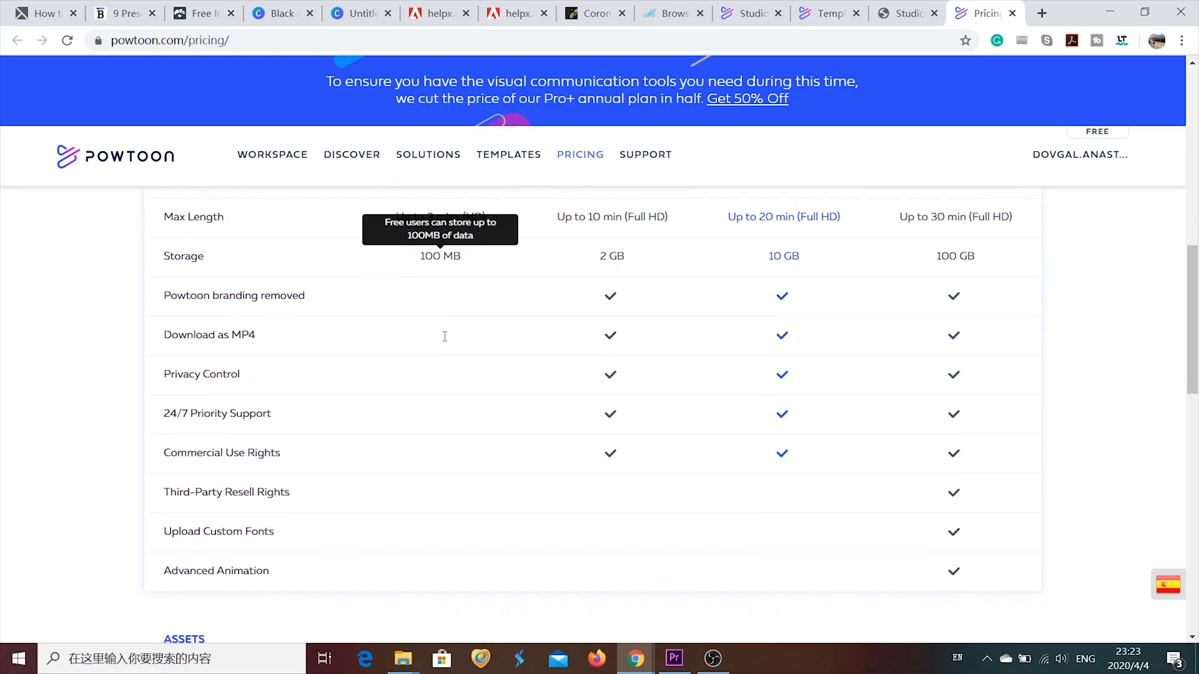
{"action": "scroll", "scroll_direction": "down", "scroll_amount": 3}
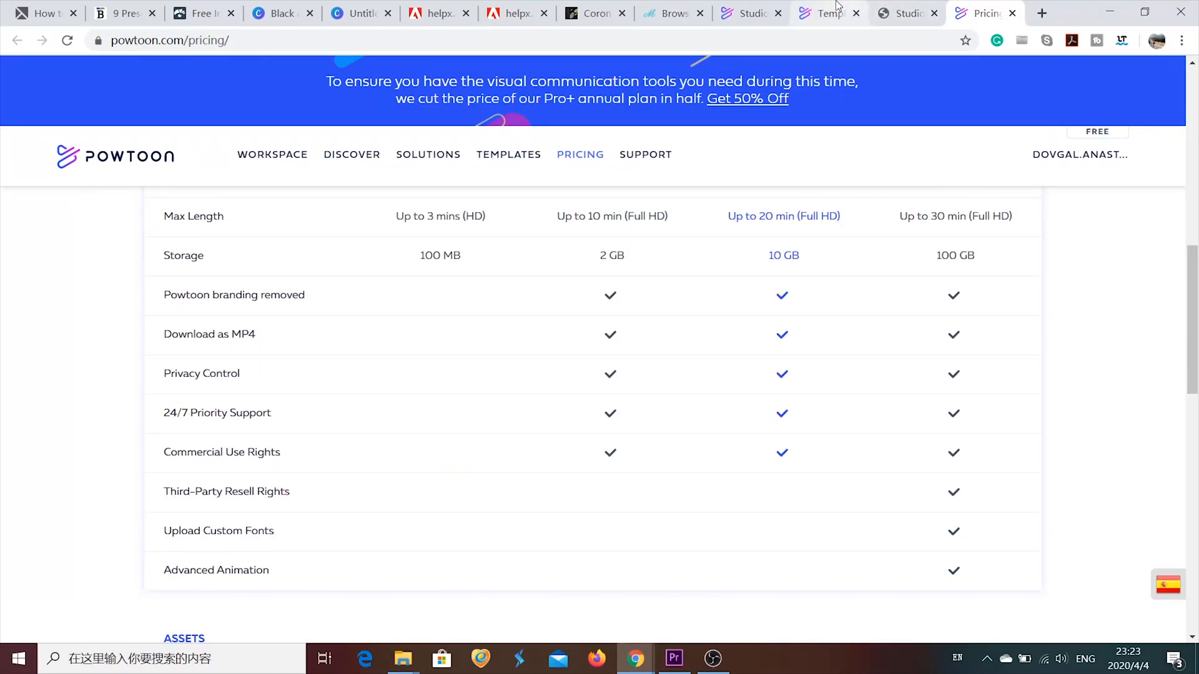
{"action": "left_click", "coordinate": [907, 13]}
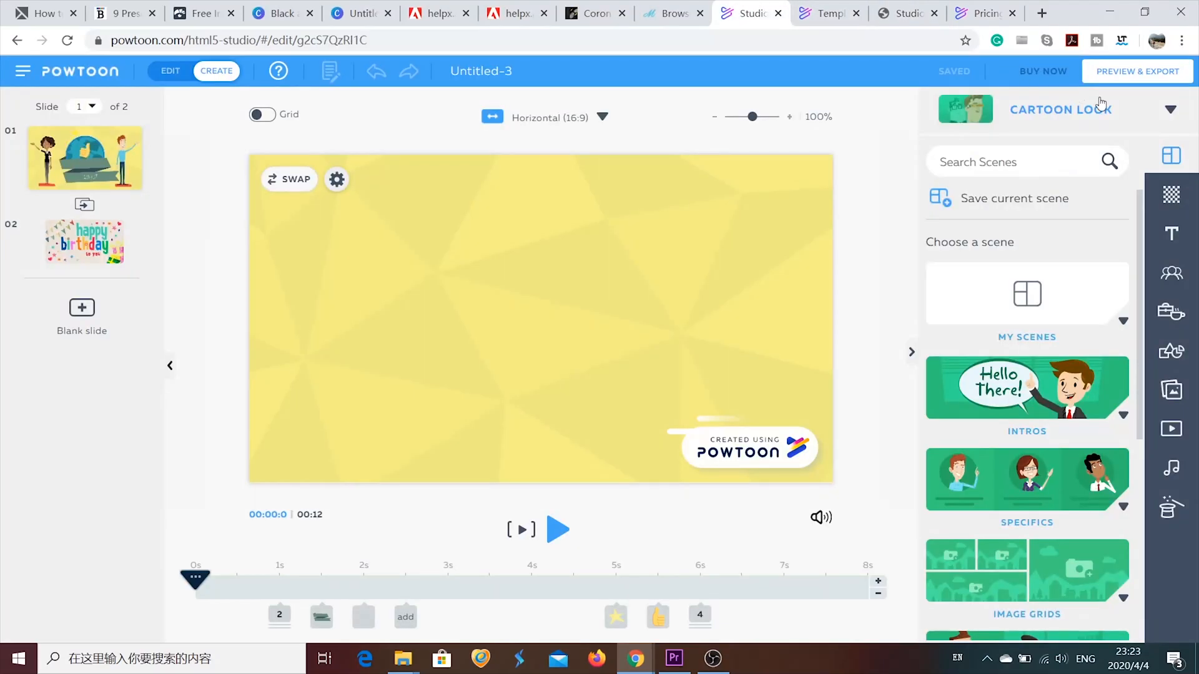
Step: Preview the Untitled-3 video and bring up its Export Options page
{"action": "left_click", "coordinate": [557, 529]}
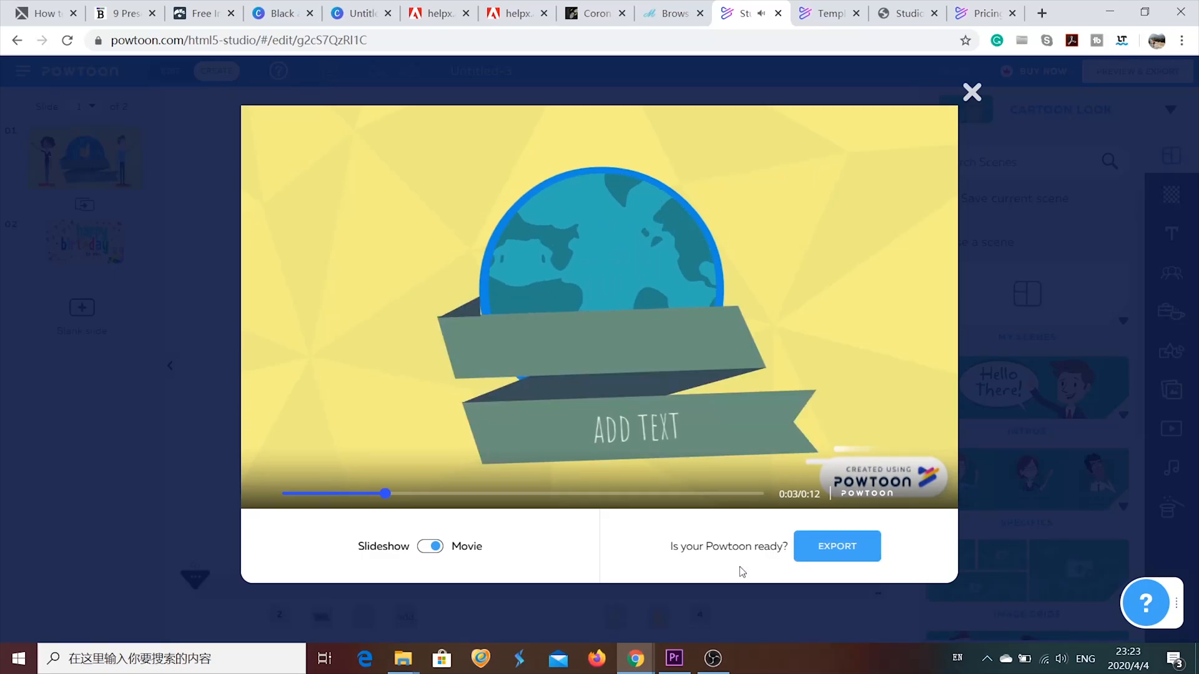
{"action": "left_click", "coordinate": [837, 546]}
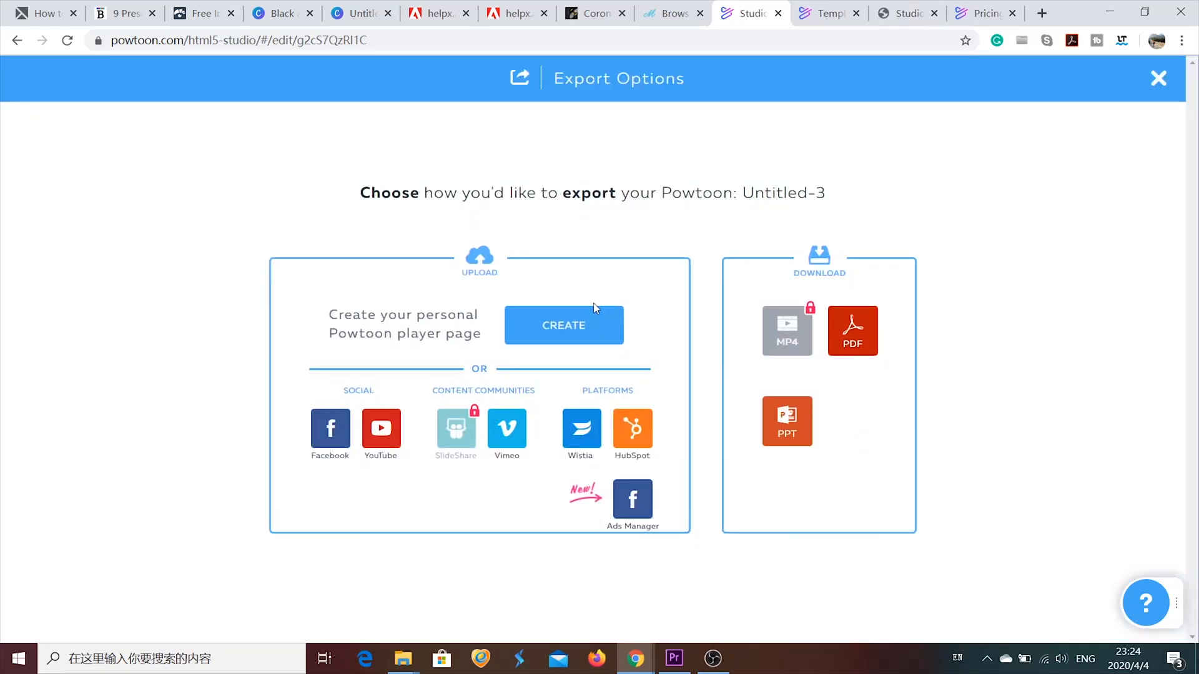
{"action": "mouse_move", "coordinate": [768, 222]}
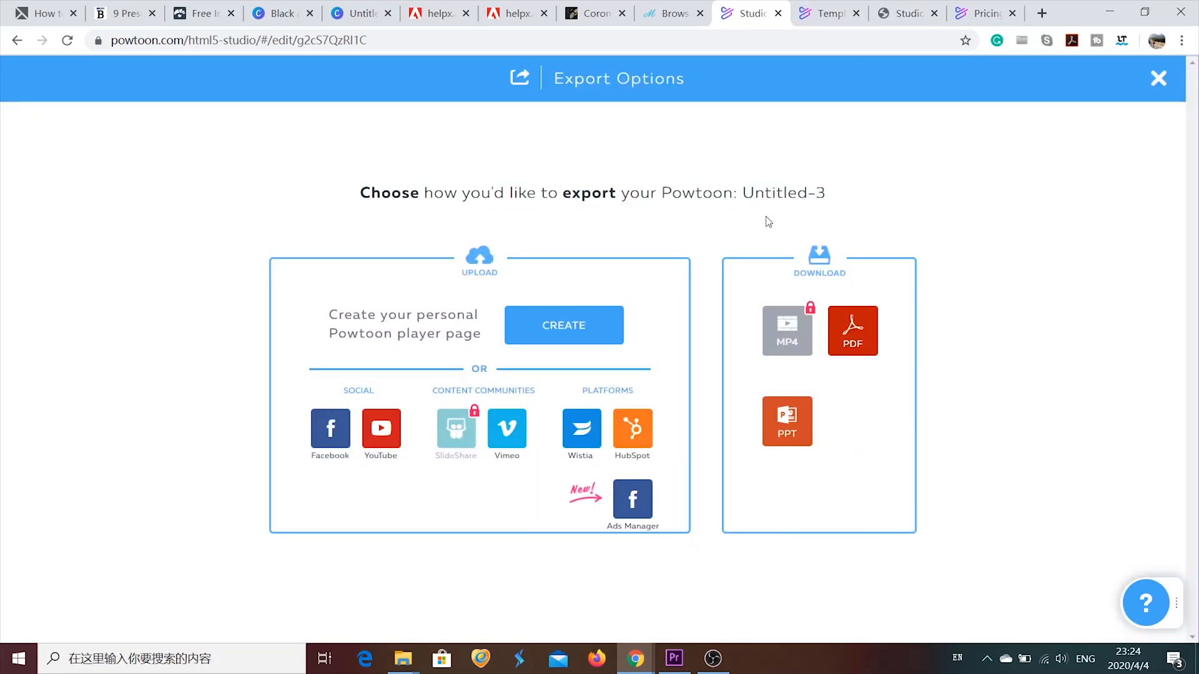
{"action": "mouse_move", "coordinate": [330, 429]}
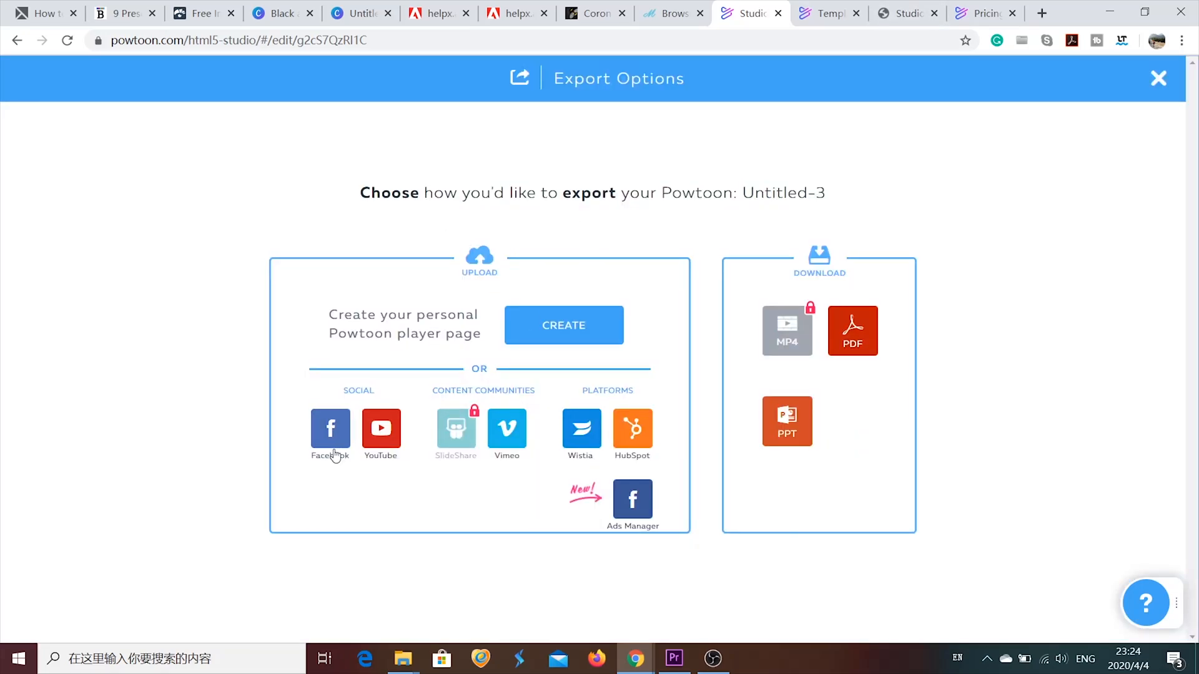
{"action": "mouse_move", "coordinate": [347, 434]}
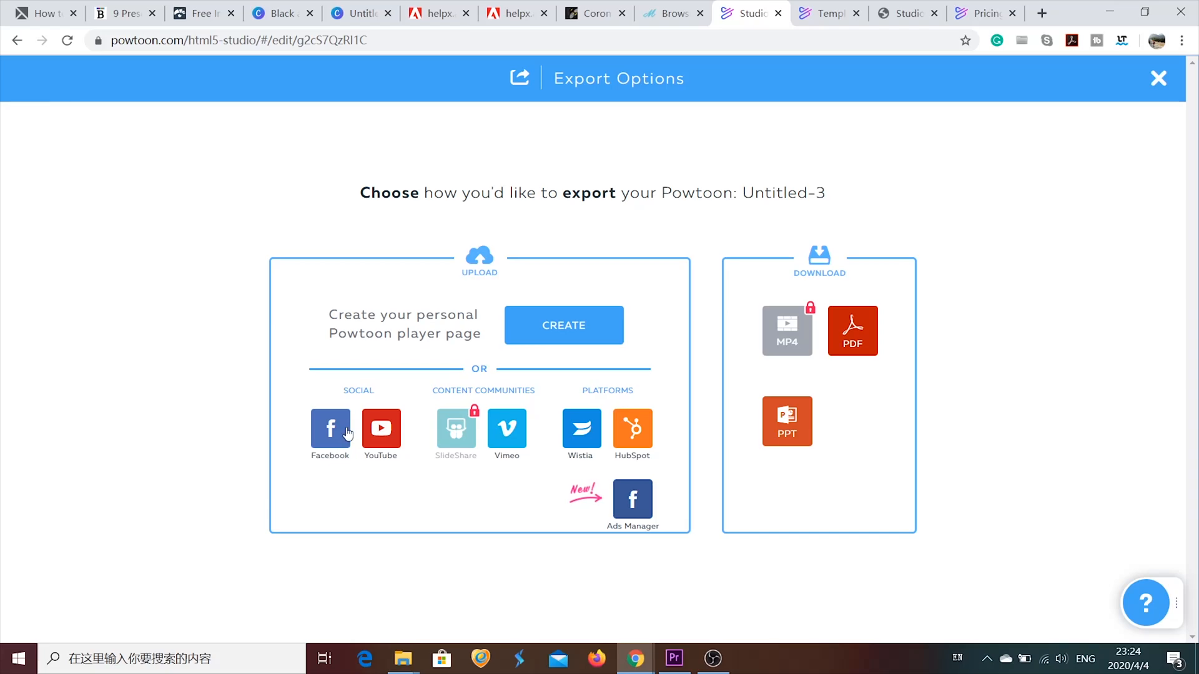
{"action": "mouse_move", "coordinate": [1063, 329]}
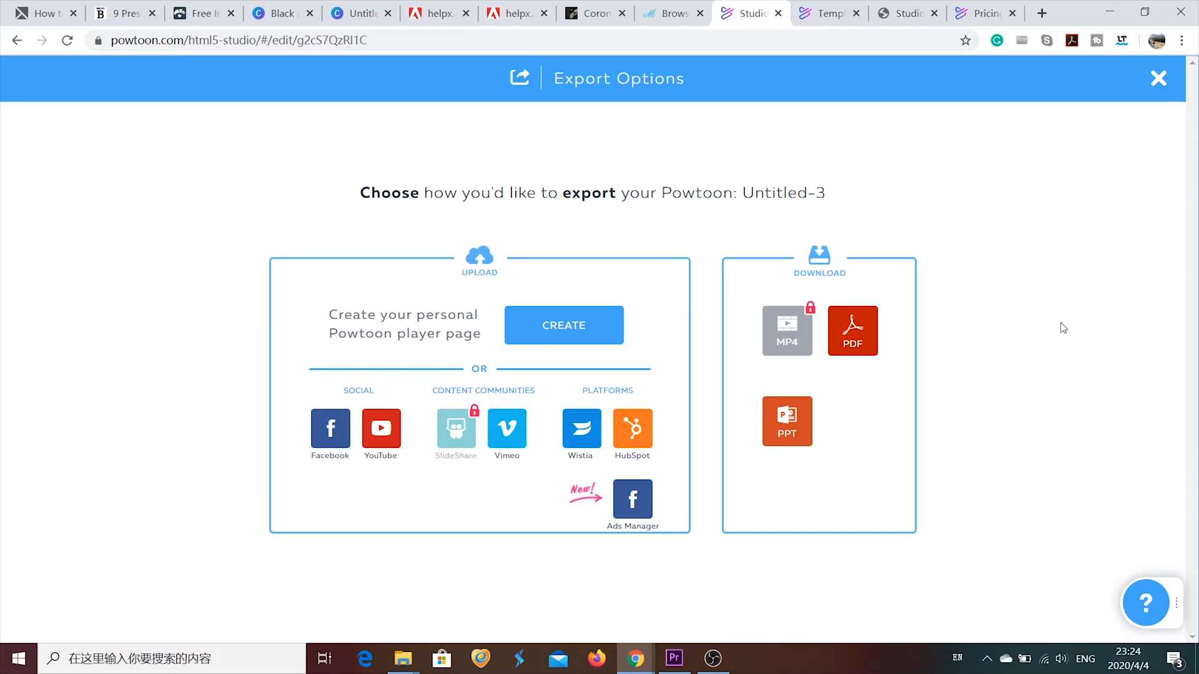
{"action": "mouse_move", "coordinate": [793, 667]}
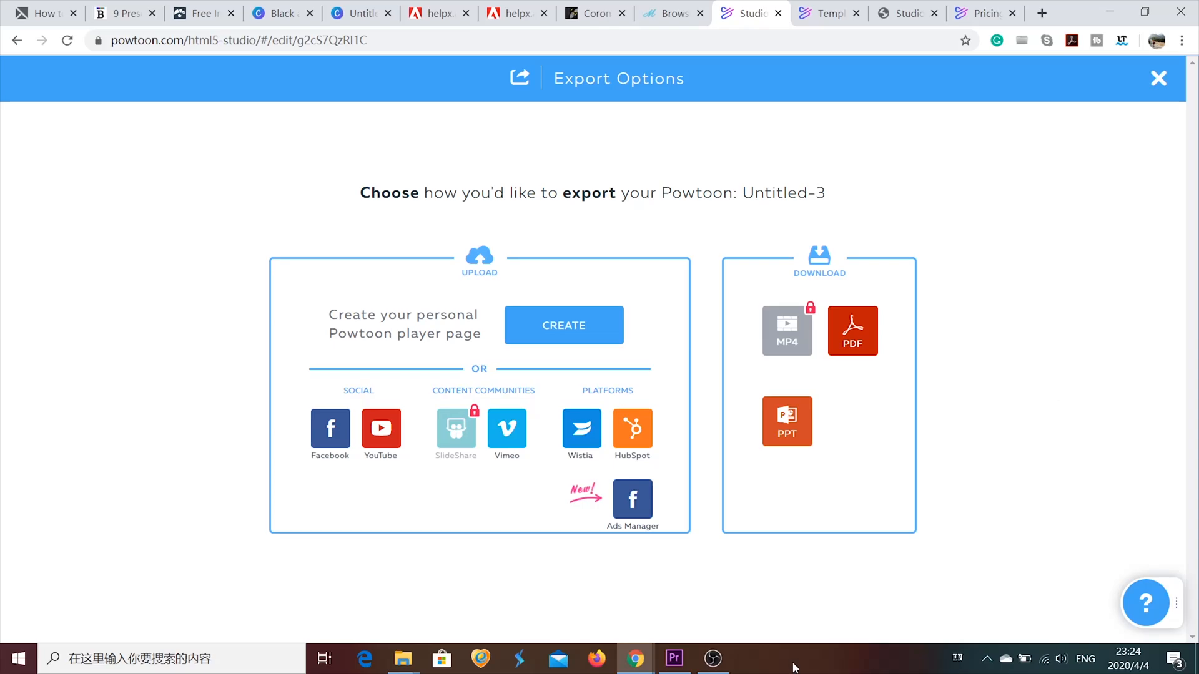
{"action": "left_click", "coordinate": [642, 12]}
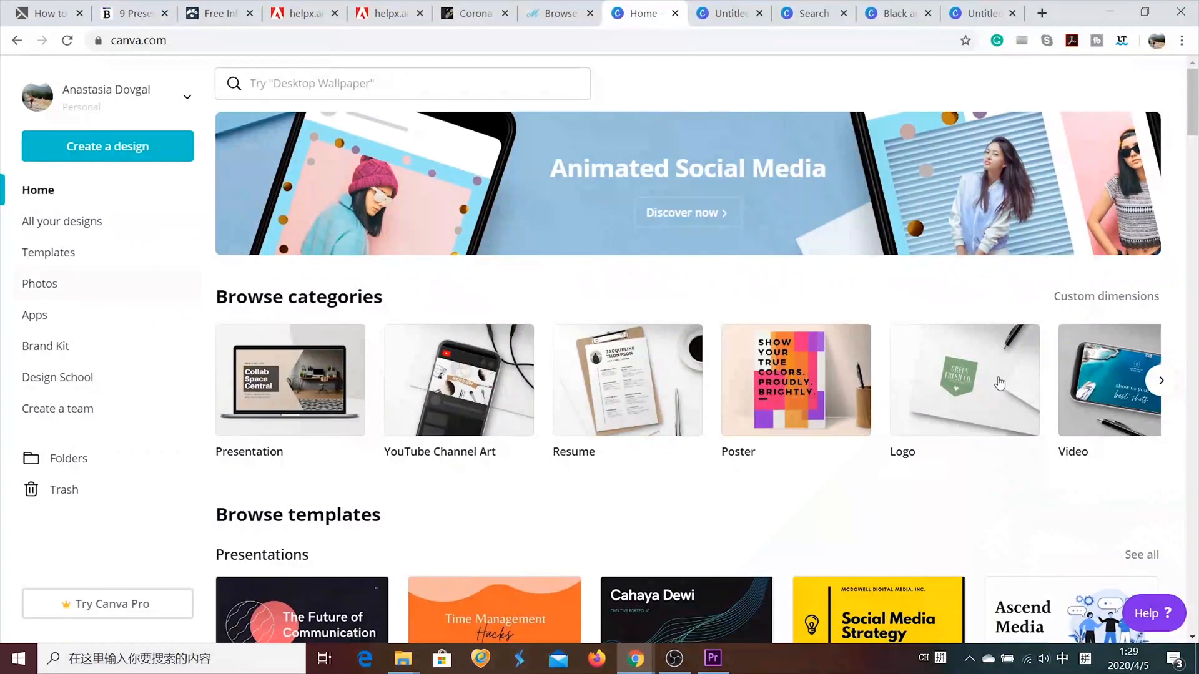
{"action": "scroll", "scroll_direction": "down", "scroll_amount": 3}
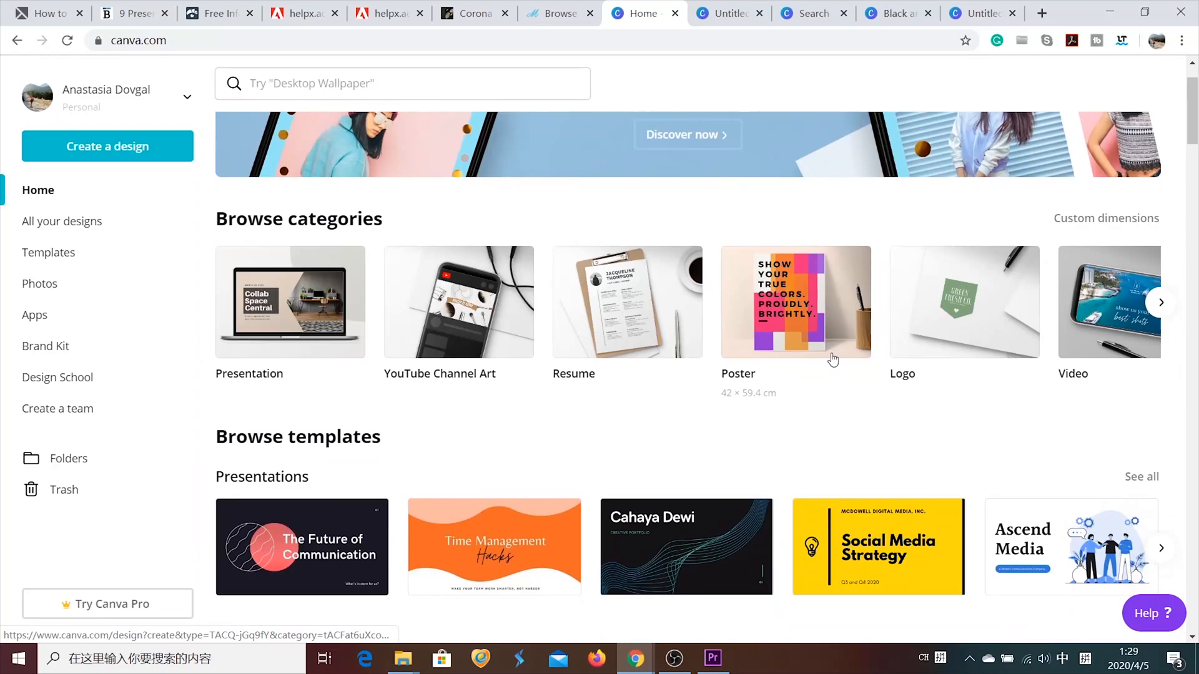
{"action": "scroll", "scroll_direction": "down", "scroll_amount": 3}
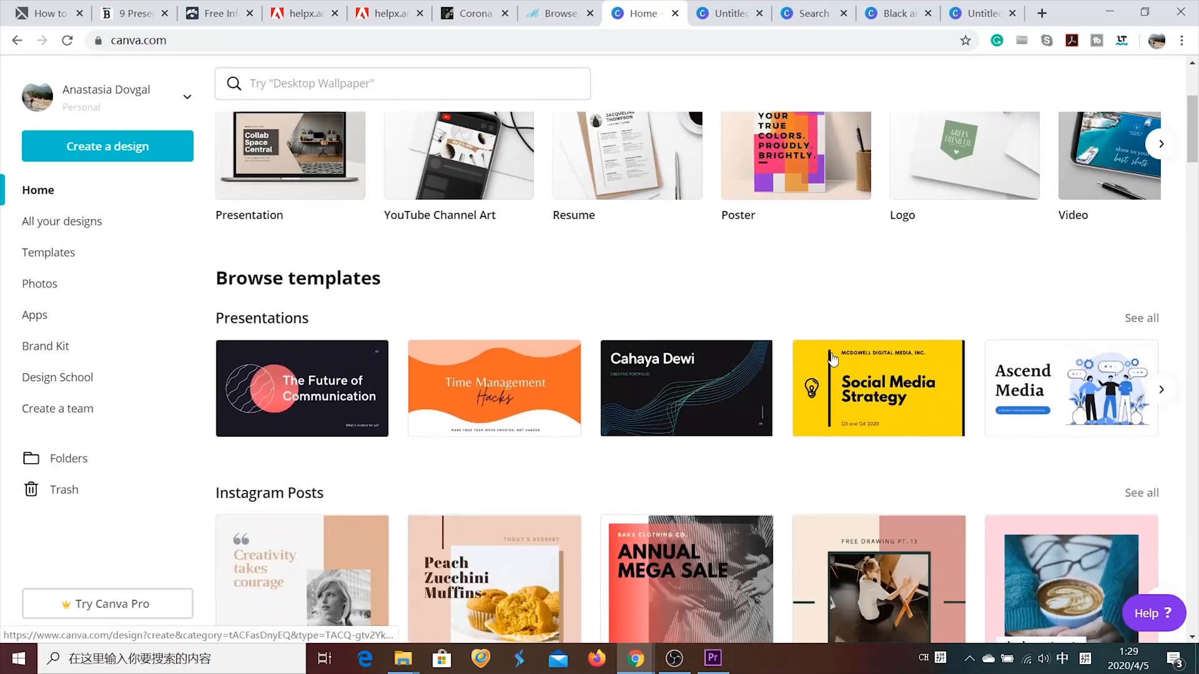
{"action": "scroll", "scroll_direction": "down", "scroll_amount": 3}
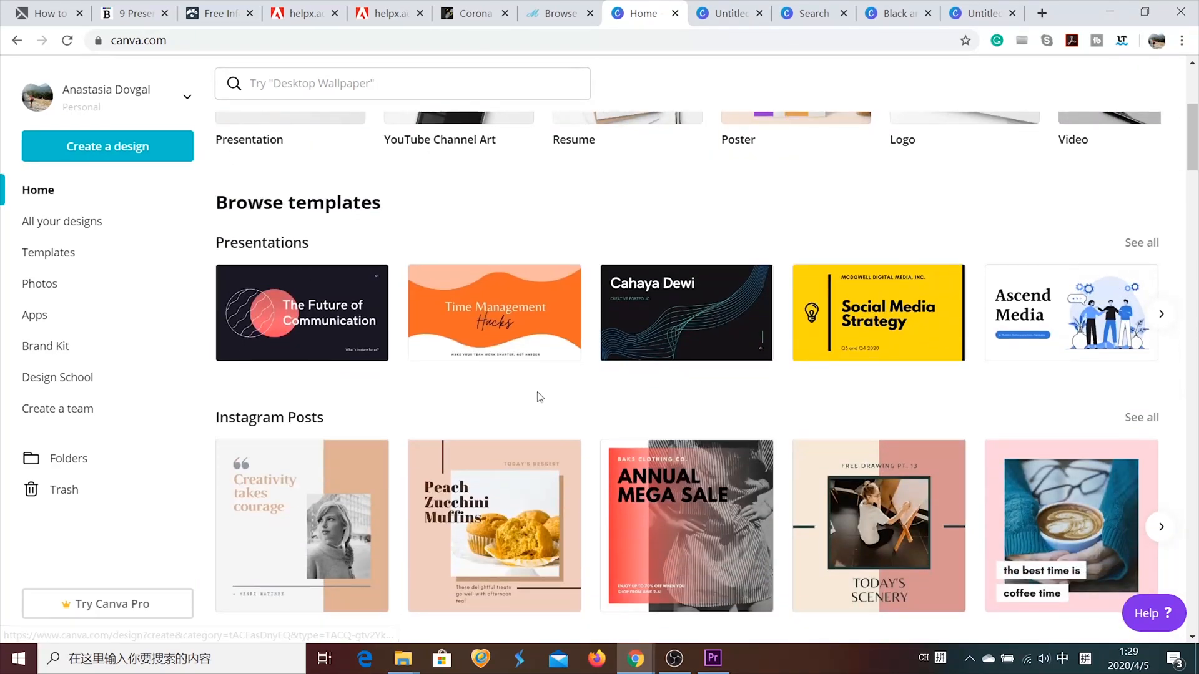
{"action": "scroll", "scroll_direction": "down", "scroll_amount": 3}
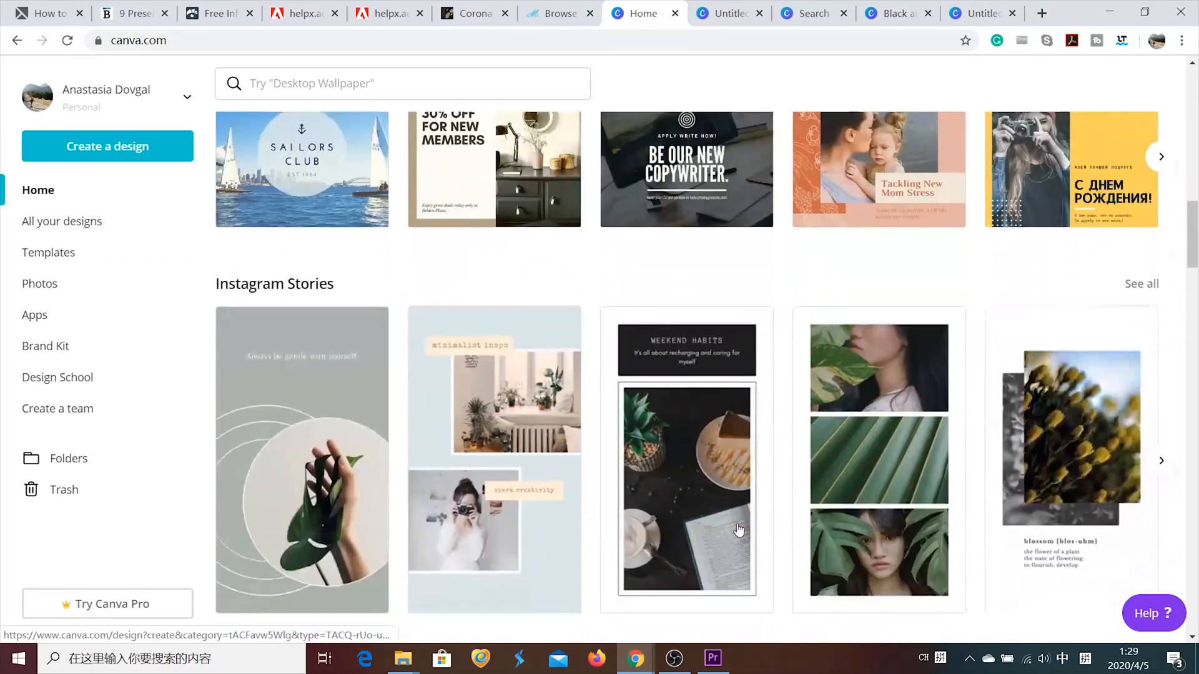
{"action": "scroll", "scroll_direction": "down", "scroll_amount": 3}
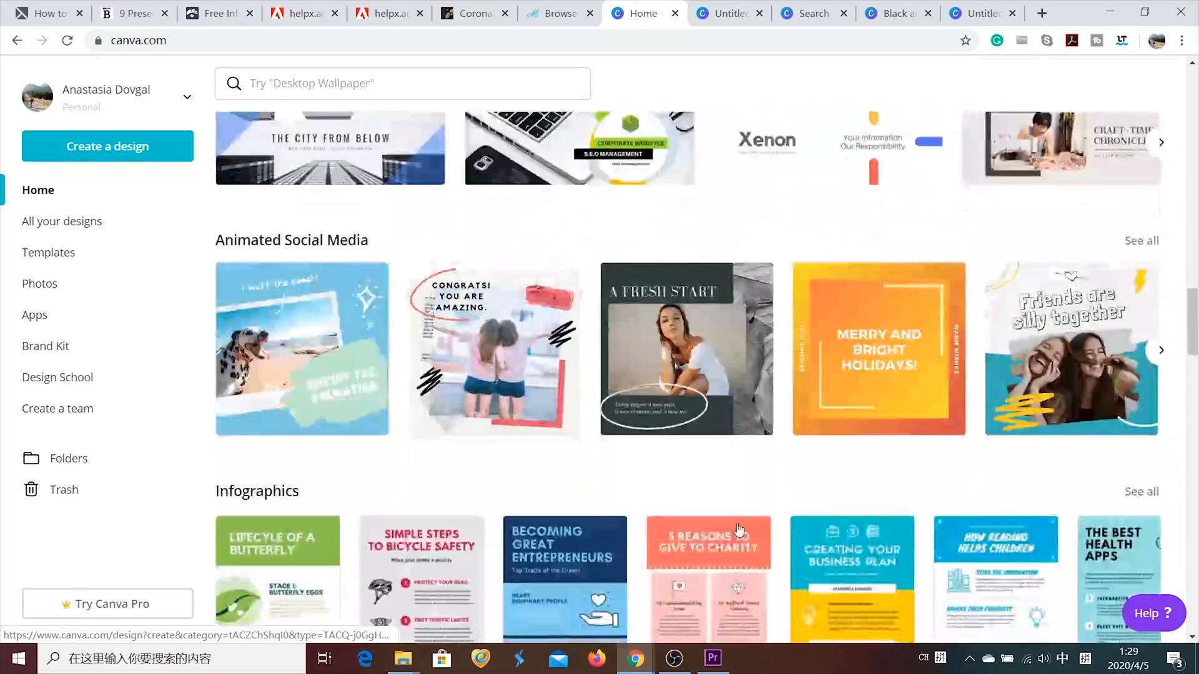
{"action": "scroll", "scroll_direction": "down", "scroll_amount": 3}
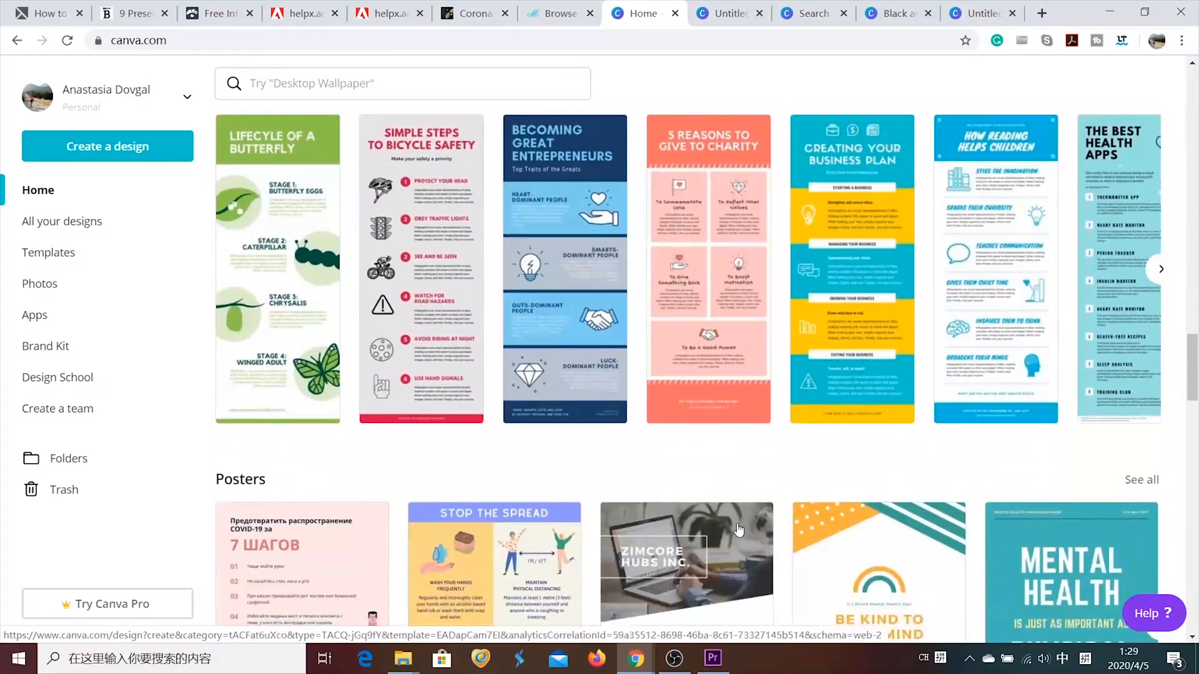
{"action": "scroll", "scroll_direction": "down", "scroll_amount": 3}
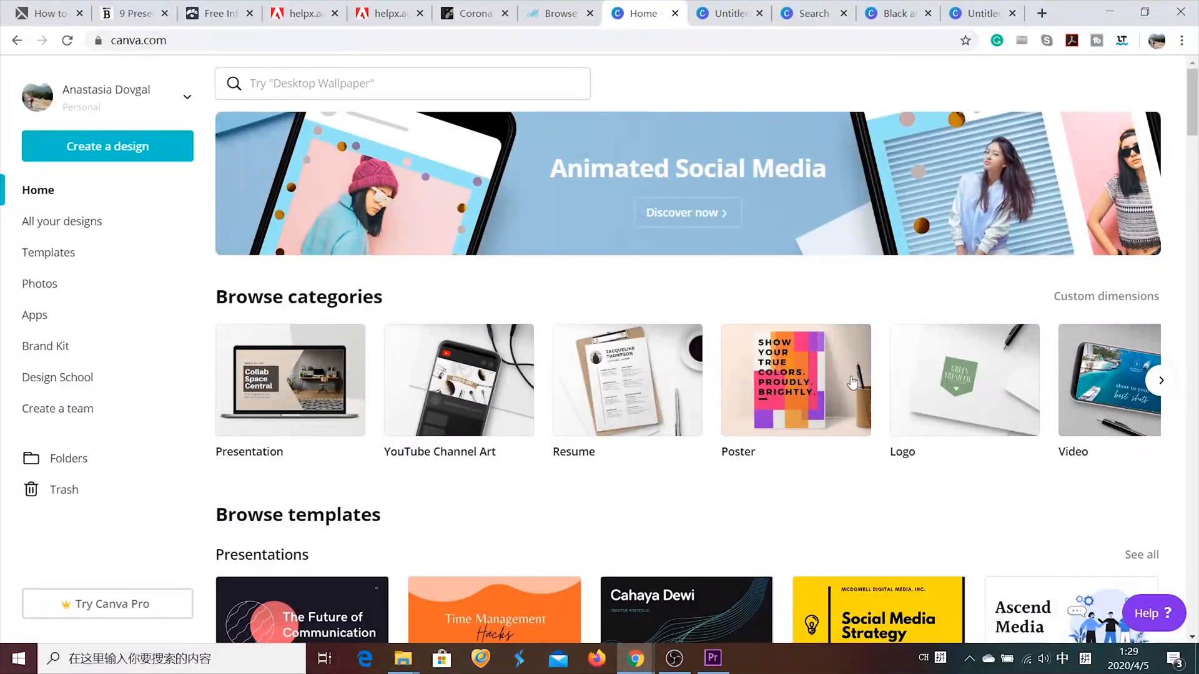
{"action": "scroll", "scroll_direction": "down", "scroll_amount": 3}
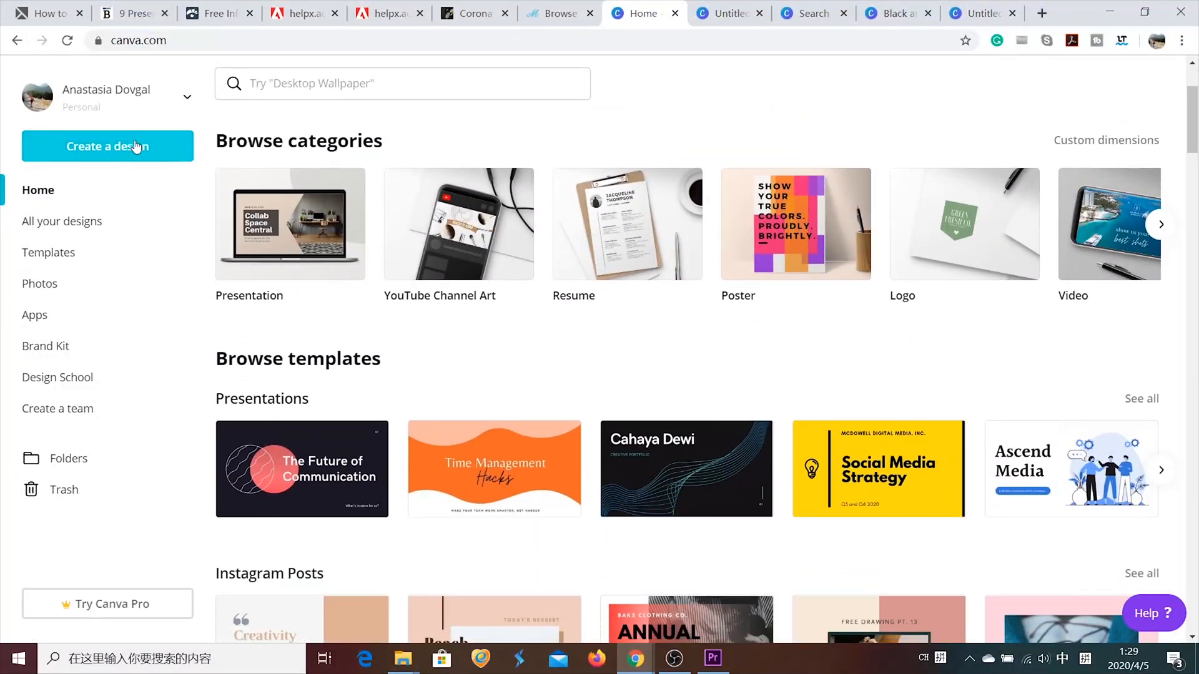
Step: Start a new Canva presentation and add a heading reading 'hi guys'
{"action": "left_click", "coordinate": [107, 147]}
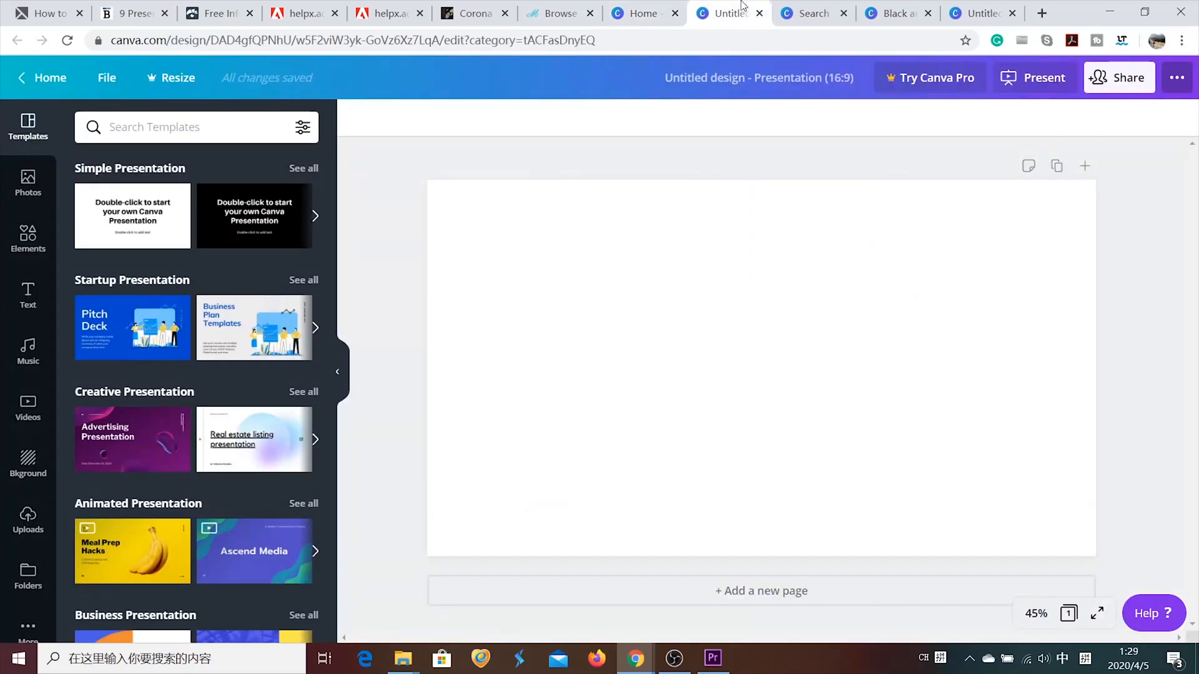
{"action": "mouse_move", "coordinate": [63, 257]}
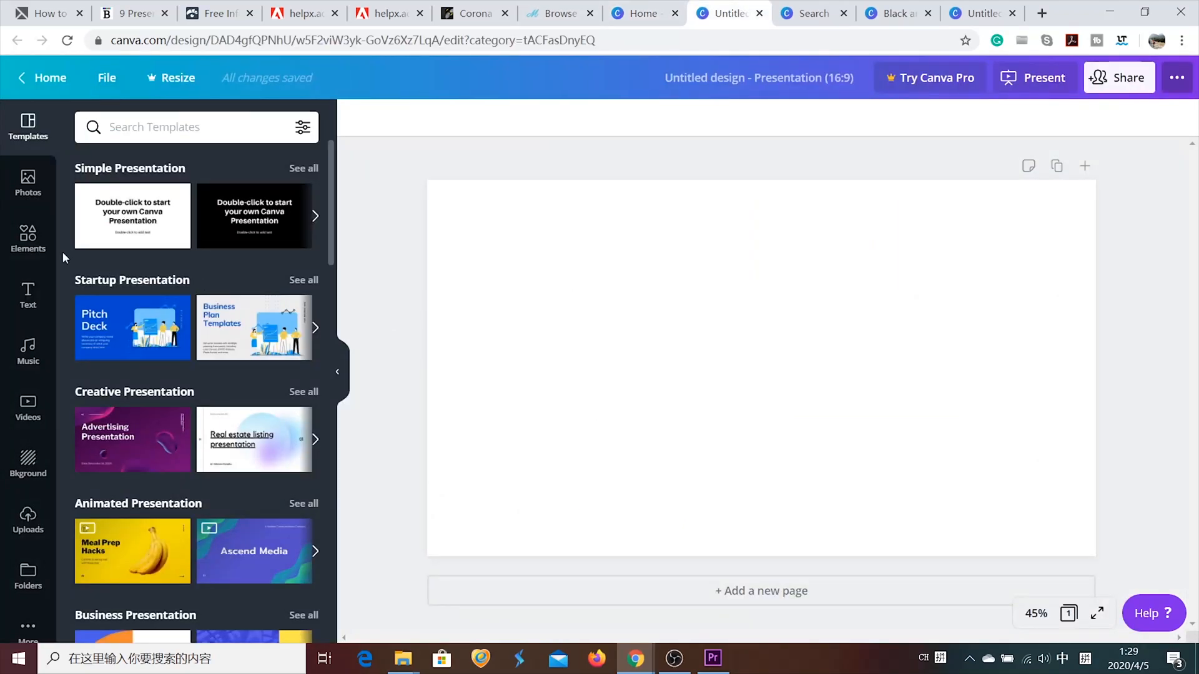
{"action": "left_click", "coordinate": [27, 295]}
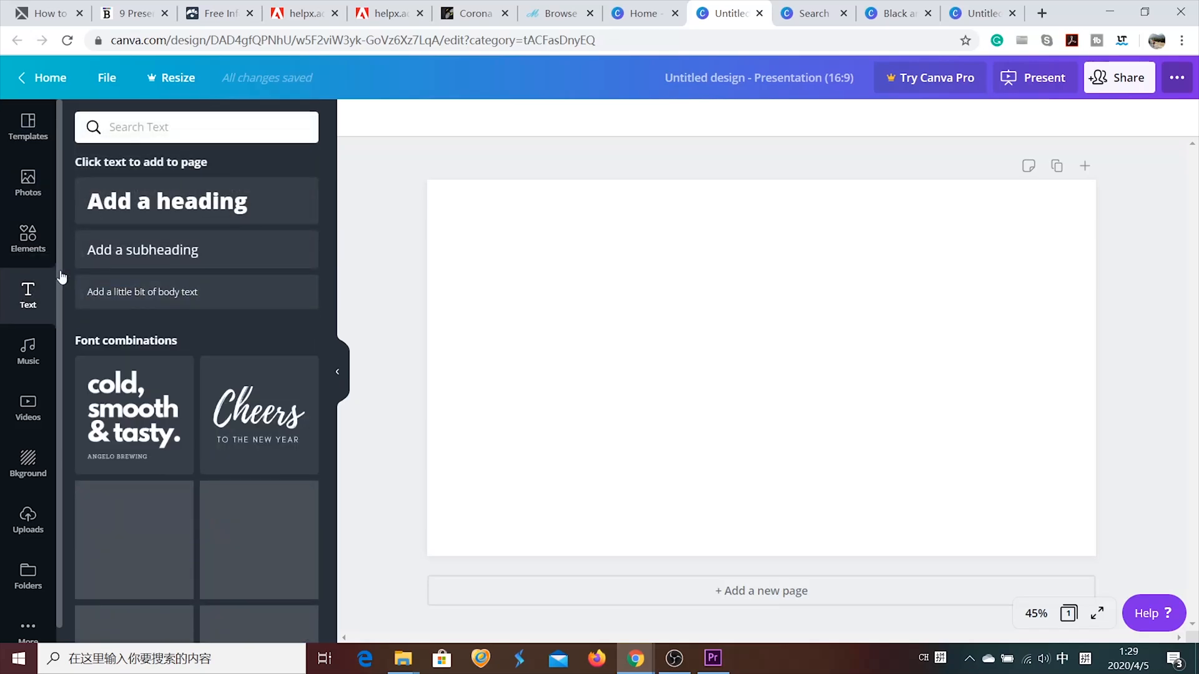
{"action": "left_click", "coordinate": [166, 200]}
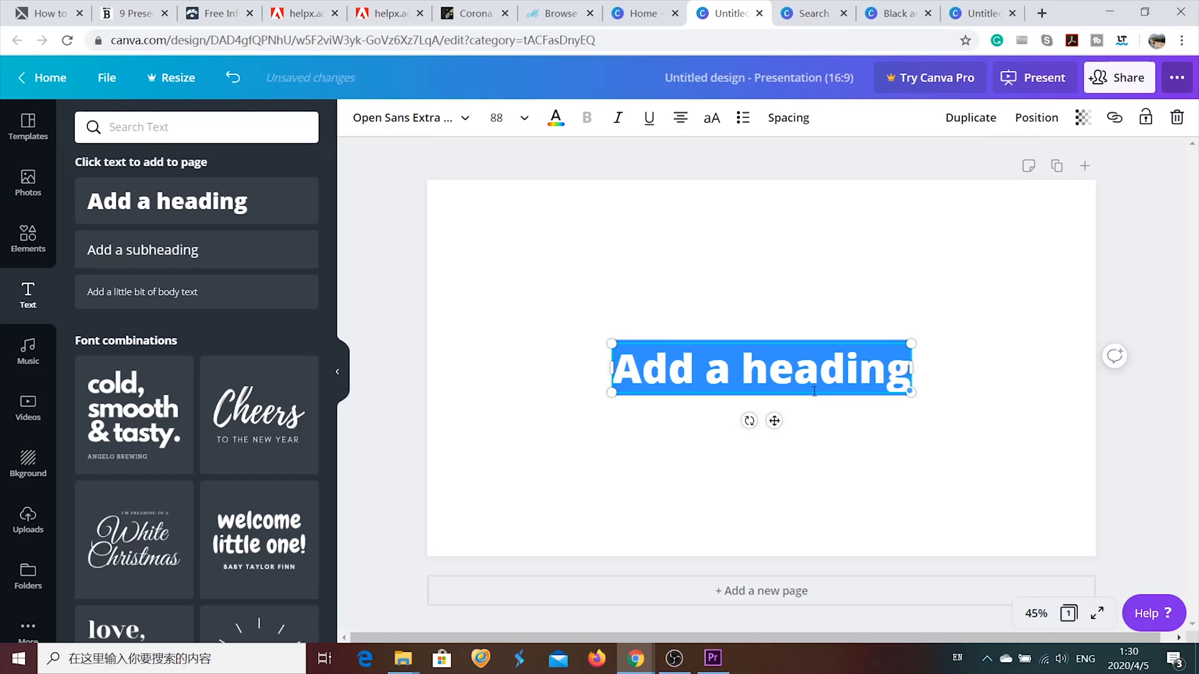
{"action": "type", "text": "hi guys"}
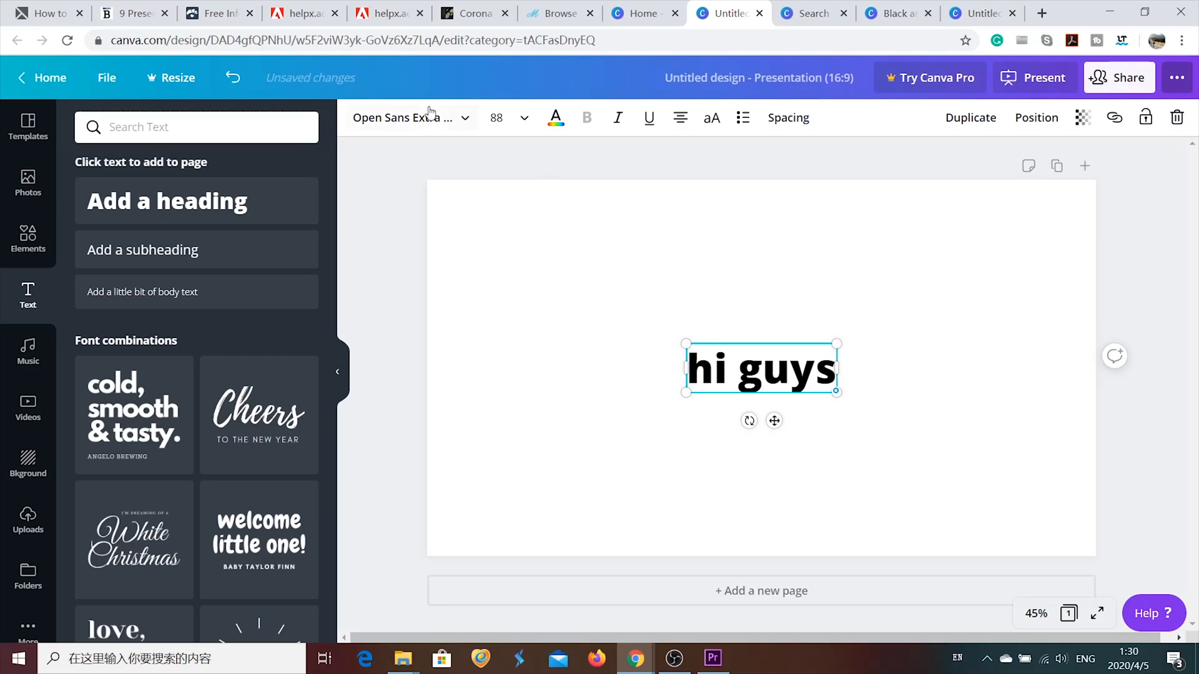
Step: Colour the heading text purple and the page background lilac
{"action": "left_click", "coordinate": [554, 117]}
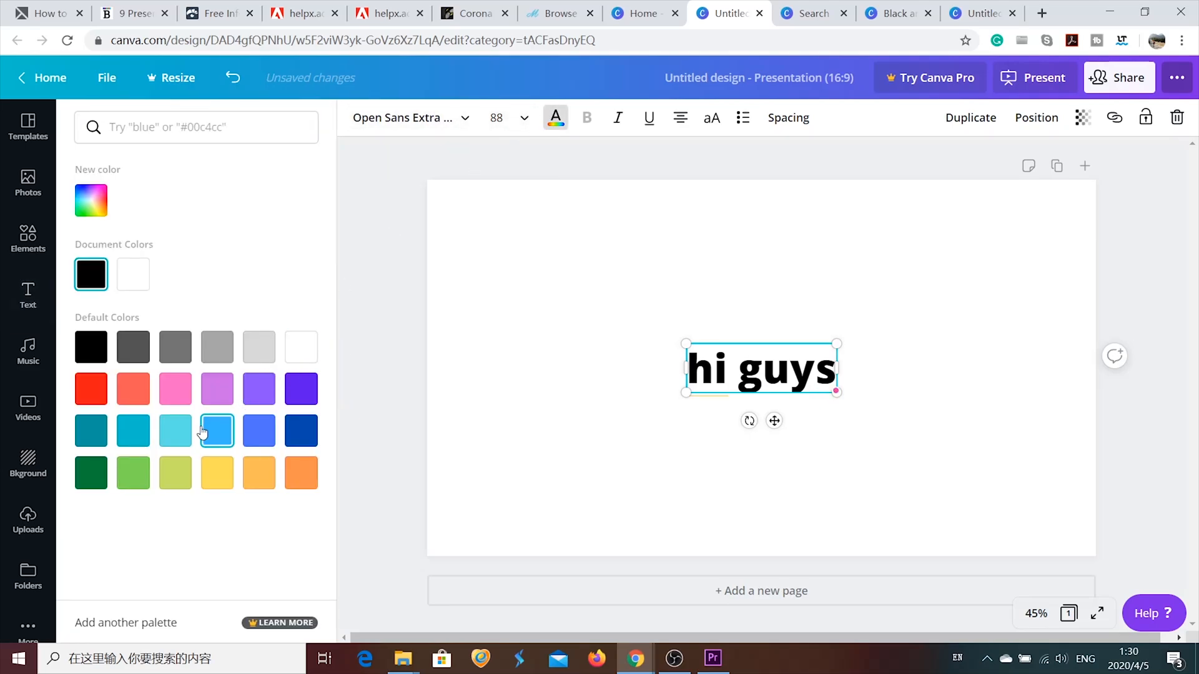
{"action": "left_click", "coordinate": [301, 388]}
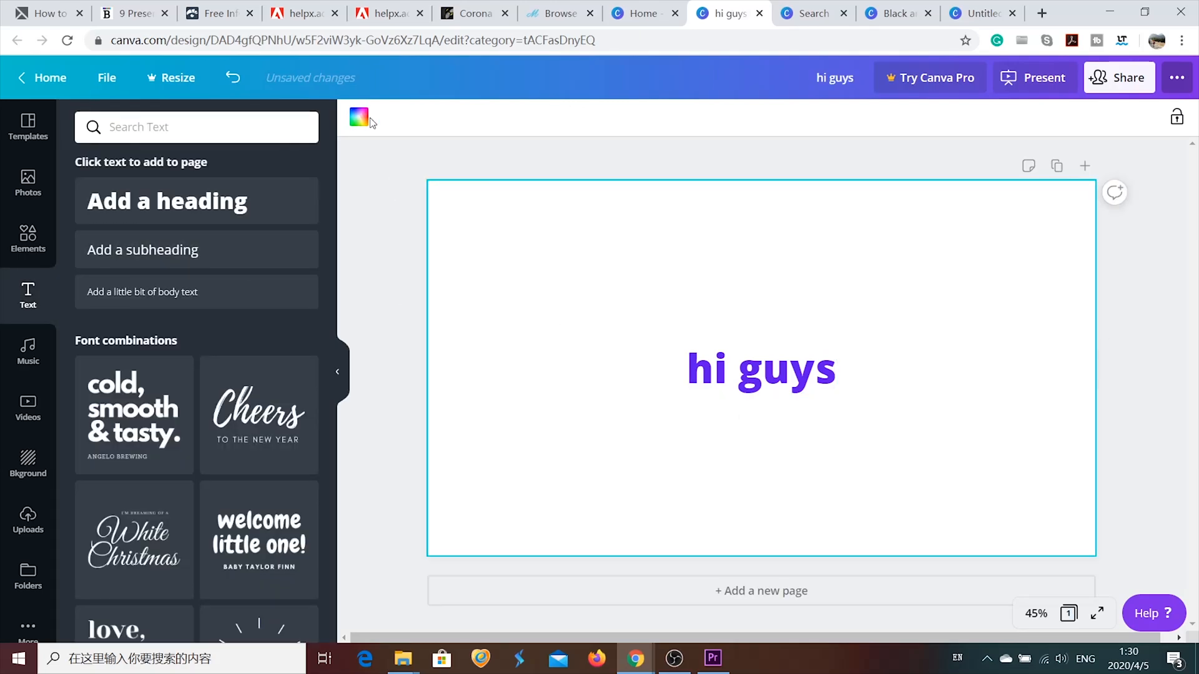
{"action": "left_click", "coordinate": [359, 117]}
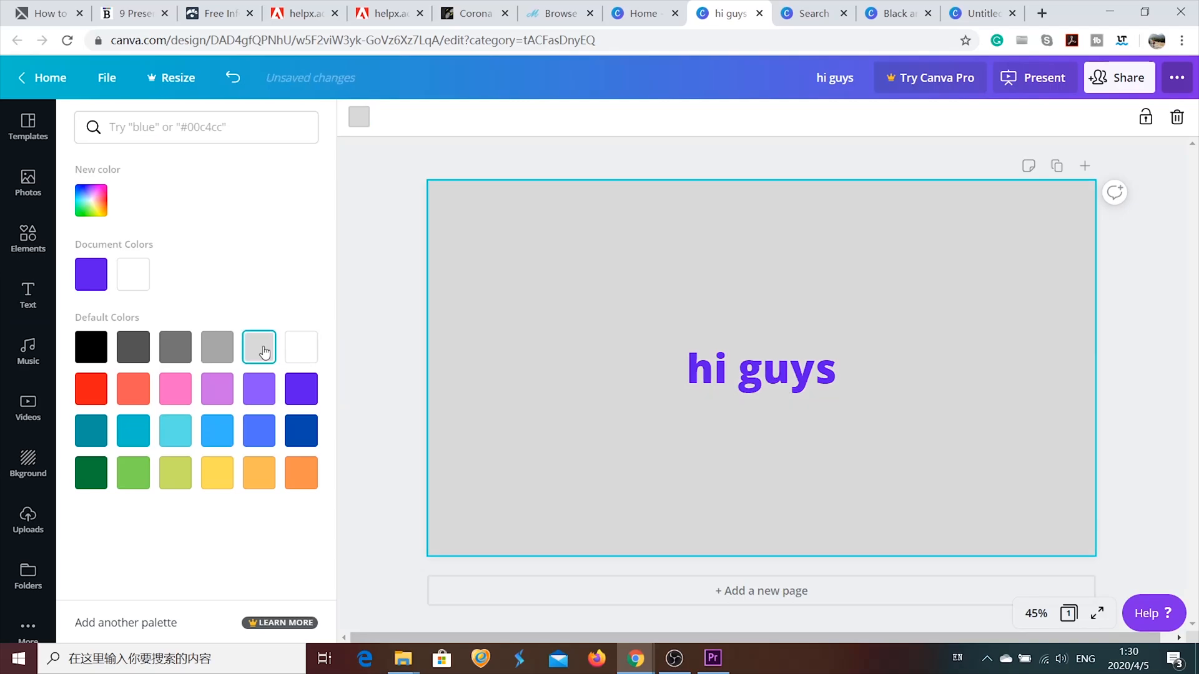
{"action": "left_click", "coordinate": [217, 390]}
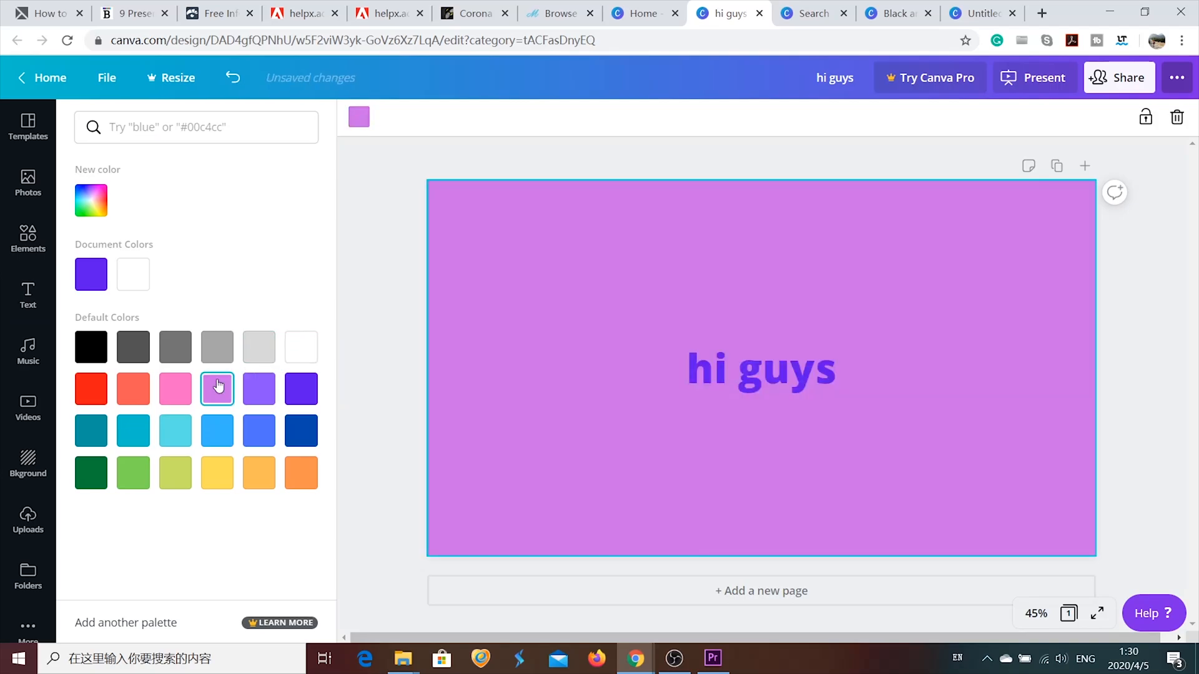
{"action": "left_click", "coordinate": [761, 367]}
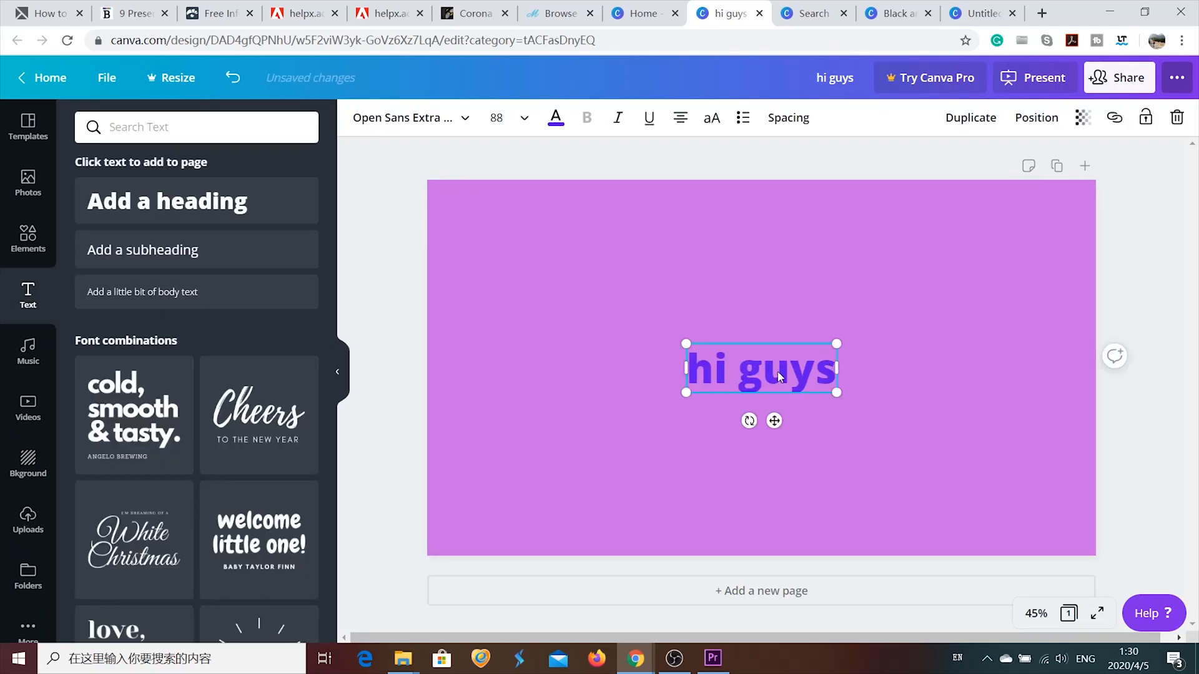
Step: Add the Cheers text combination, edit it to 'Hello' / 'NEW FRIENDS', and select the hi guys heading for removal
{"action": "scroll", "scroll_direction": "down", "scroll_amount": 3}
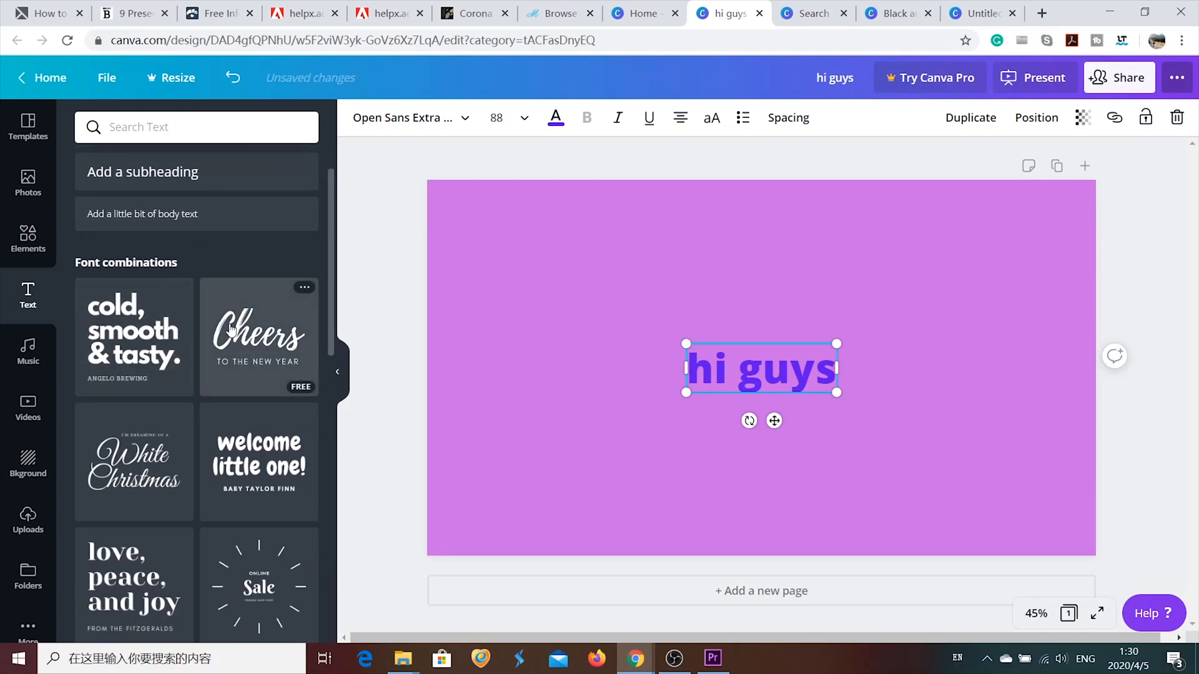
{"action": "left_click", "coordinate": [259, 335]}
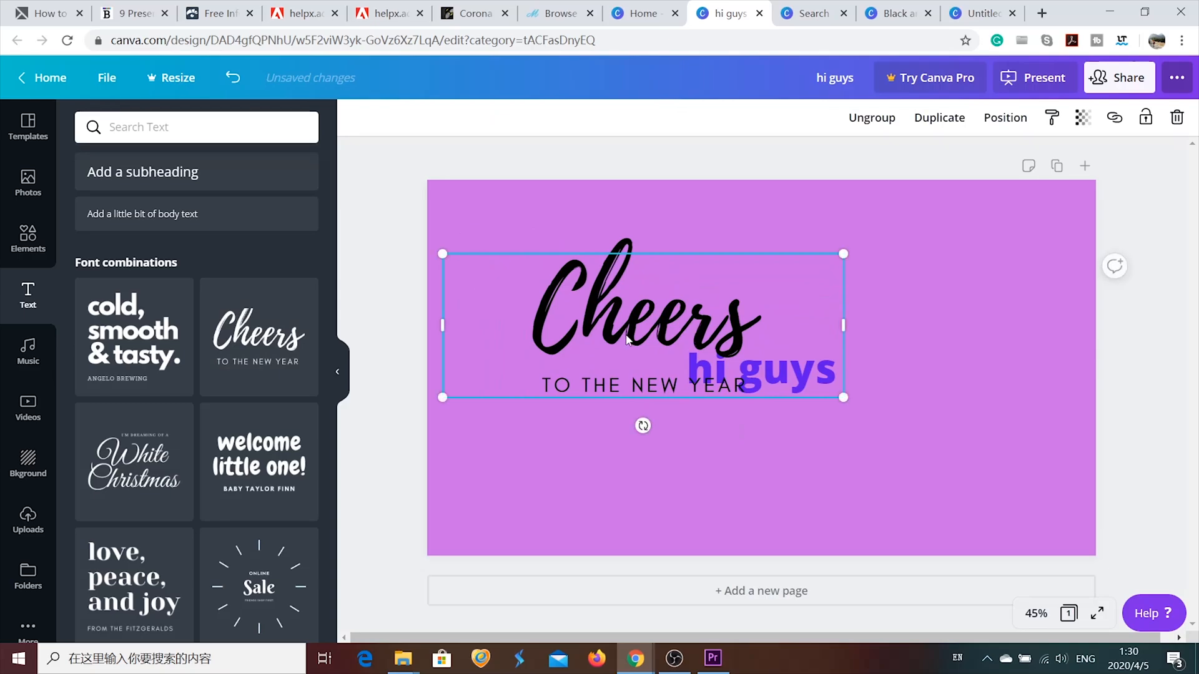
{"action": "double_click", "coordinate": [623, 321]}
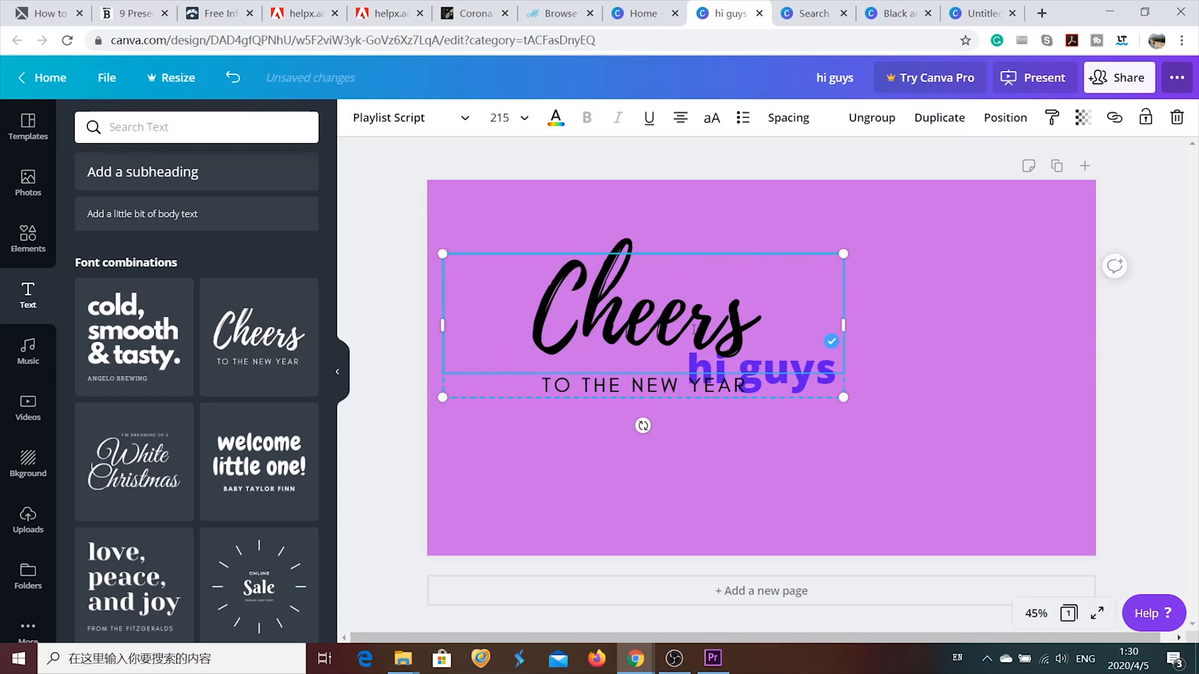
{"action": "type", "text": "Hello"}
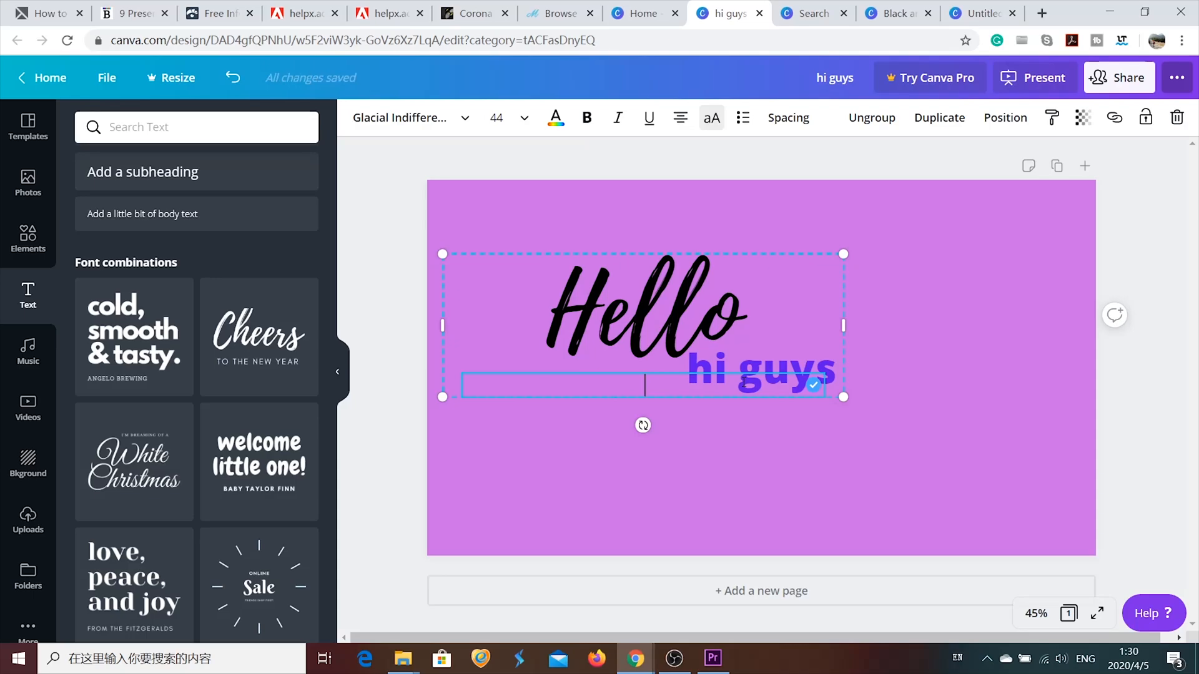
{"action": "type", "text": "NEW FRIENDS"}
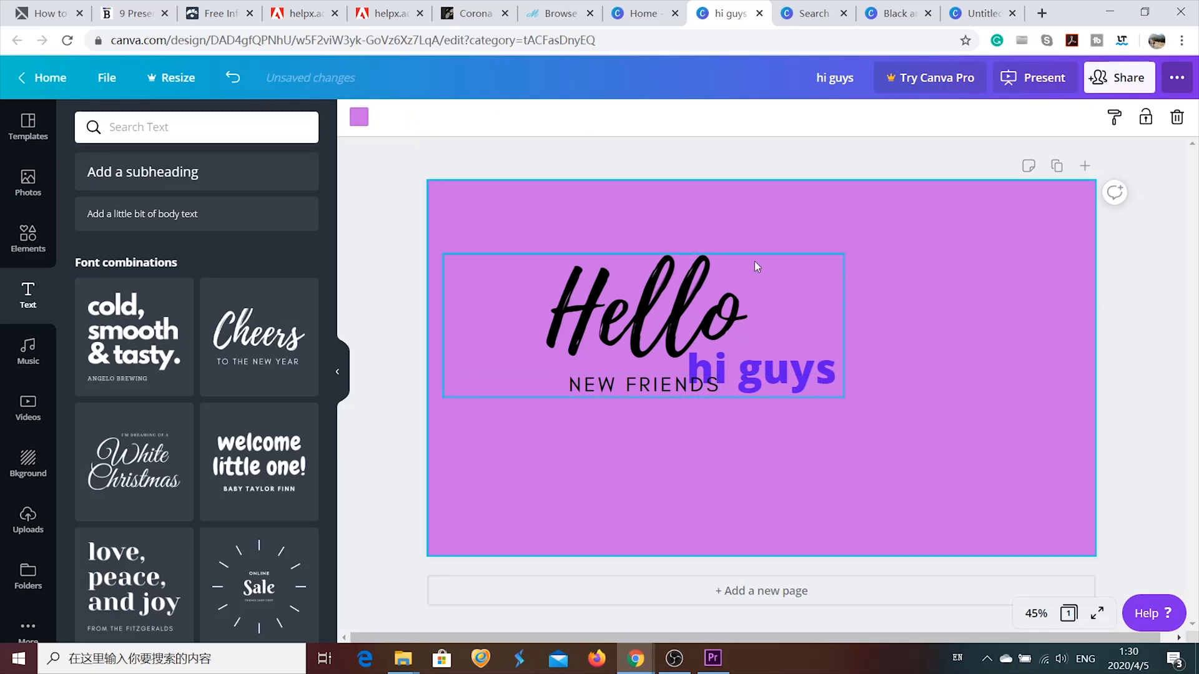
{"action": "left_click", "coordinate": [761, 368]}
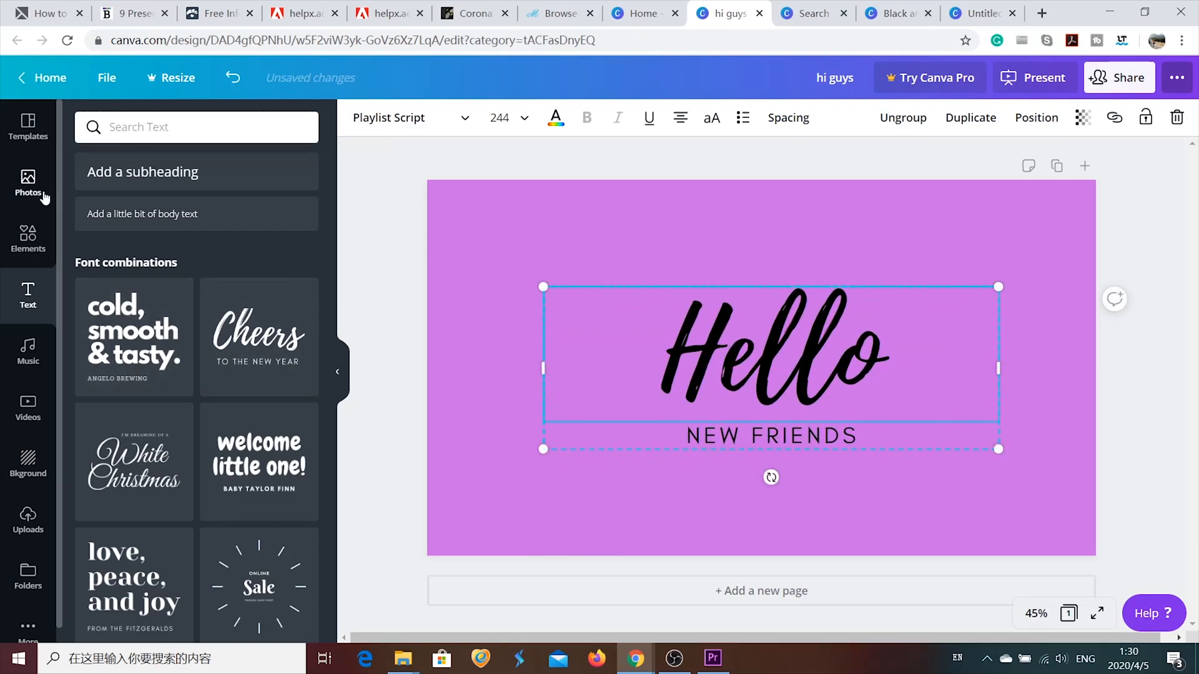
Step: Place a peach flower at the top right and move duplicate flowers to the lower left and below NEW FRIENDS
{"action": "left_click", "coordinate": [27, 238]}
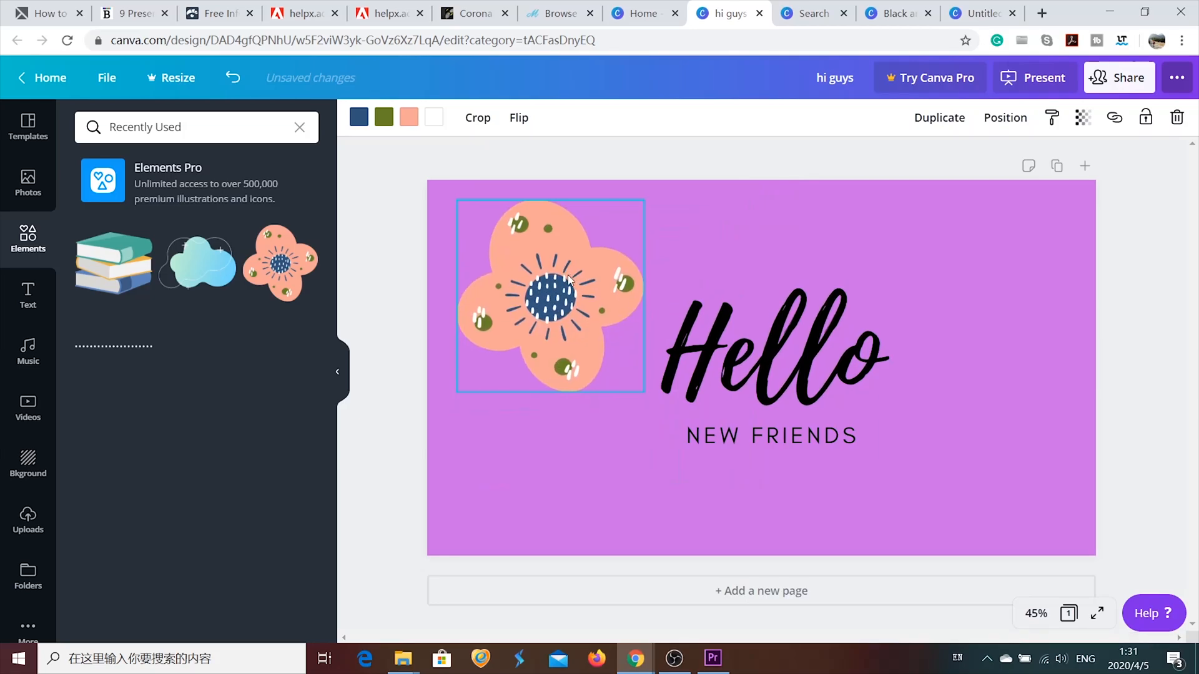
{"action": "left_click_drag", "start_coordinate": [551, 296], "coordinate": [954, 309]}
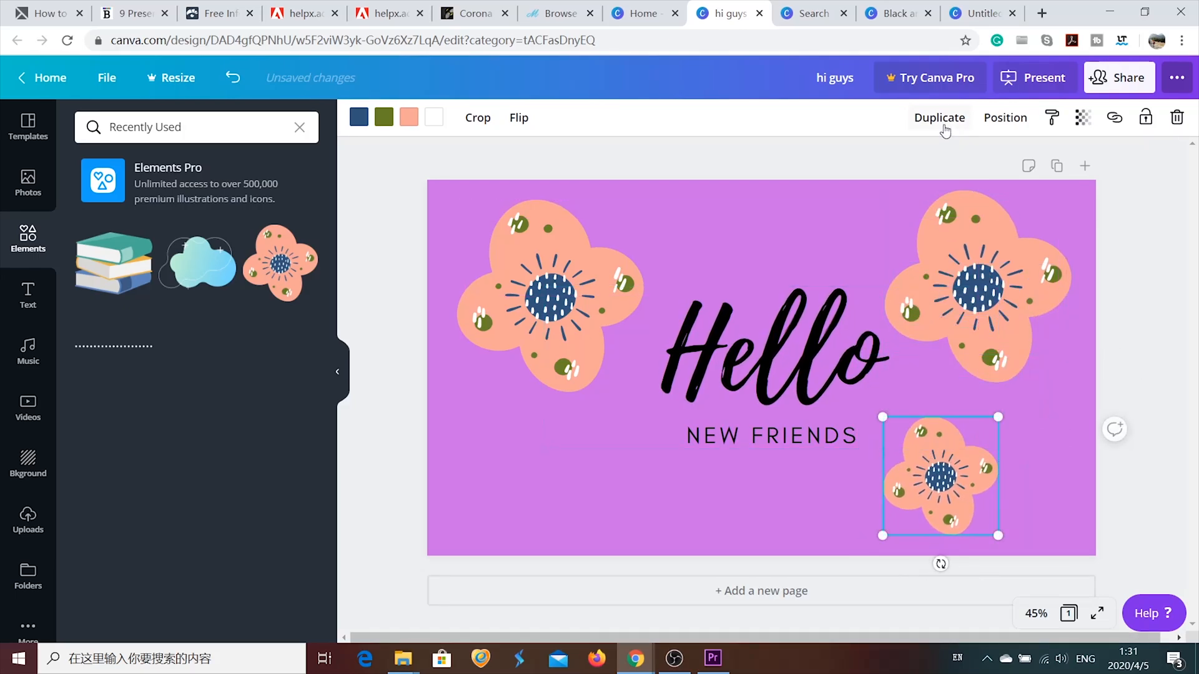
{"action": "left_click_drag", "start_coordinate": [940, 475], "coordinate": [609, 474]}
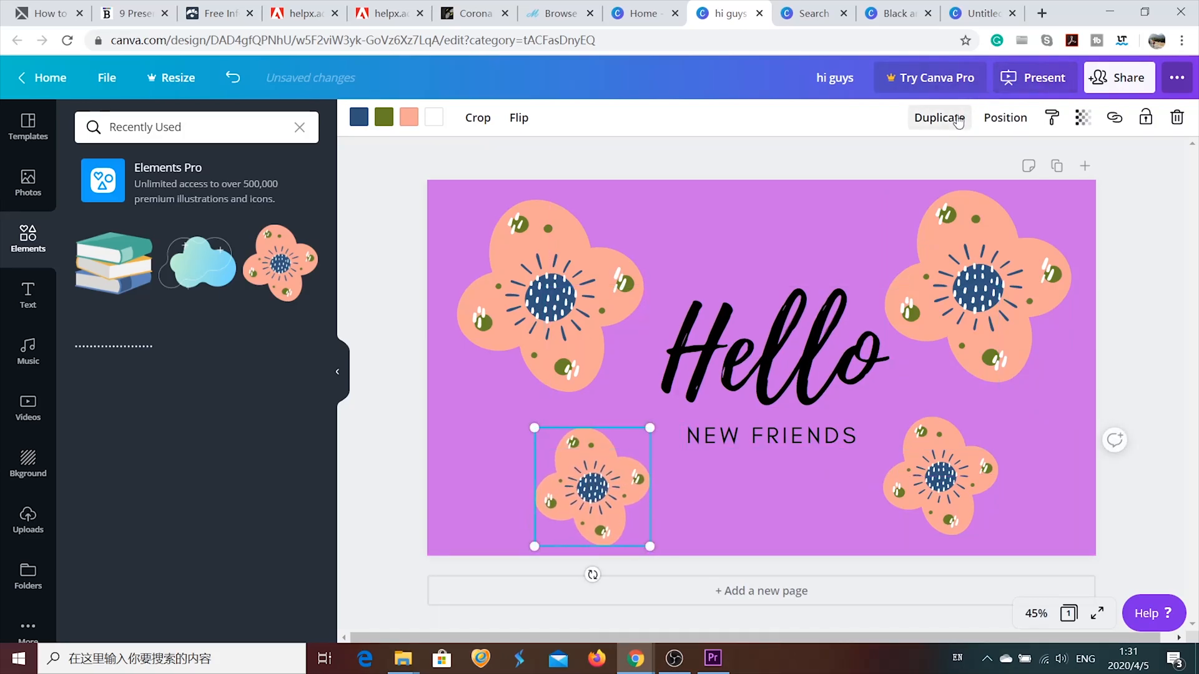
{"action": "left_click_drag", "start_coordinate": [592, 487], "coordinate": [761, 516]}
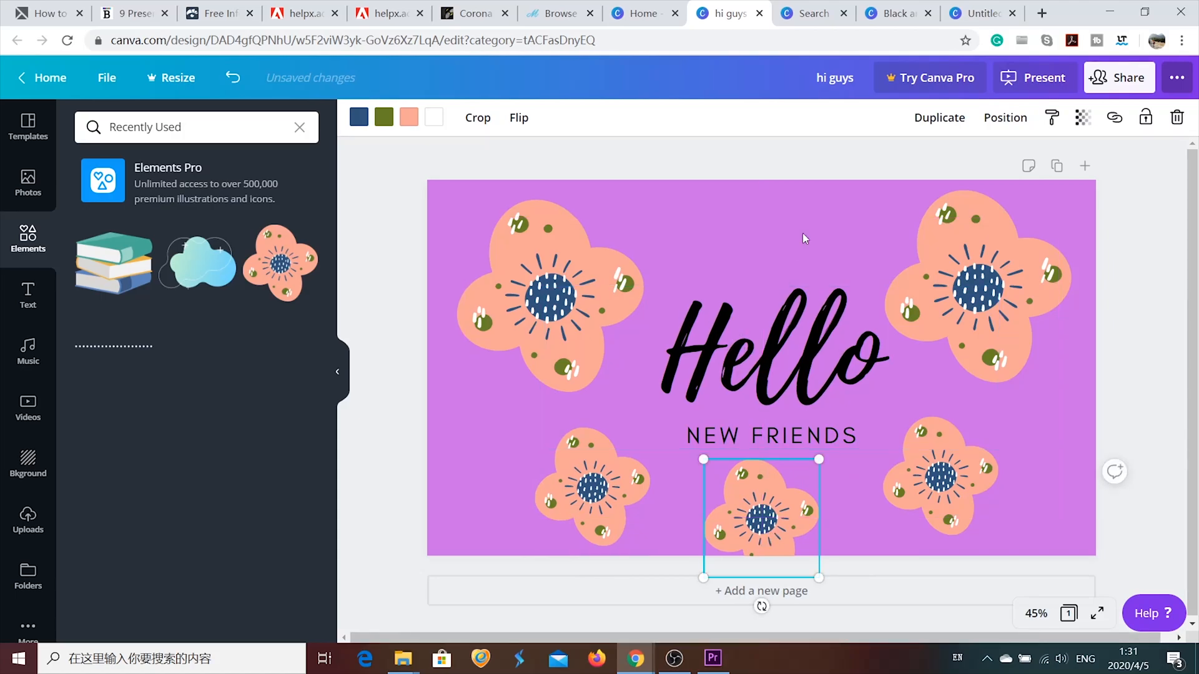
Step: Give the Hello slide a light grey background after trying peach
{"action": "left_click", "coordinate": [359, 118]}
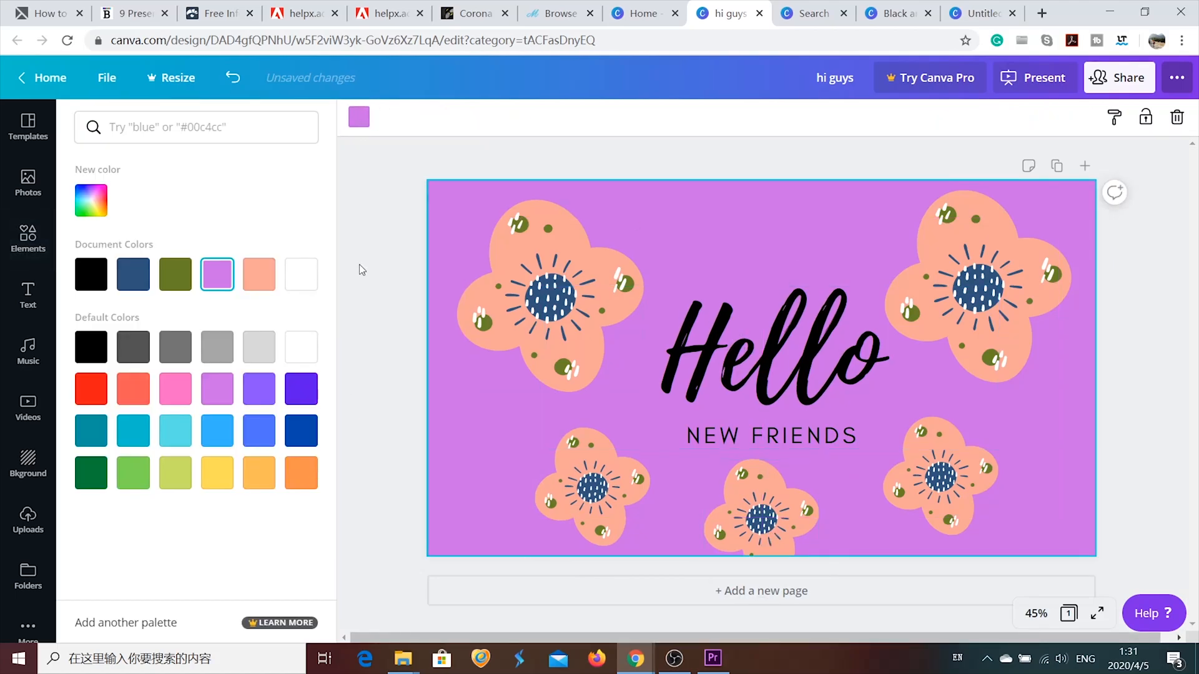
{"action": "left_click", "coordinate": [260, 275]}
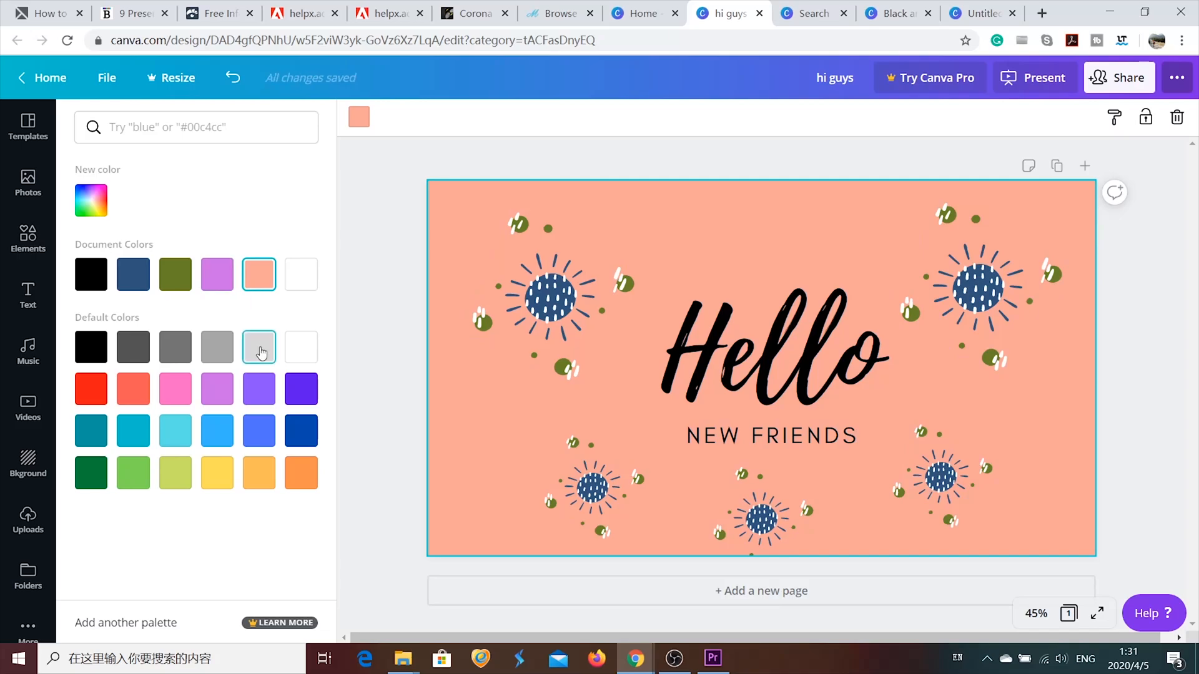
{"action": "left_click", "coordinate": [259, 347]}
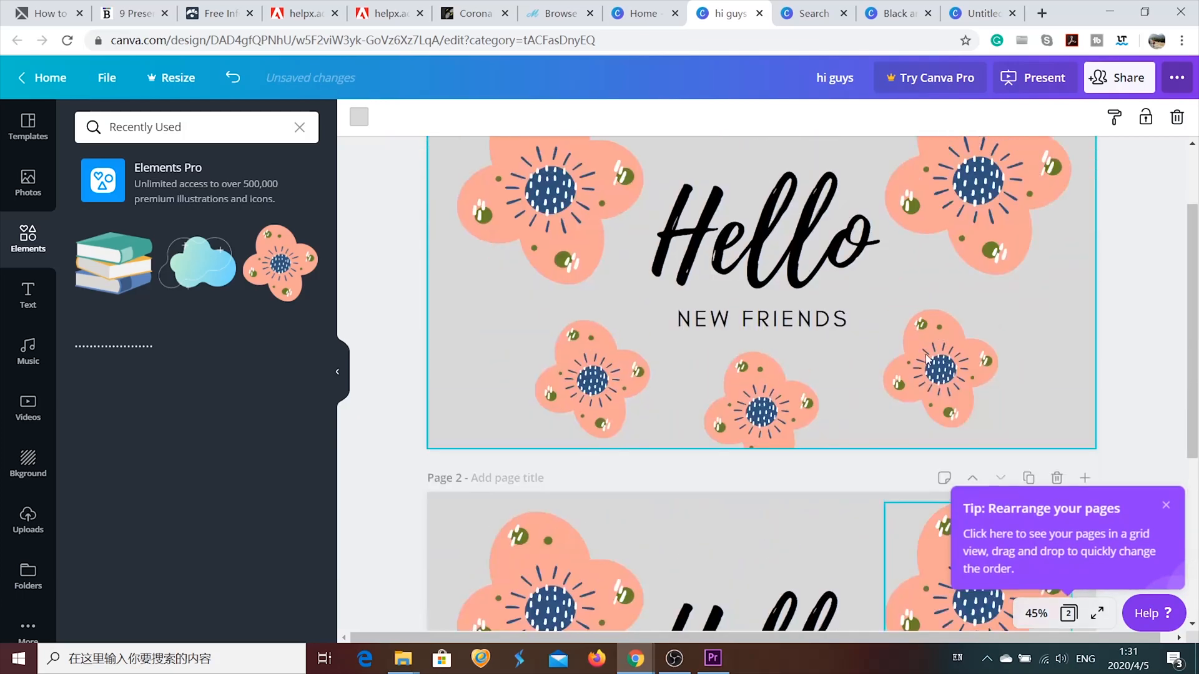
Step: Duplicate the Hello slide twice and move to the Presentations template search
{"action": "left_click", "coordinate": [944, 164]}
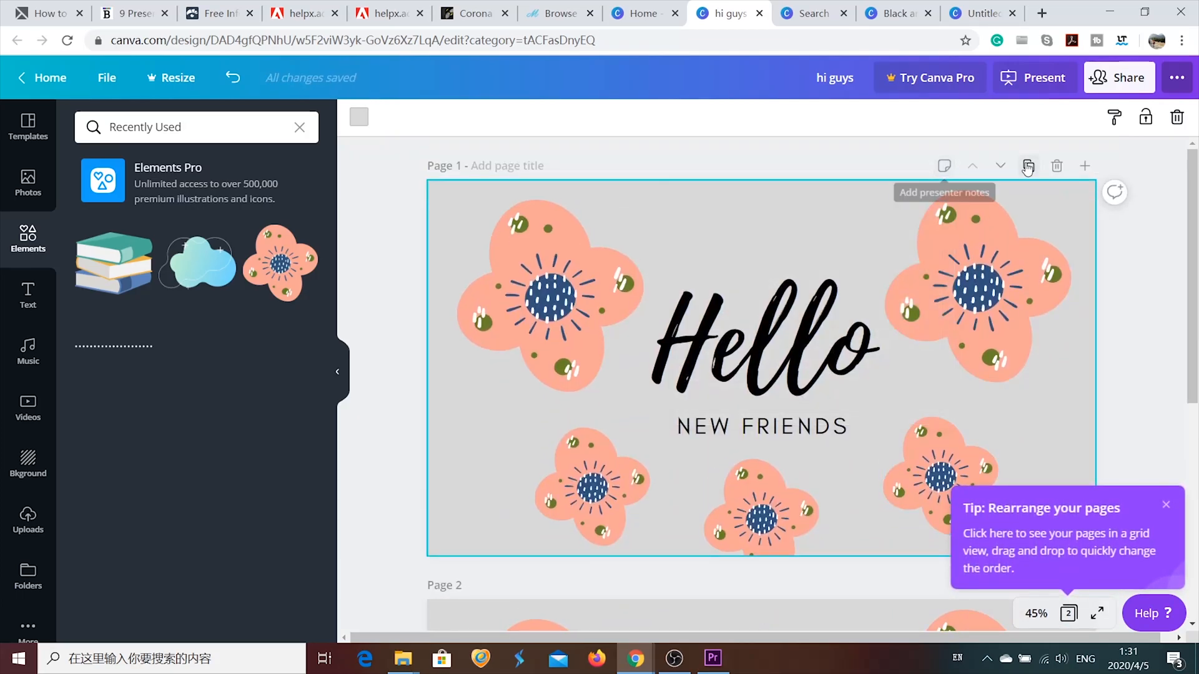
{"action": "left_click", "coordinate": [1085, 166]}
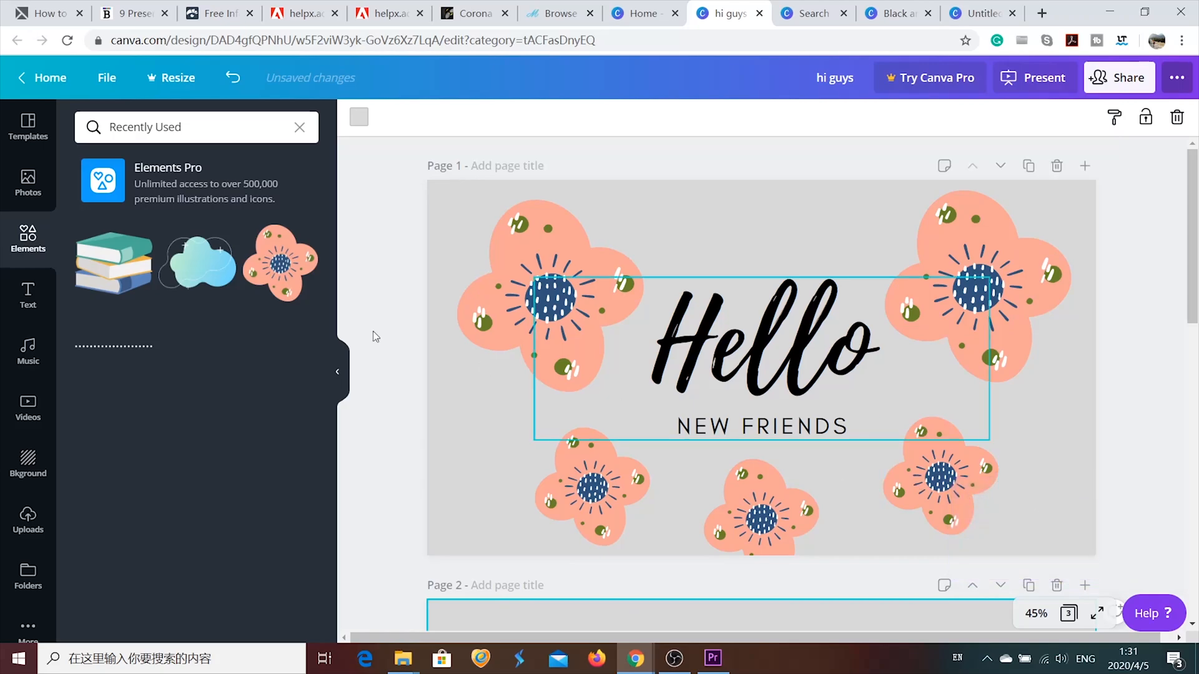
{"action": "left_click", "coordinate": [814, 13]}
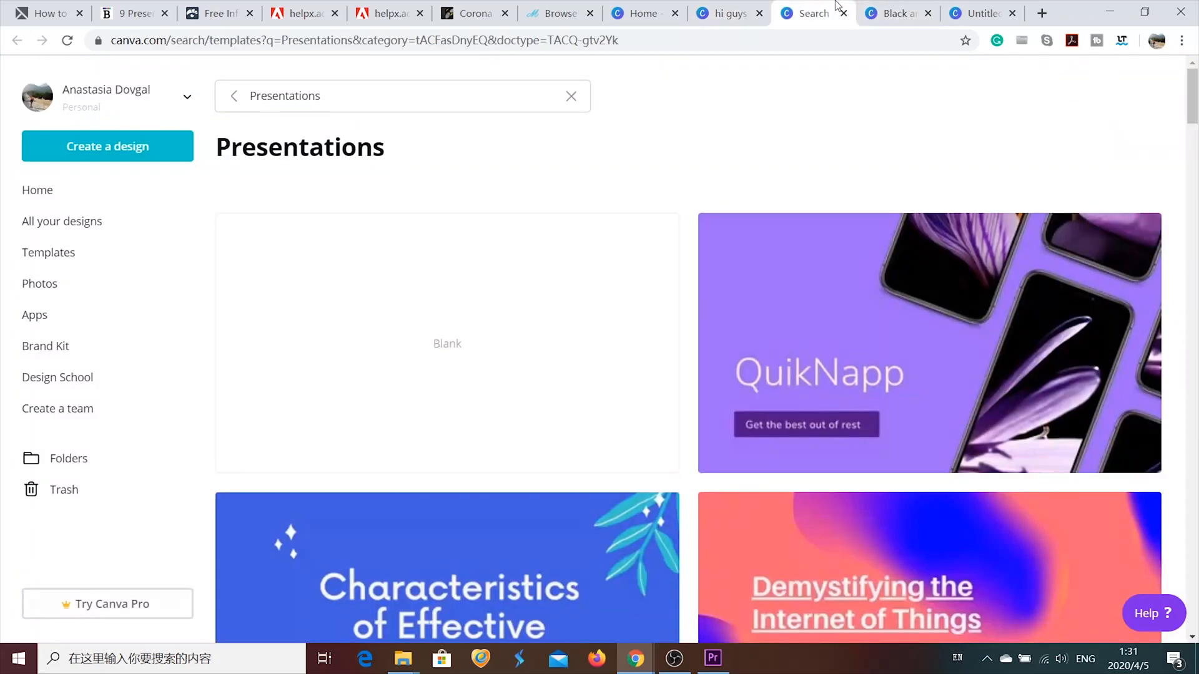
Step: Scroll through the presentation template results toward the Potluck Tips for Party Success template
{"action": "scroll", "scroll_direction": "down", "scroll_amount": 3}
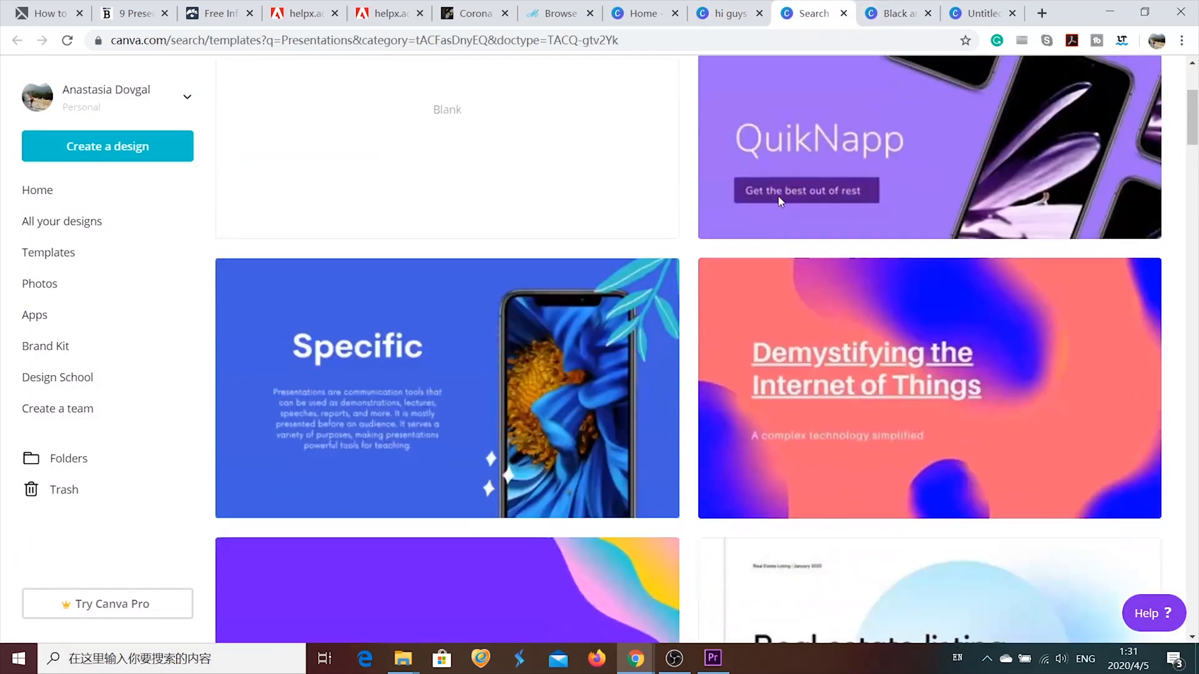
{"action": "scroll", "scroll_direction": "down", "scroll_amount": 3}
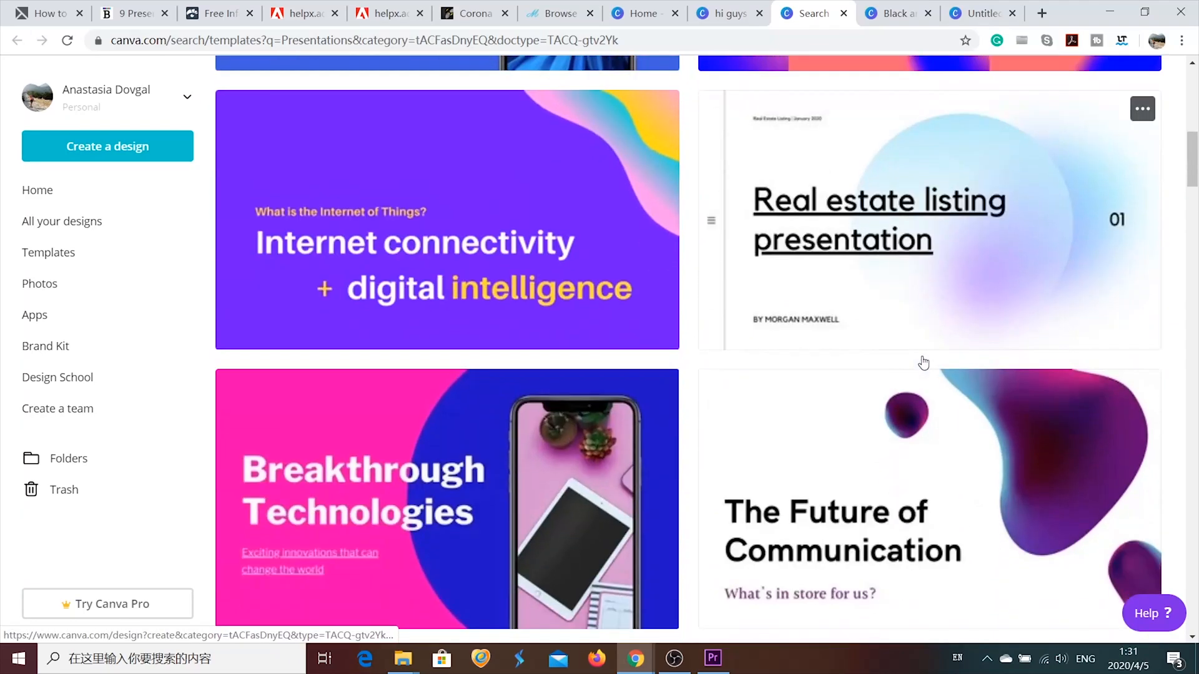
{"action": "scroll", "scroll_direction": "down", "scroll_amount": 3}
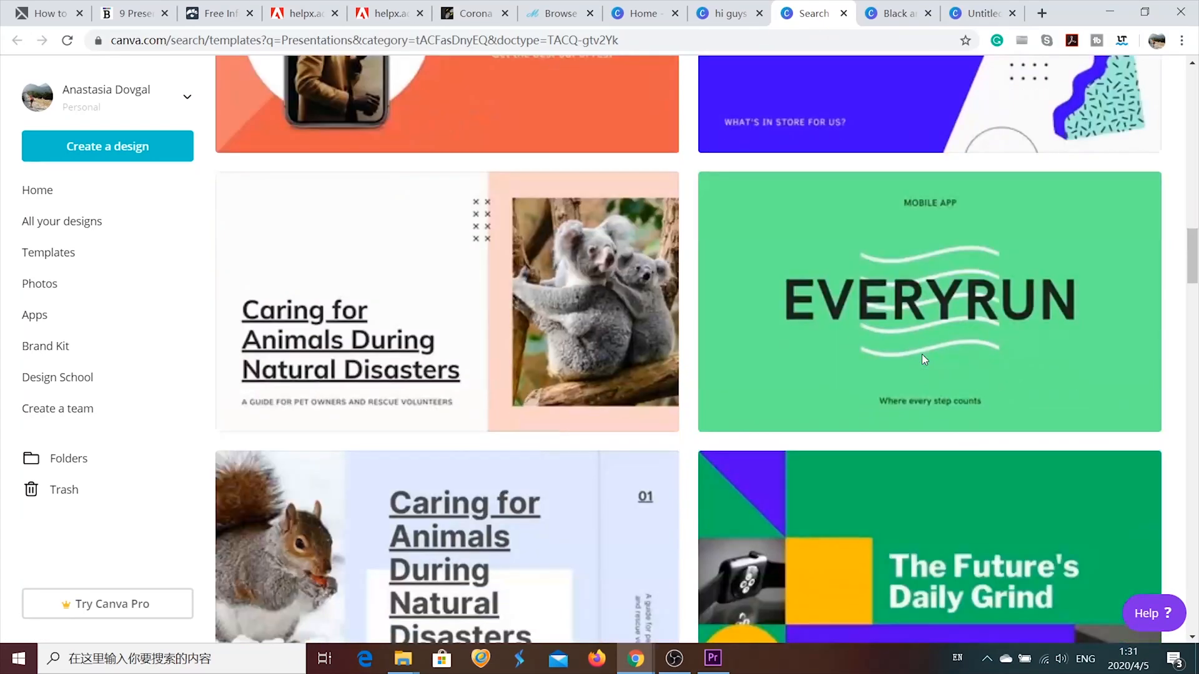
{"action": "scroll", "scroll_direction": "down", "scroll_amount": 3}
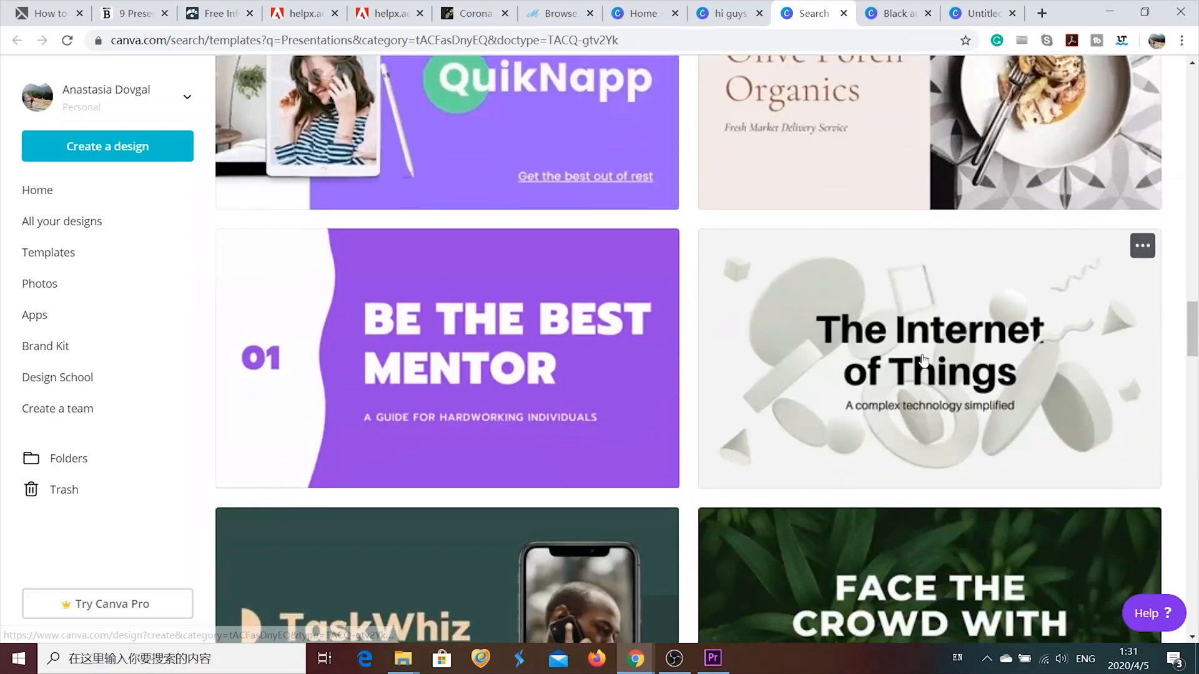
{"action": "scroll", "scroll_direction": "down", "scroll_amount": 3}
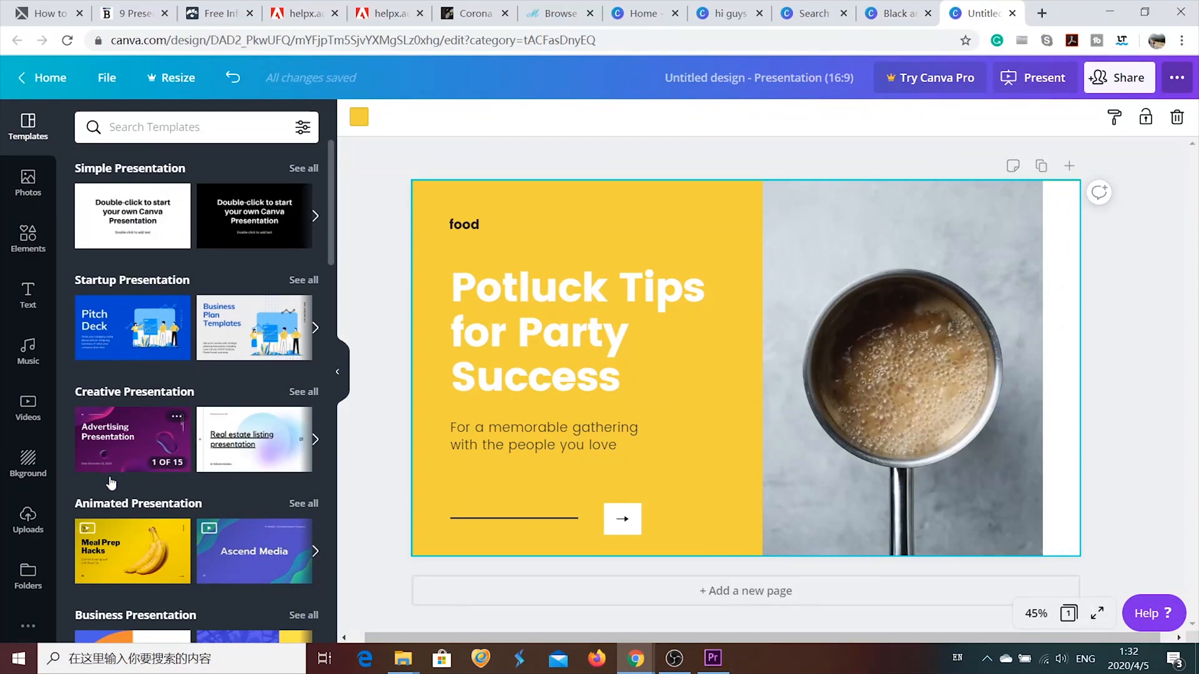
Step: Browse animated templates and download the Potluck Tips presentation as an MP4 video
{"action": "left_click", "coordinate": [605, 320]}
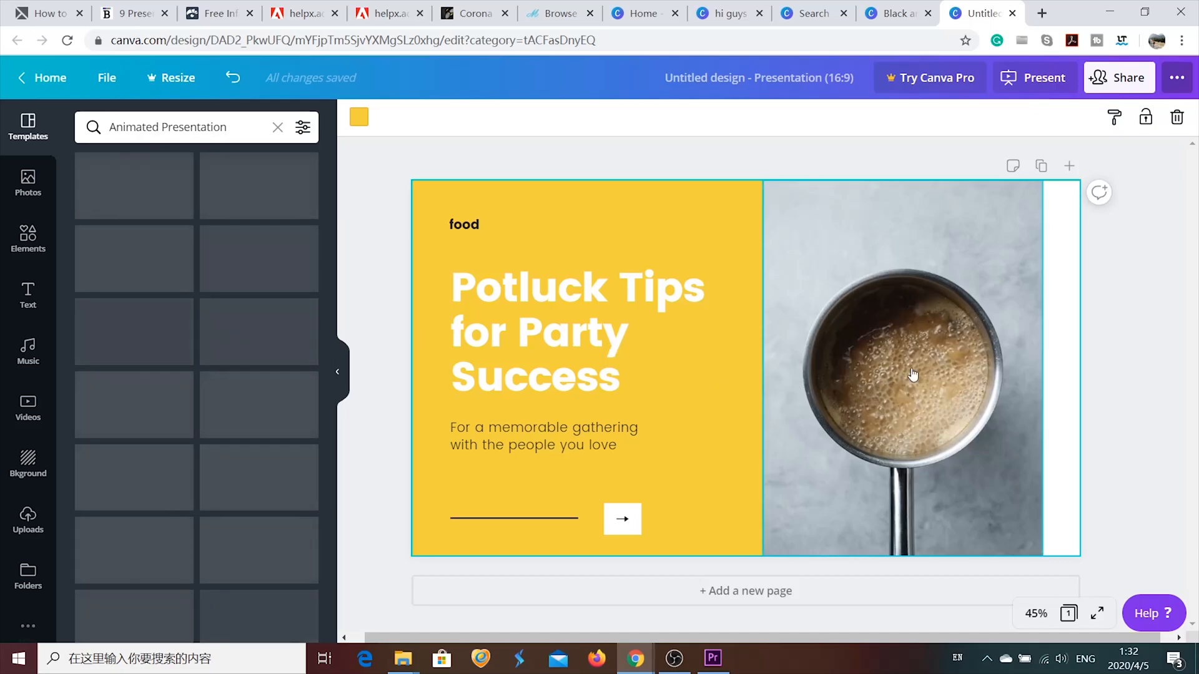
{"action": "left_click", "coordinate": [911, 375]}
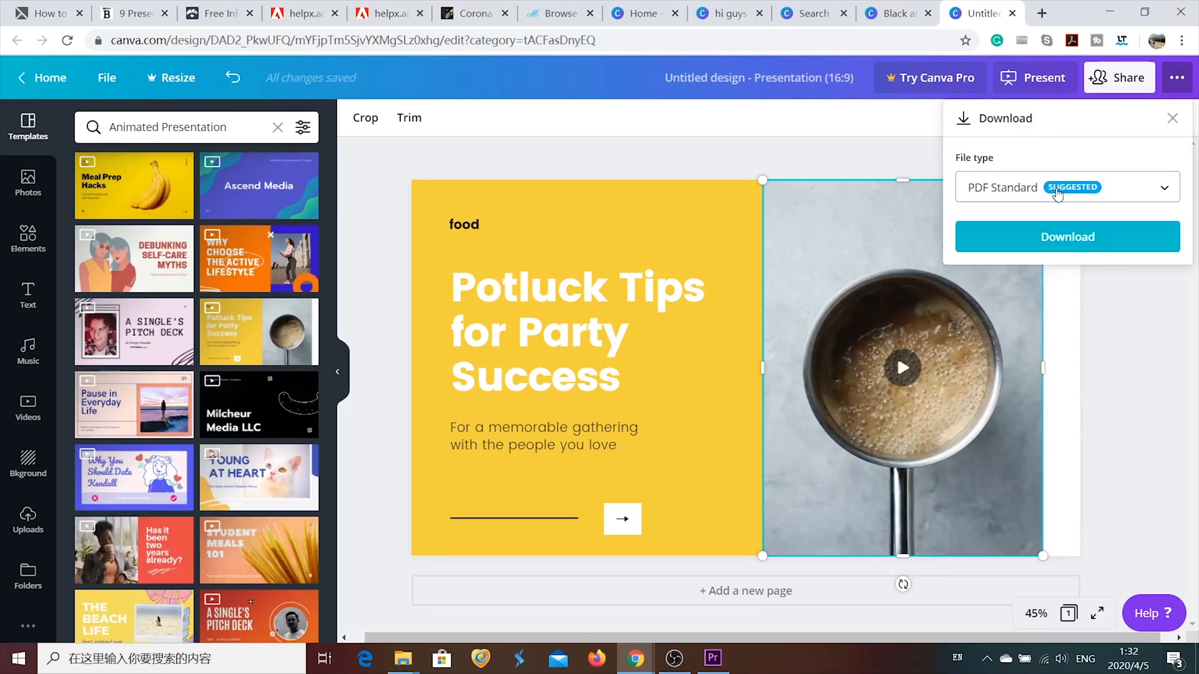
{"action": "left_click", "coordinate": [1065, 186]}
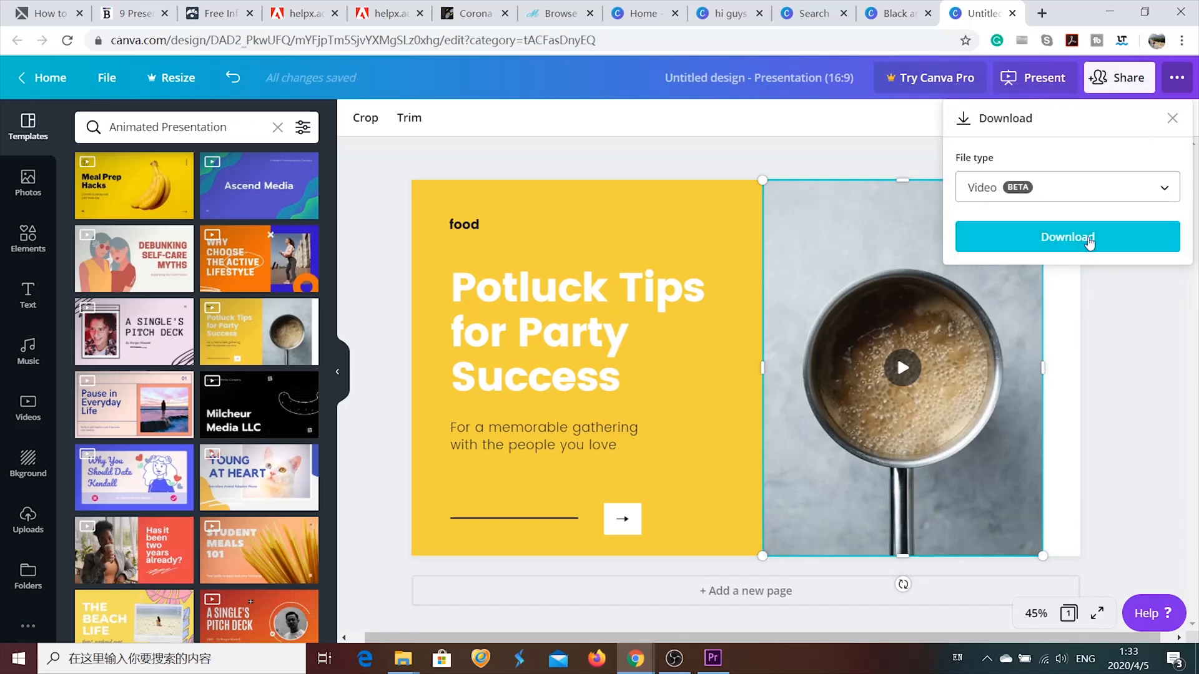
{"action": "left_click", "coordinate": [1065, 237]}
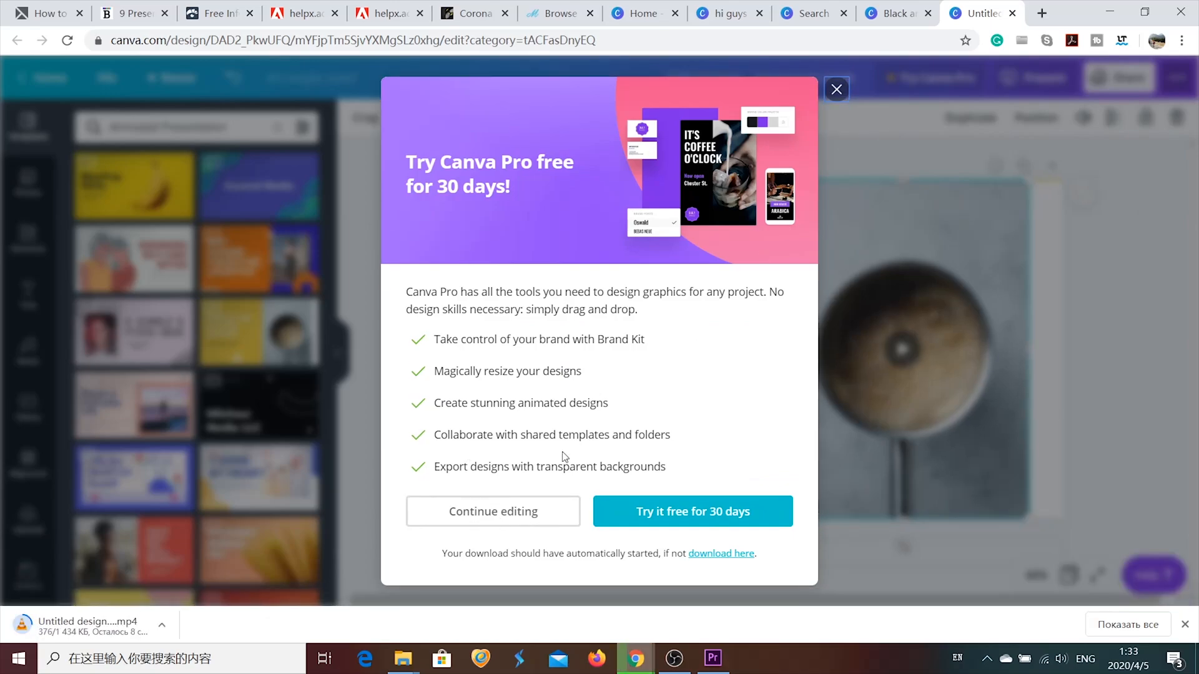
Step: Dismiss the Pro offer and apply the meditation template's Pause in Everyday Life page to the slide
{"action": "left_click", "coordinate": [836, 89]}
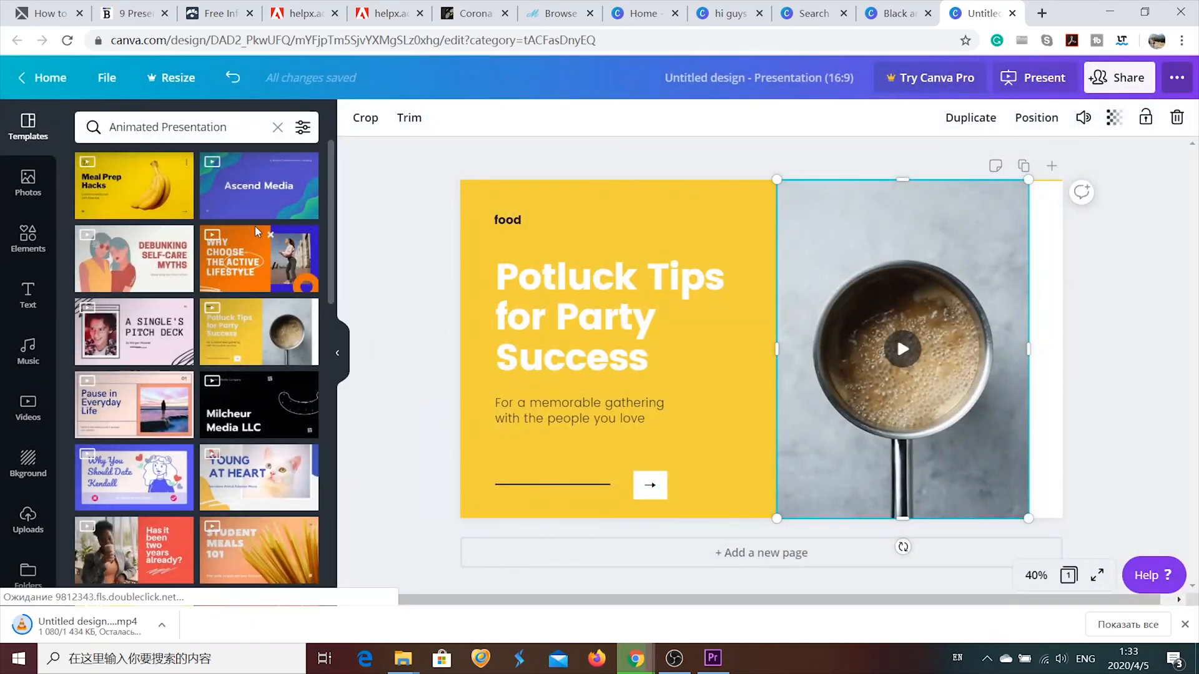
{"action": "scroll", "scroll_direction": "down", "scroll_amount": 3}
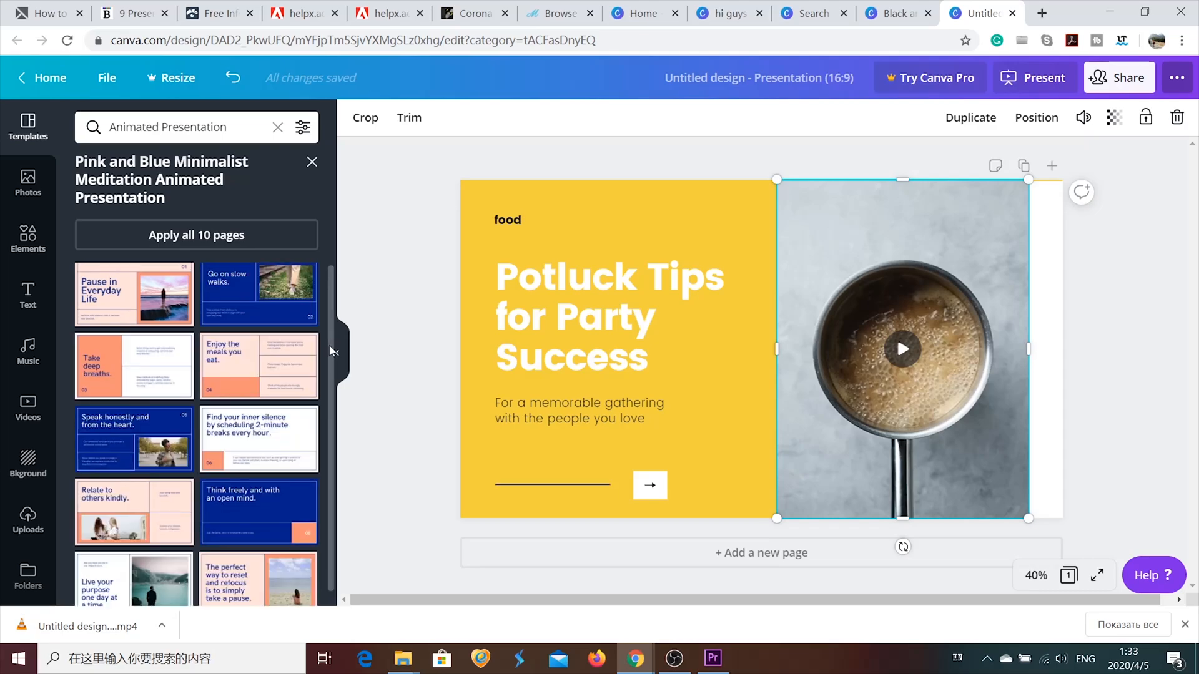
{"action": "left_click", "coordinate": [257, 366]}
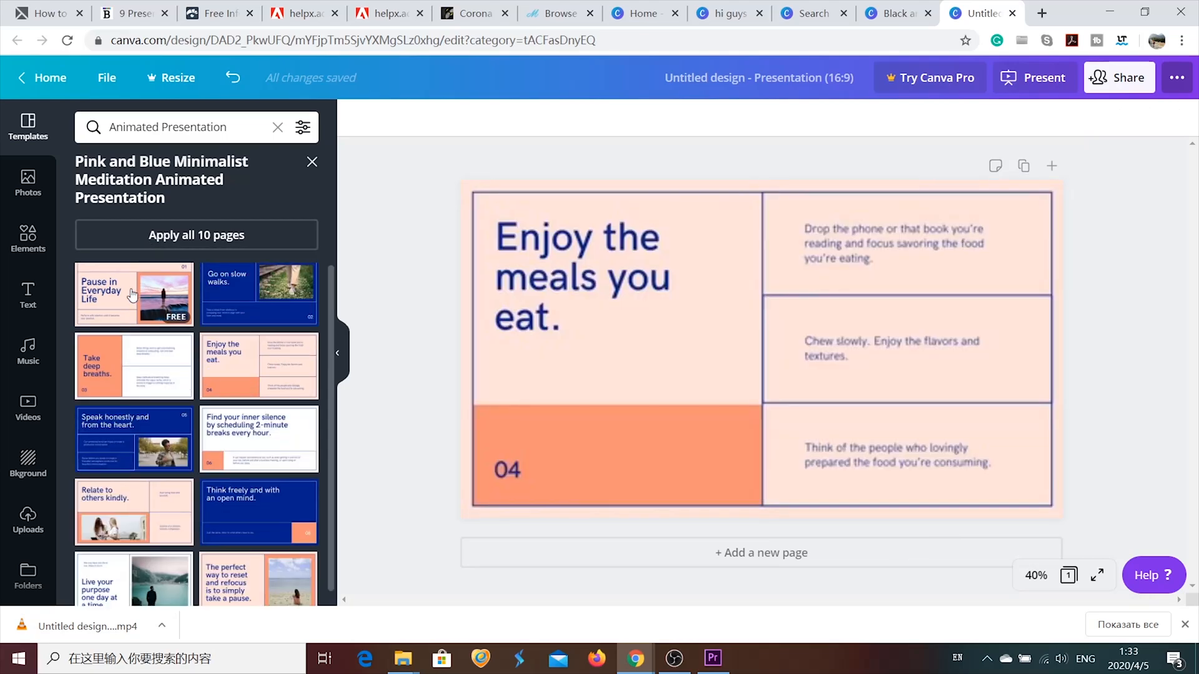
{"action": "left_click", "coordinate": [134, 295]}
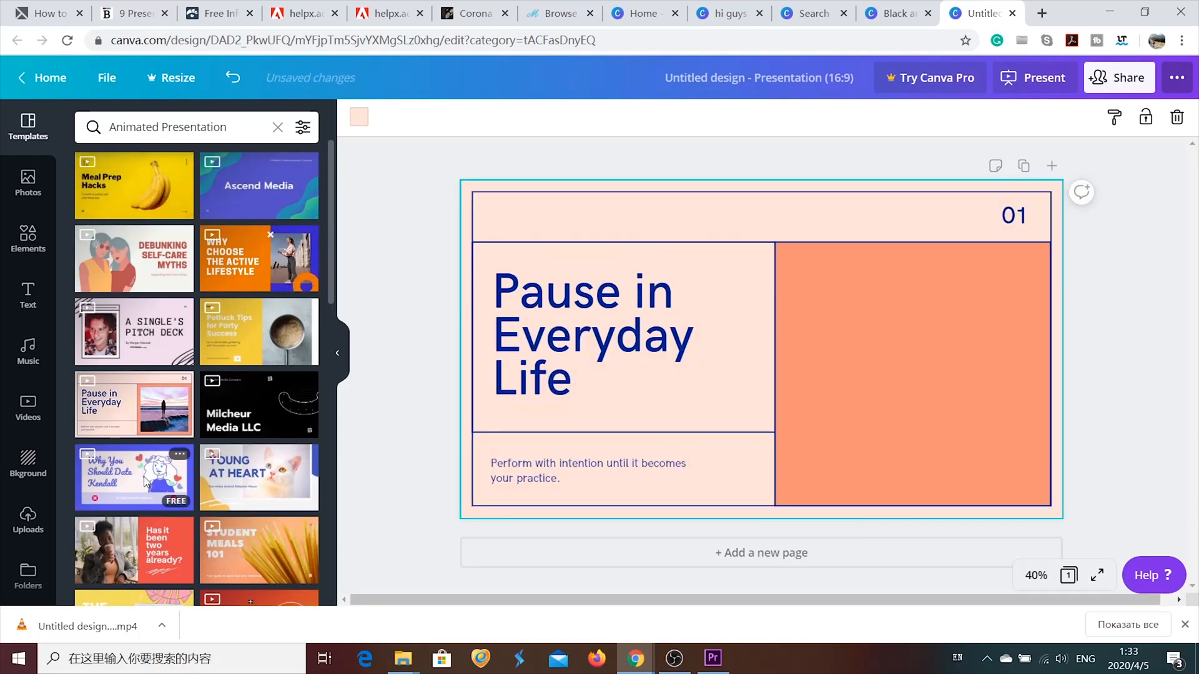
Step: Apply the Blue and Cream Funny Dating template's four-tile traits page to the slide
{"action": "left_click", "coordinate": [134, 477]}
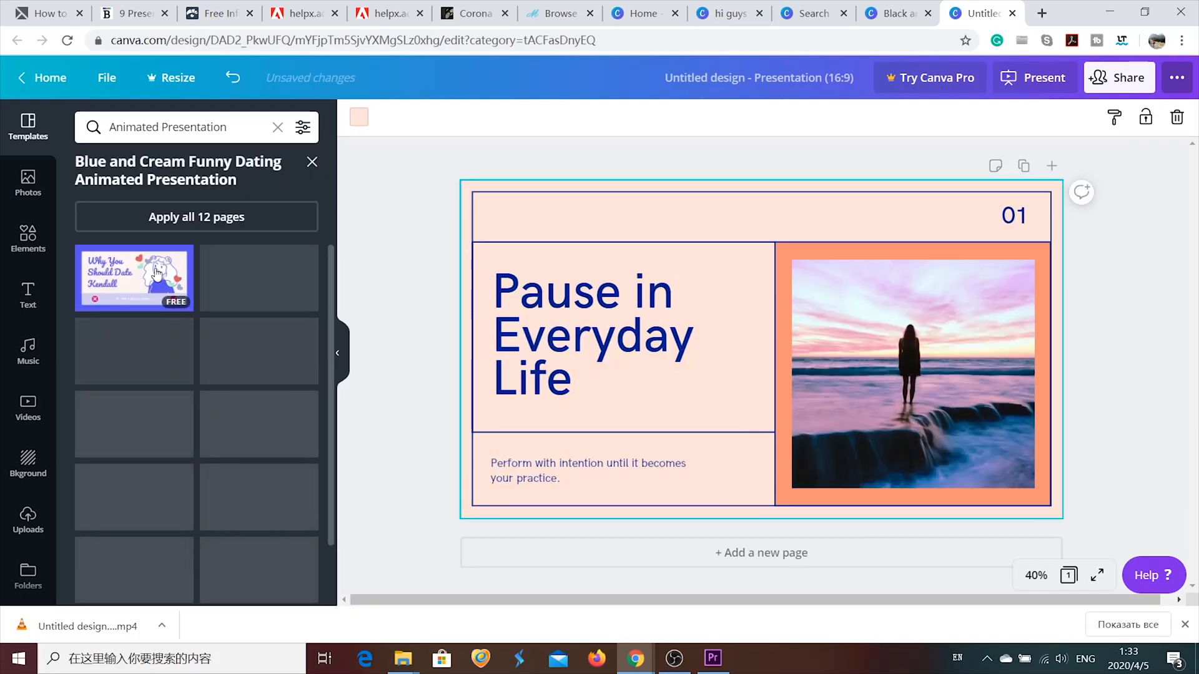
{"action": "left_click", "coordinate": [134, 278]}
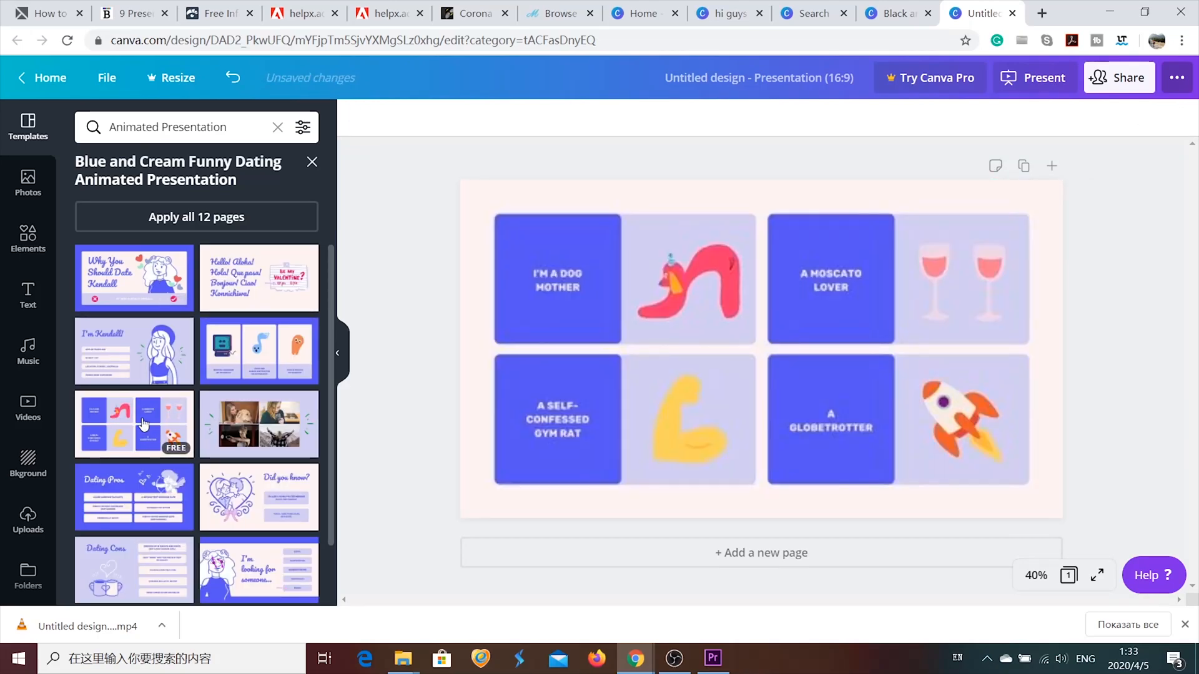
{"action": "left_click", "coordinate": [761, 348]}
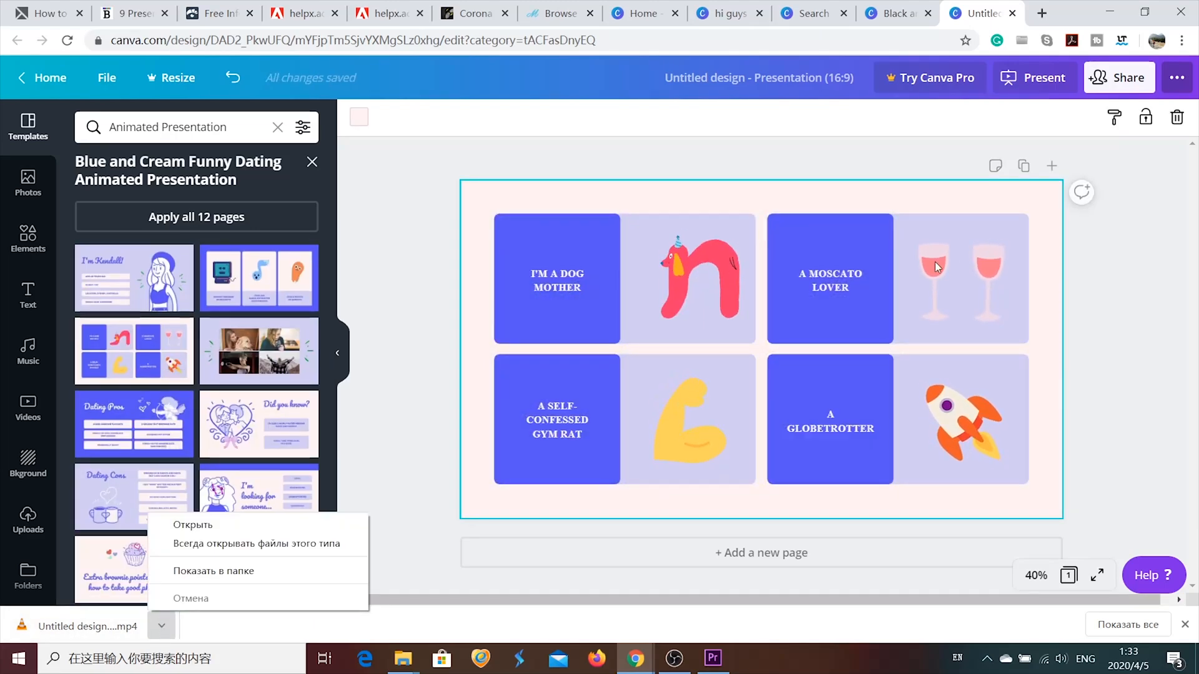
Step: Select the wine glasses illustration and the A MOSCATO LOVER text on the slide
{"action": "left_click", "coordinate": [941, 267]}
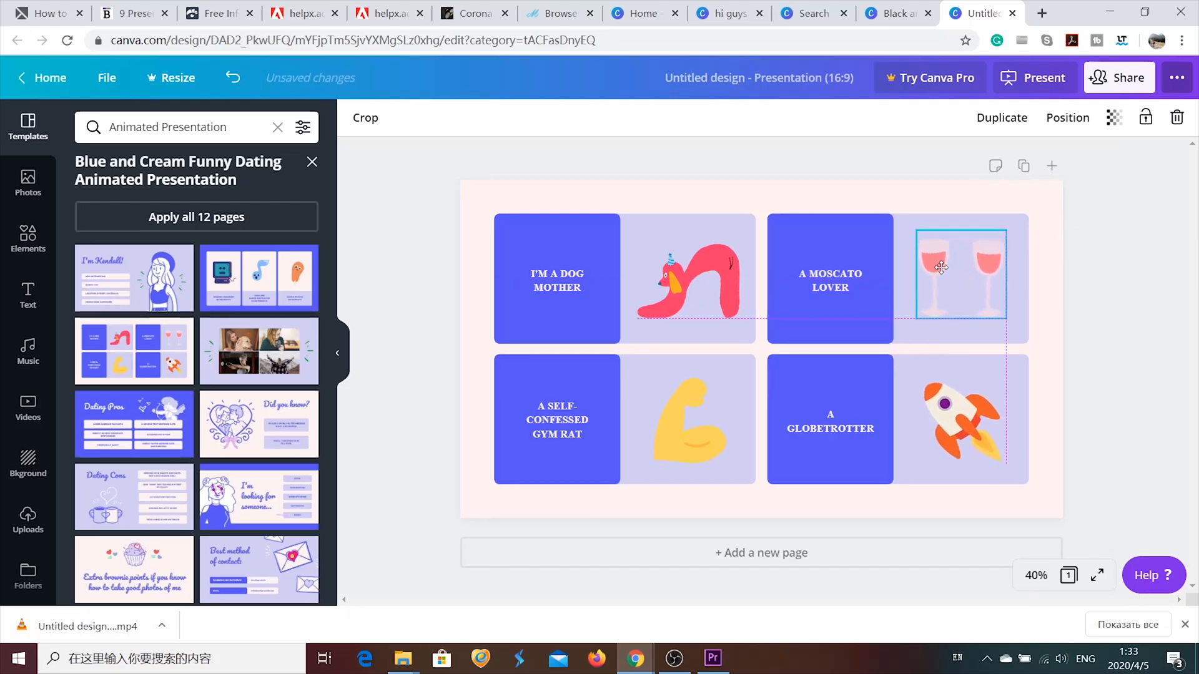
{"action": "left_click", "coordinate": [829, 278]}
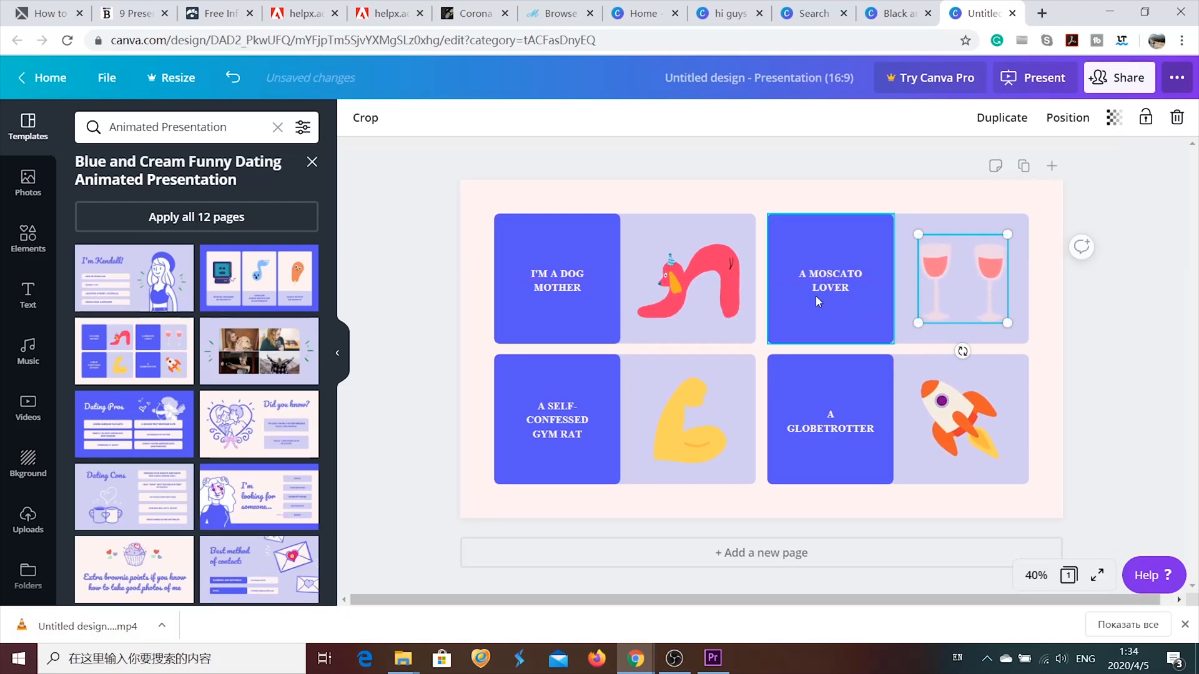
{"action": "left_click", "coordinate": [162, 626]}
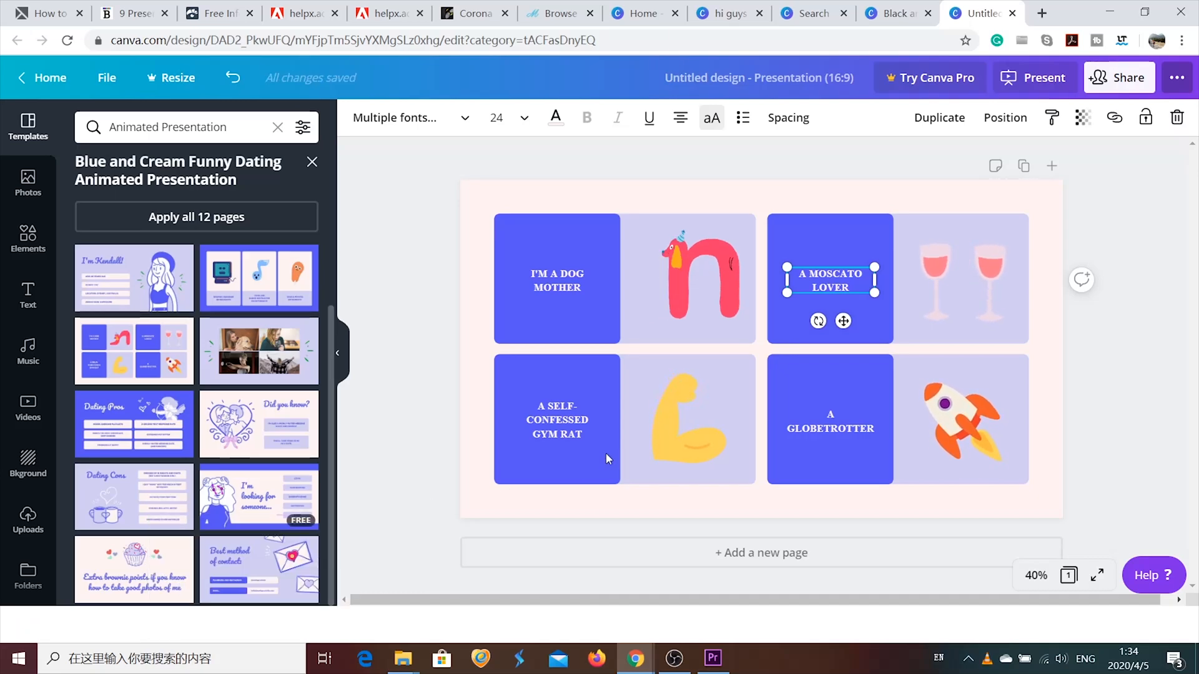
{"action": "left_click", "coordinate": [751, 659]}
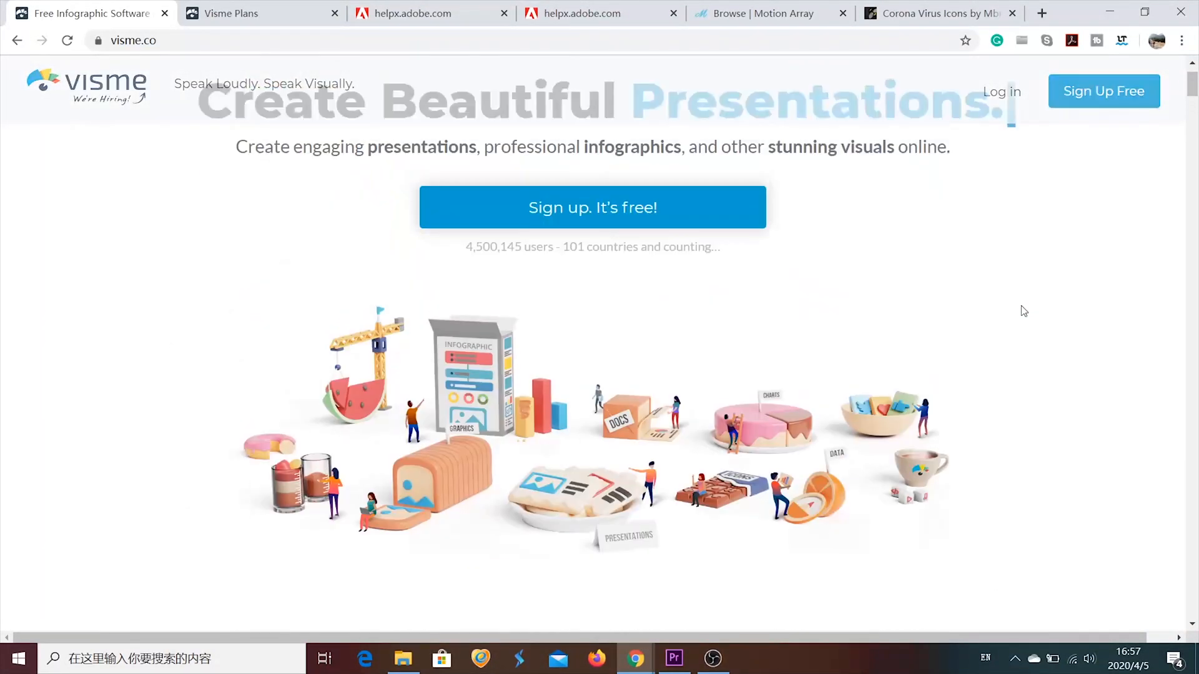
Step: Go from Create > Presentations to the Create your Presentation template gallery
{"action": "left_click", "coordinate": [195, 94]}
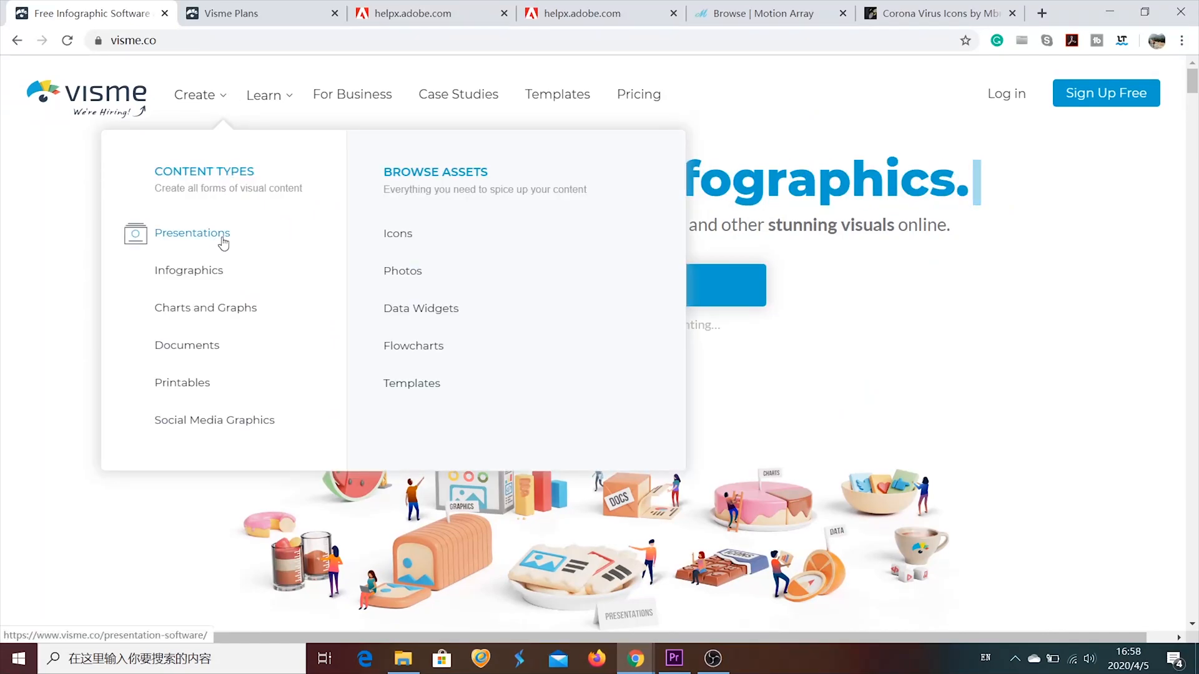
{"action": "left_click", "coordinate": [192, 234]}
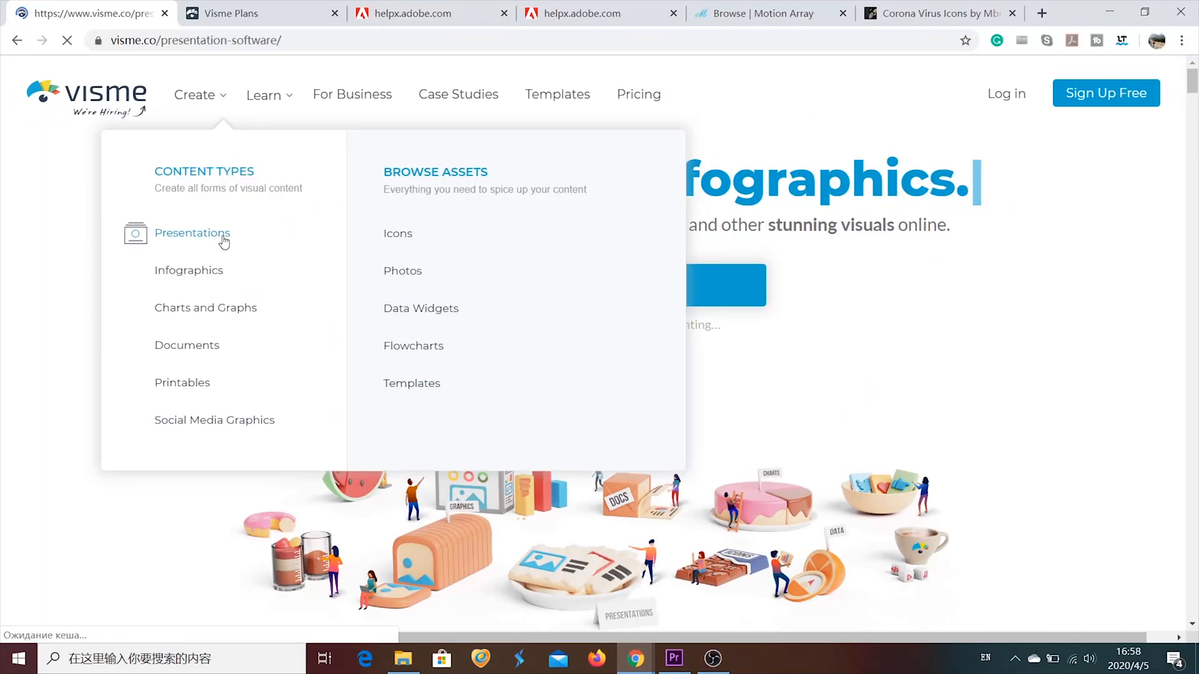
{"action": "left_click", "coordinate": [193, 233]}
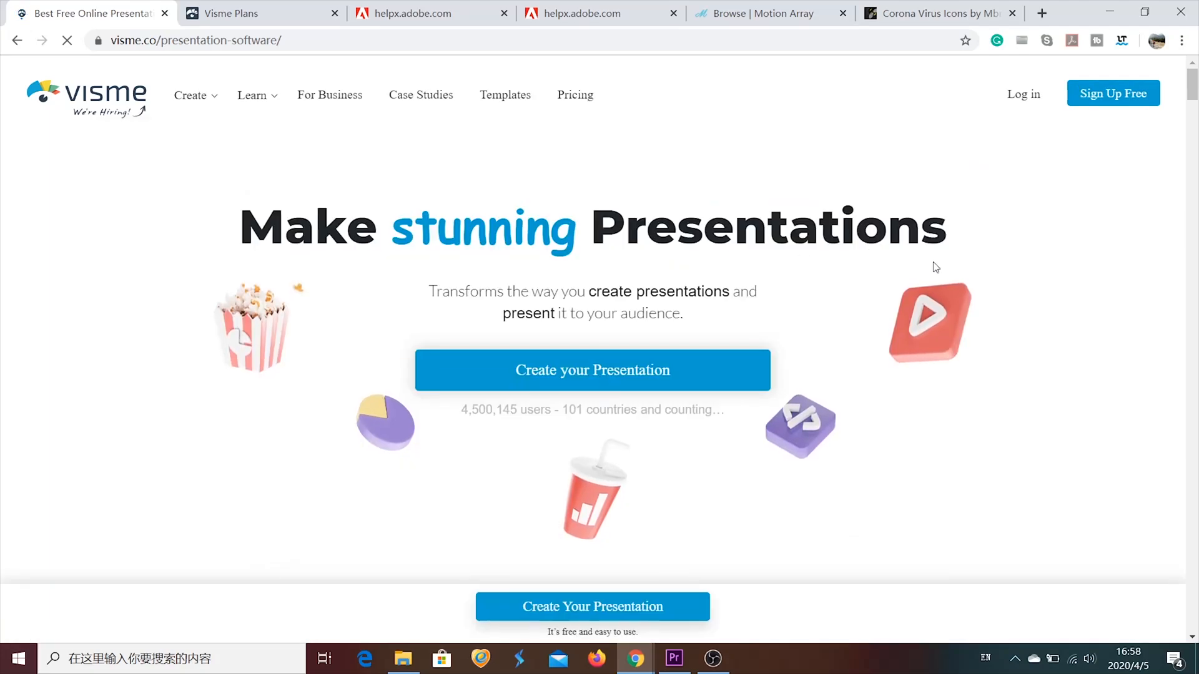
{"action": "left_click", "coordinate": [592, 370]}
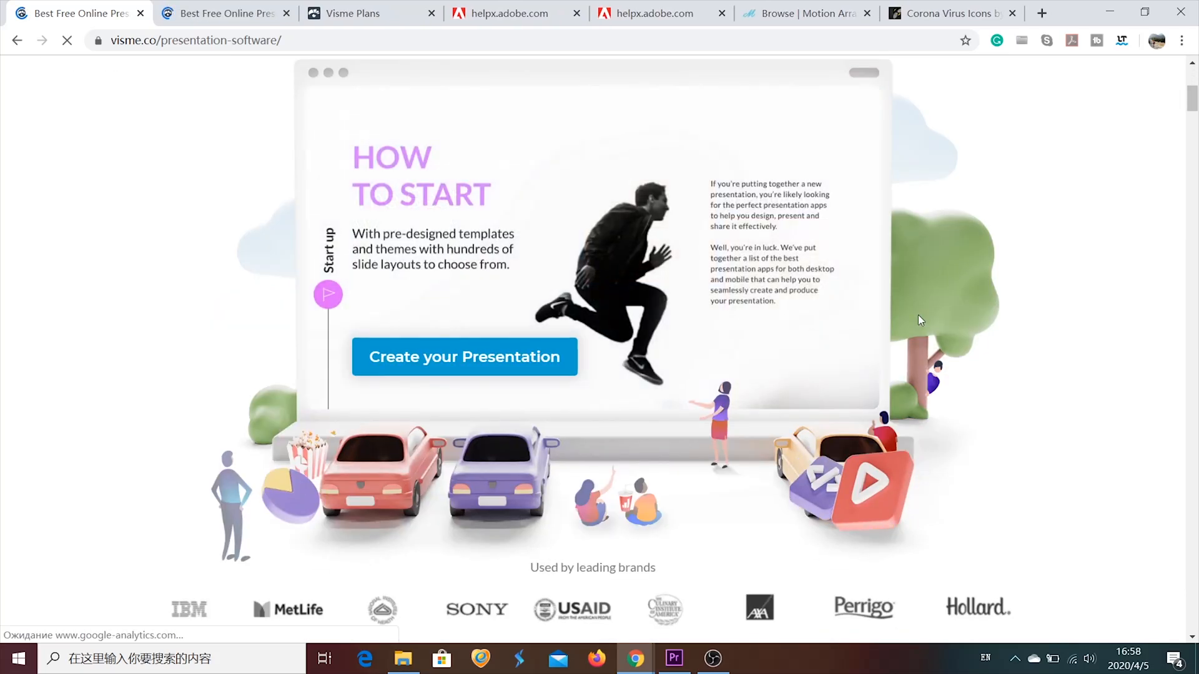
{"action": "left_click", "coordinate": [464, 356]}
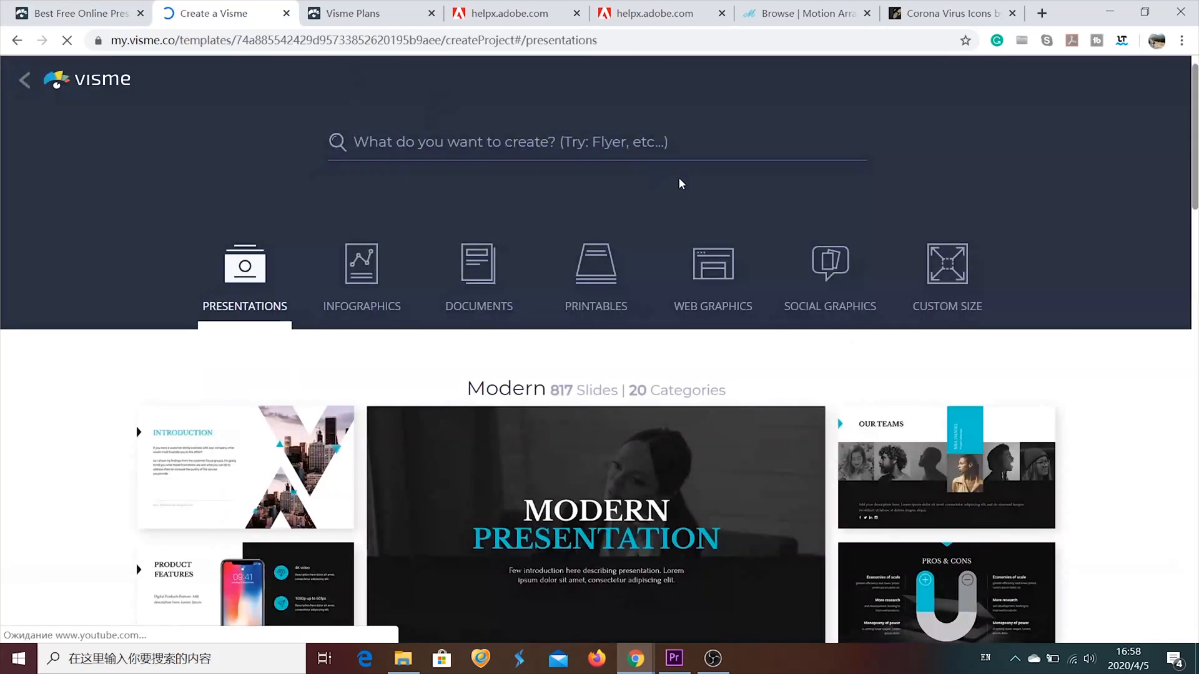
Step: Scroll through the Modern, Simple, Creative and other presentation template designs
{"action": "scroll", "scroll_direction": "down", "scroll_amount": 3}
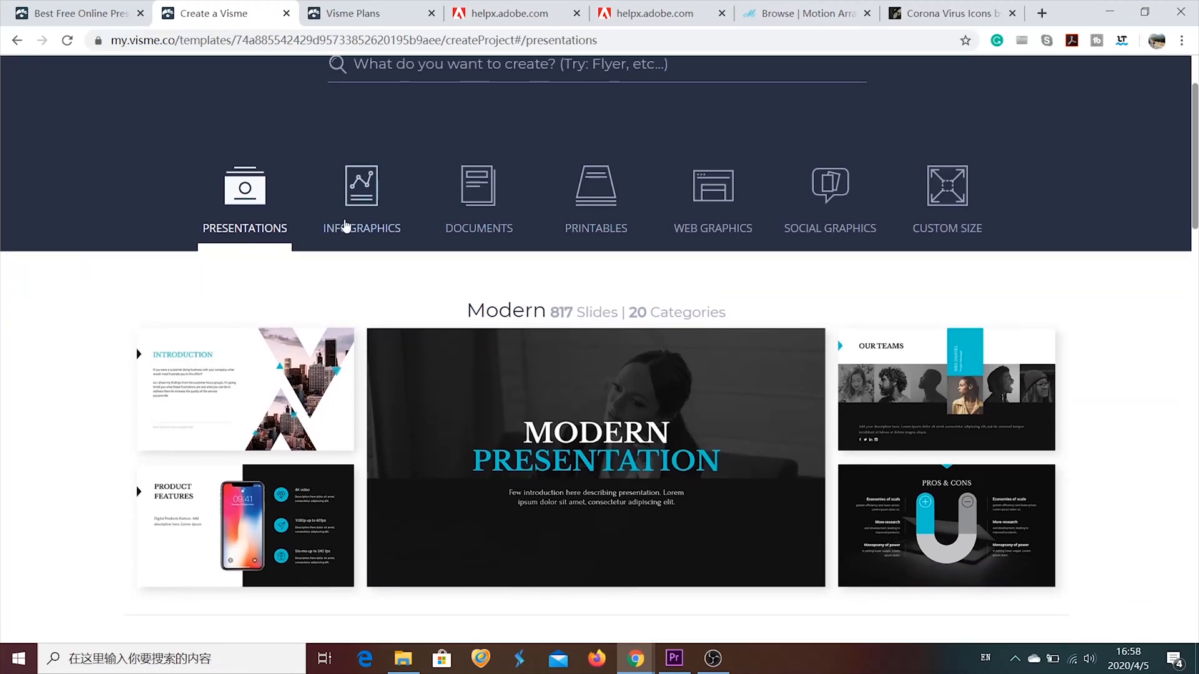
{"action": "mouse_move", "coordinate": [472, 238]}
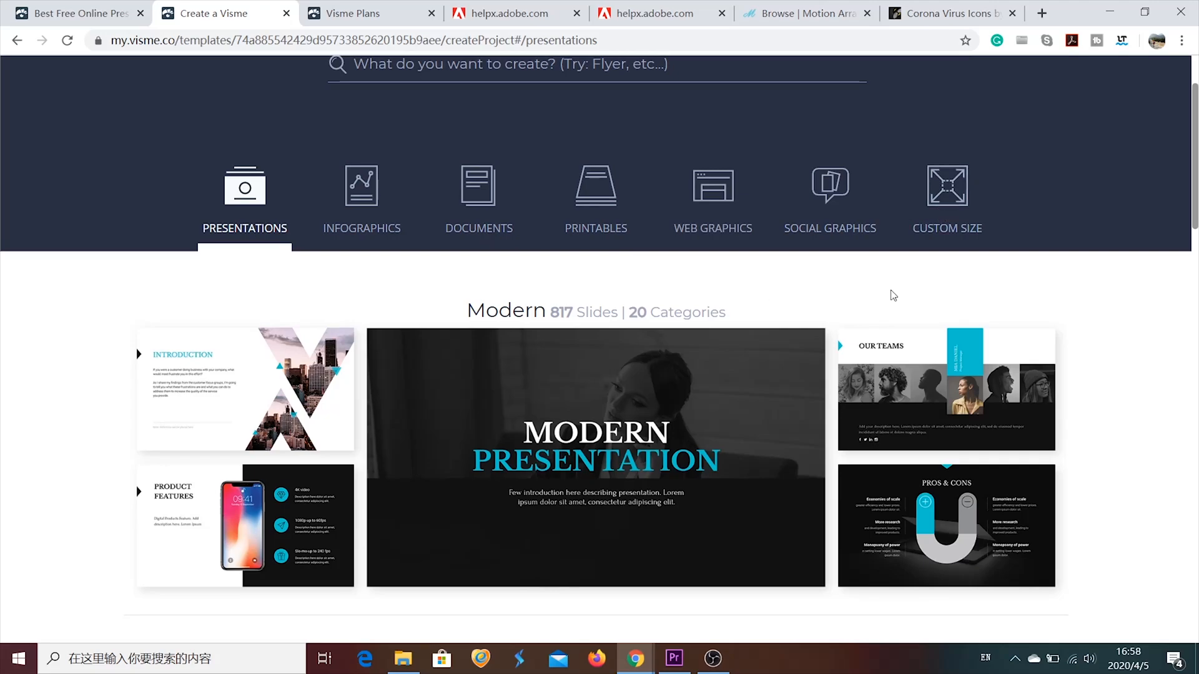
{"action": "scroll", "scroll_direction": "down", "scroll_amount": 3}
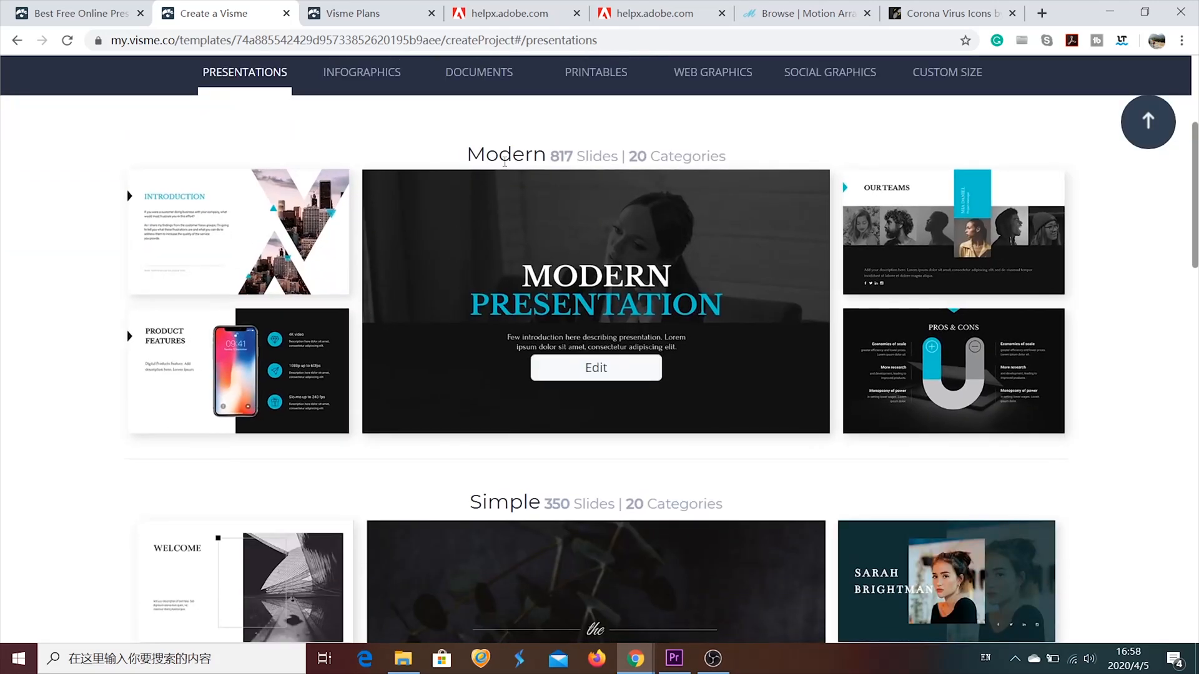
{"action": "scroll", "scroll_direction": "down", "scroll_amount": 3}
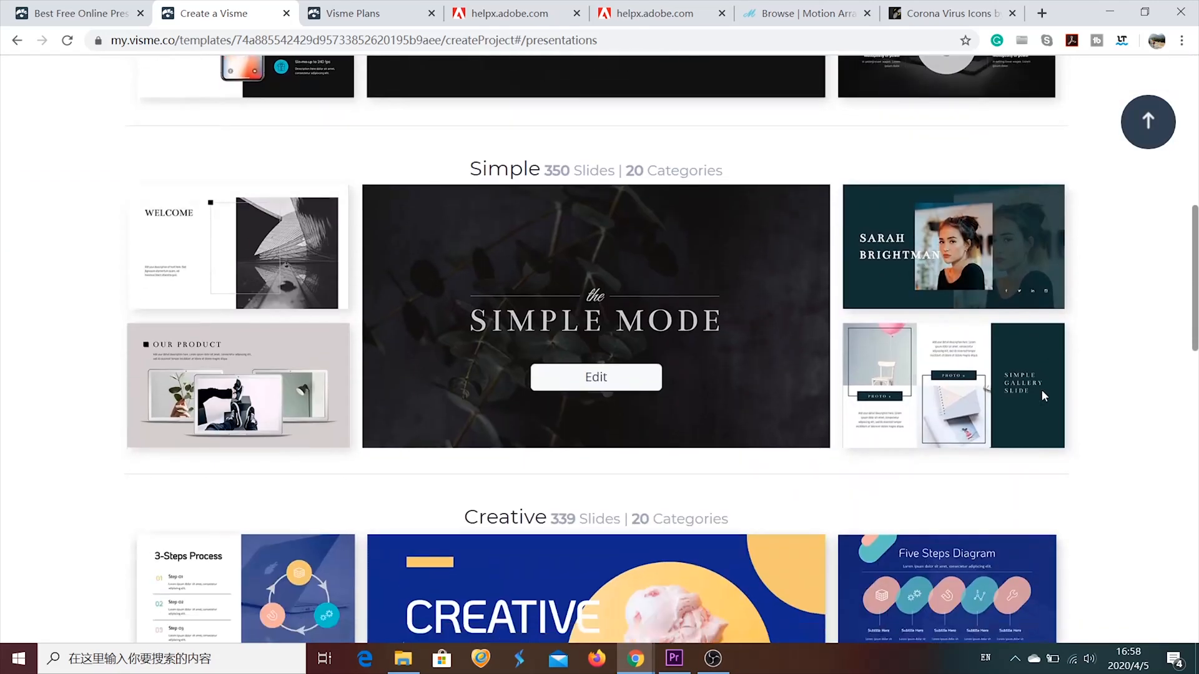
{"action": "scroll", "scroll_direction": "down", "scroll_amount": 3}
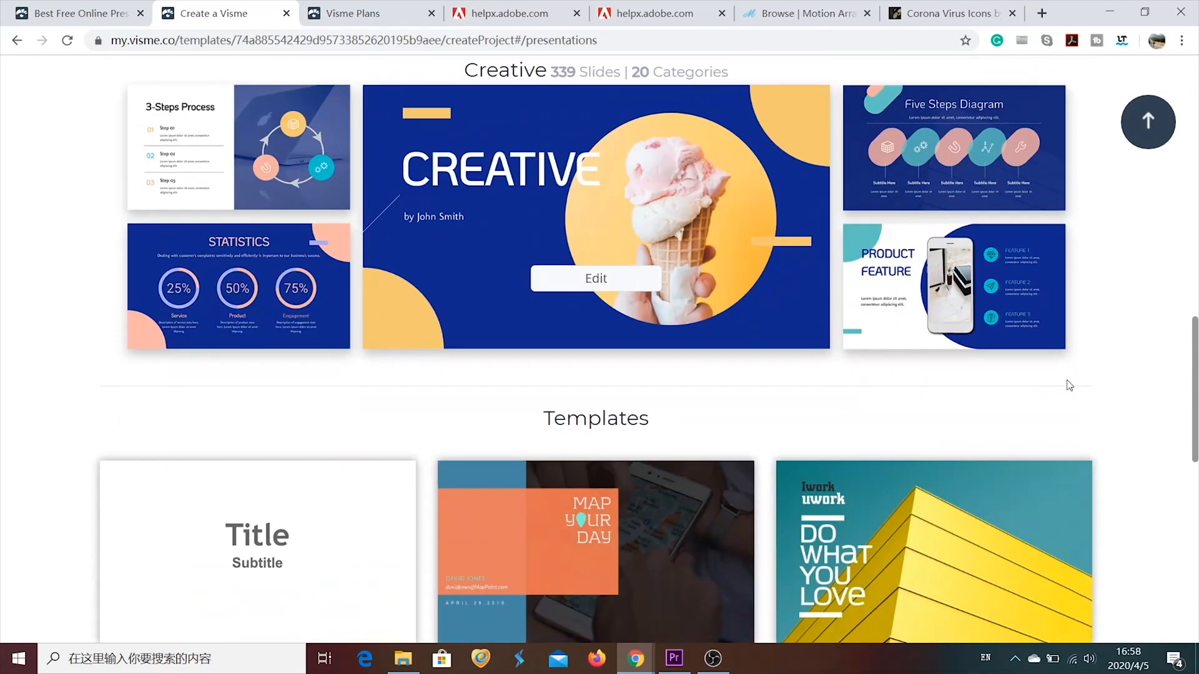
{"action": "scroll", "scroll_direction": "down", "scroll_amount": 3}
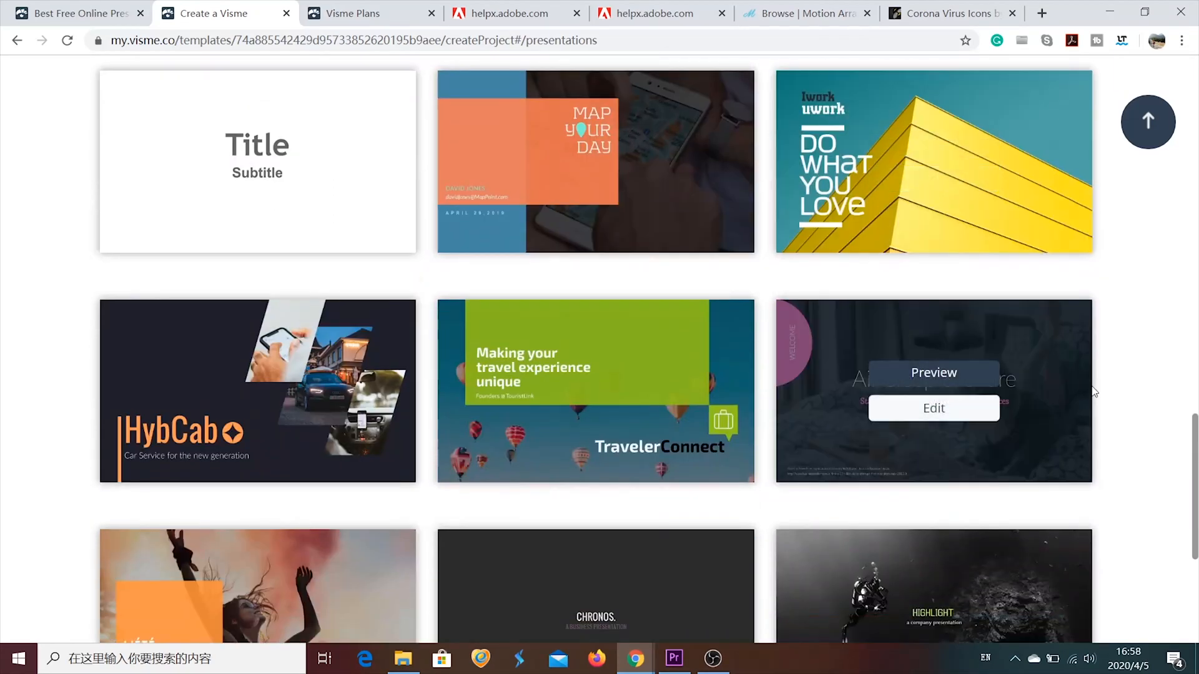
{"action": "scroll", "scroll_direction": "down", "scroll_amount": 3}
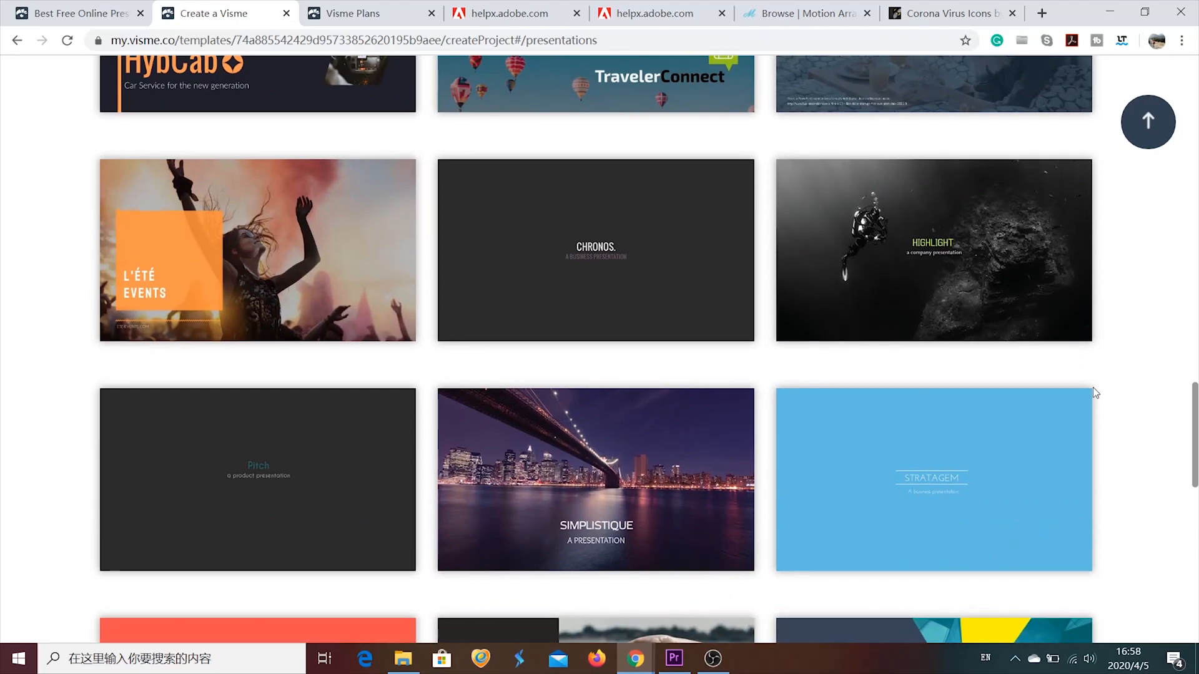
{"action": "scroll", "scroll_direction": "down", "scroll_amount": 3}
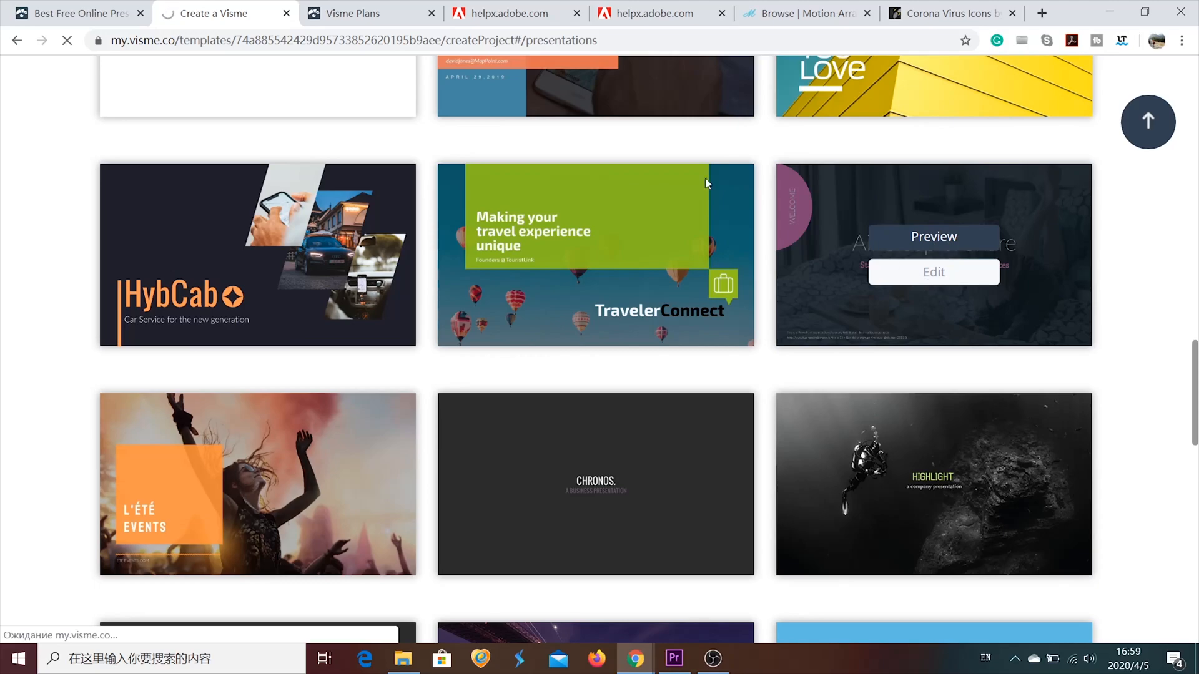
Step: Edit the Air Sleep & Share template as a new project and select its bottom source note
{"action": "left_click", "coordinate": [933, 272]}
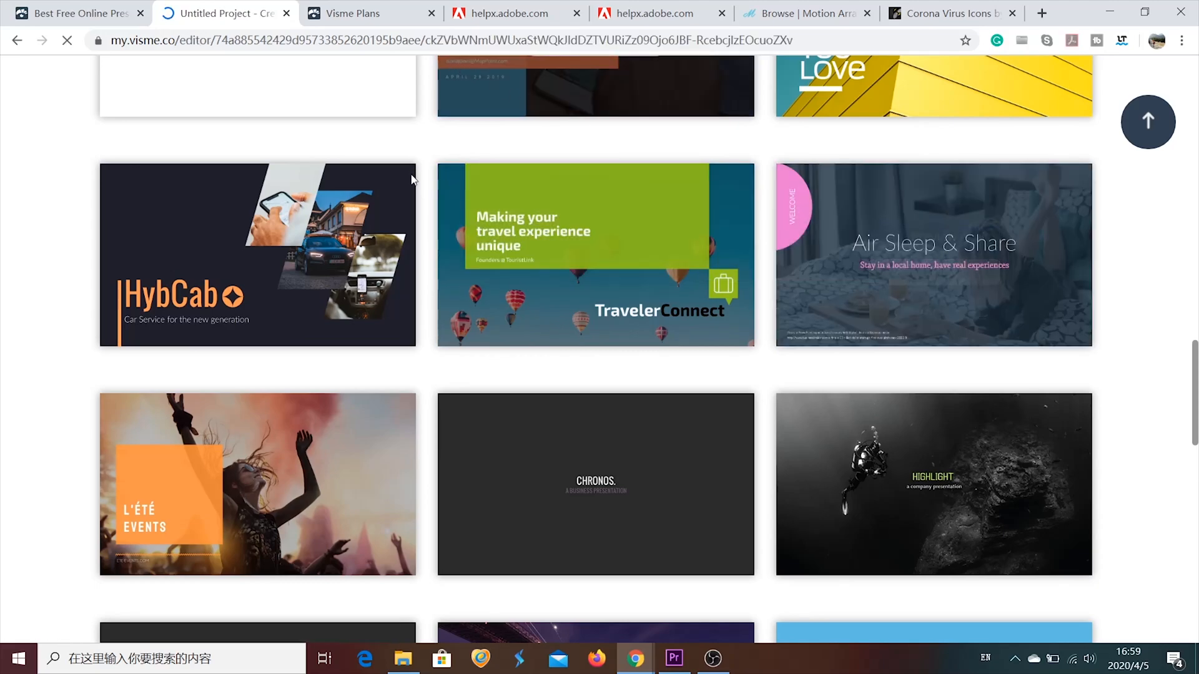
{"action": "mouse_move", "coordinate": [1040, 248]}
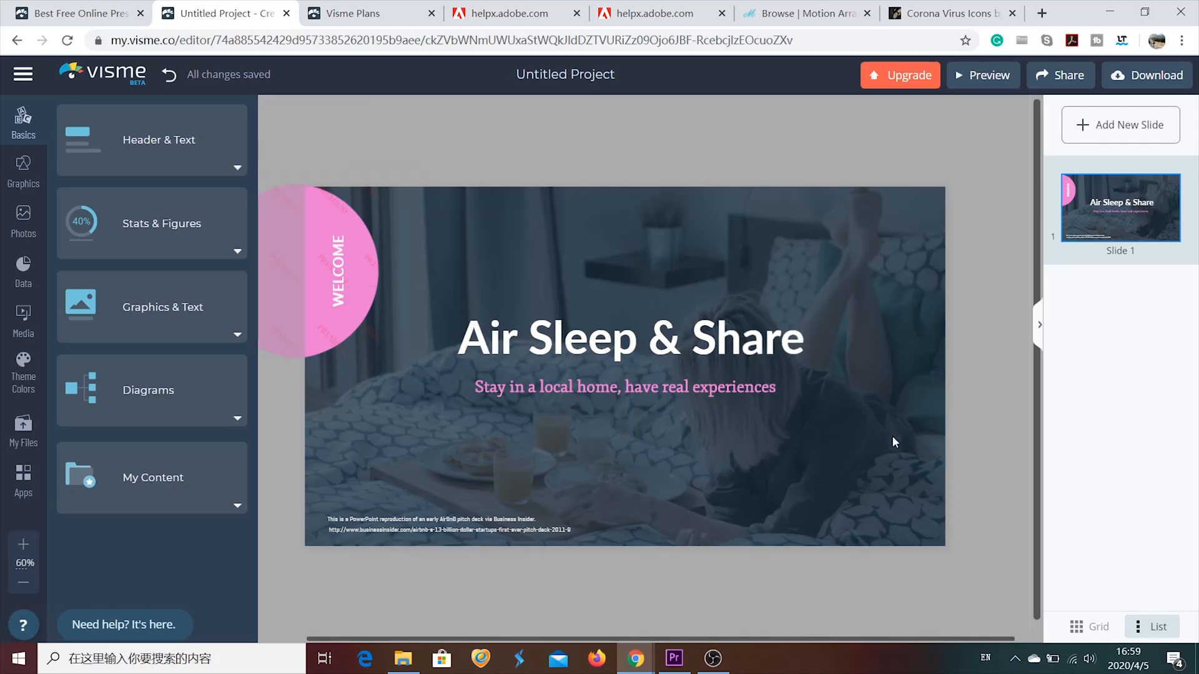
{"action": "left_click", "coordinate": [336, 271]}
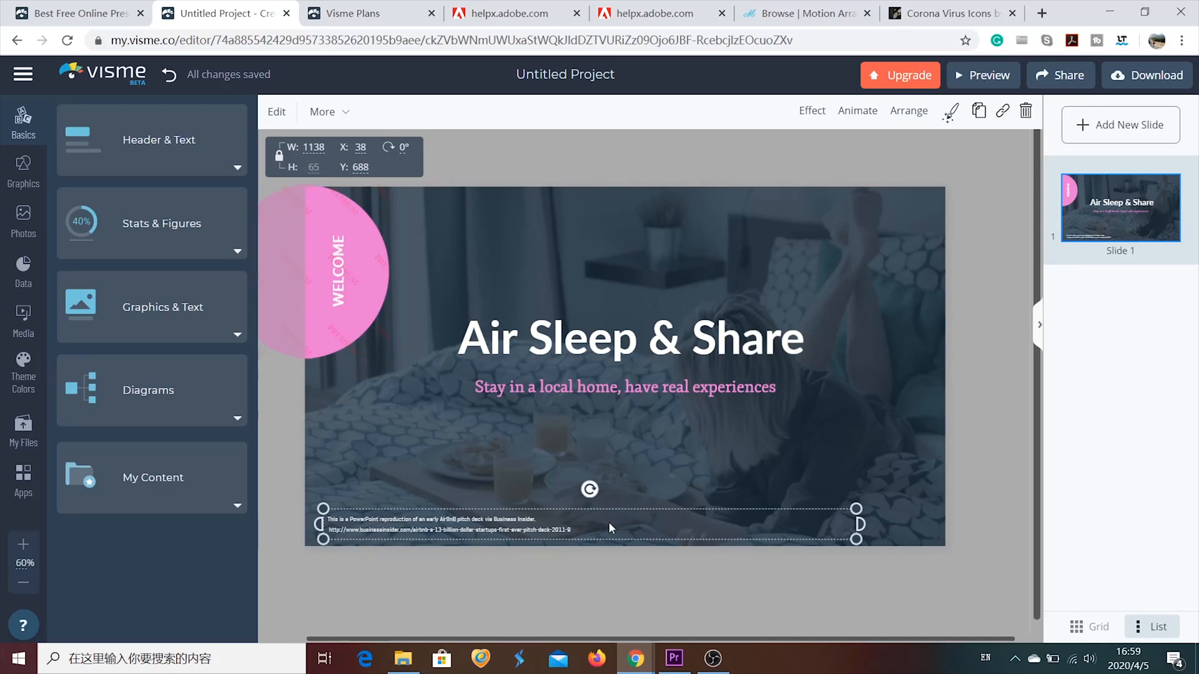
Step: Delete the source note and browse the Basics > Stats & Figures widgets
{"action": "left_click", "coordinate": [152, 139]}
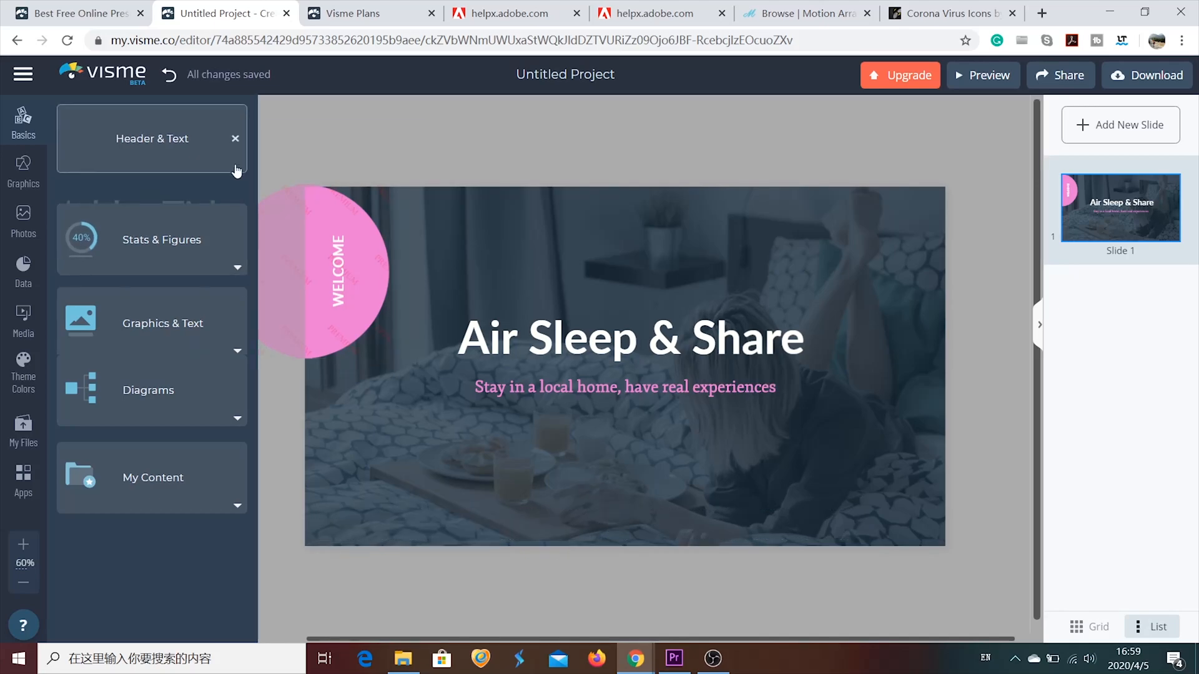
{"action": "left_click", "coordinate": [236, 138]}
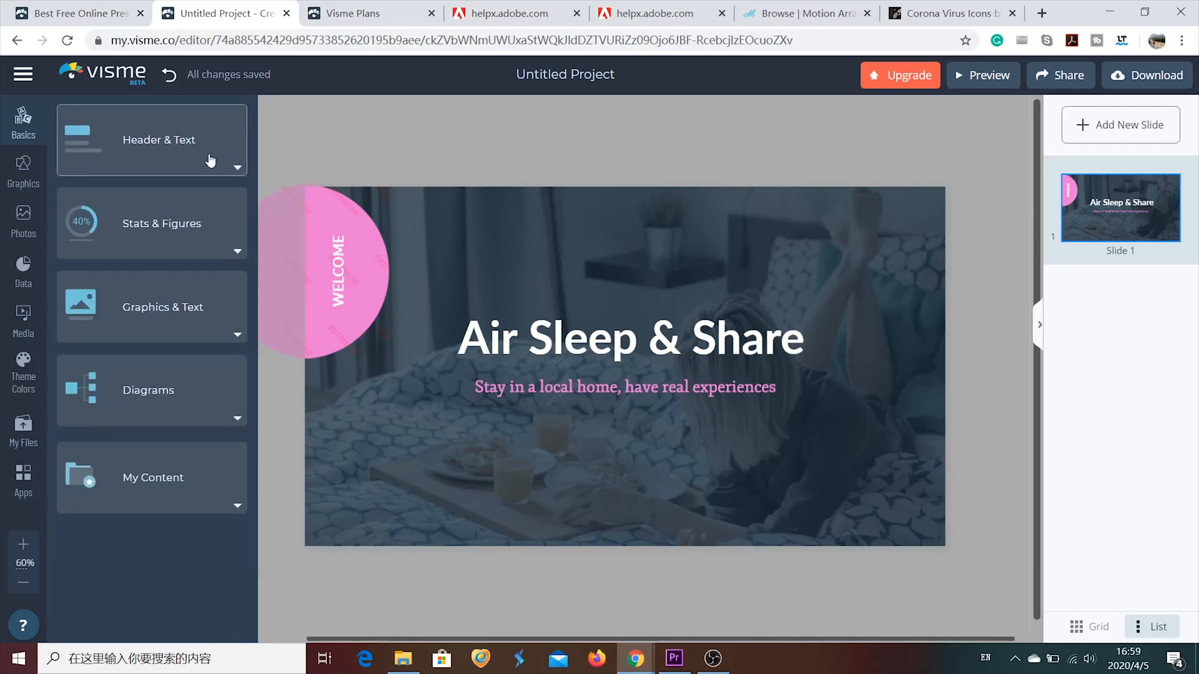
{"action": "left_click", "coordinate": [161, 224]}
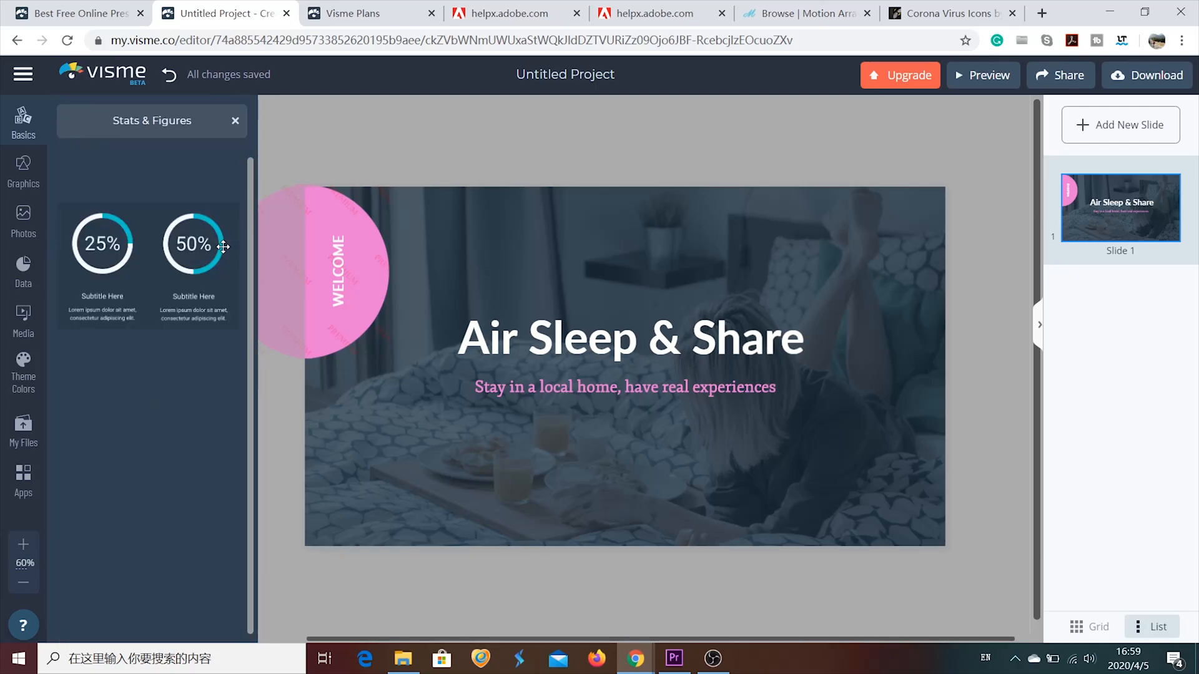
{"action": "scroll", "scroll_direction": "down", "scroll_amount": 3}
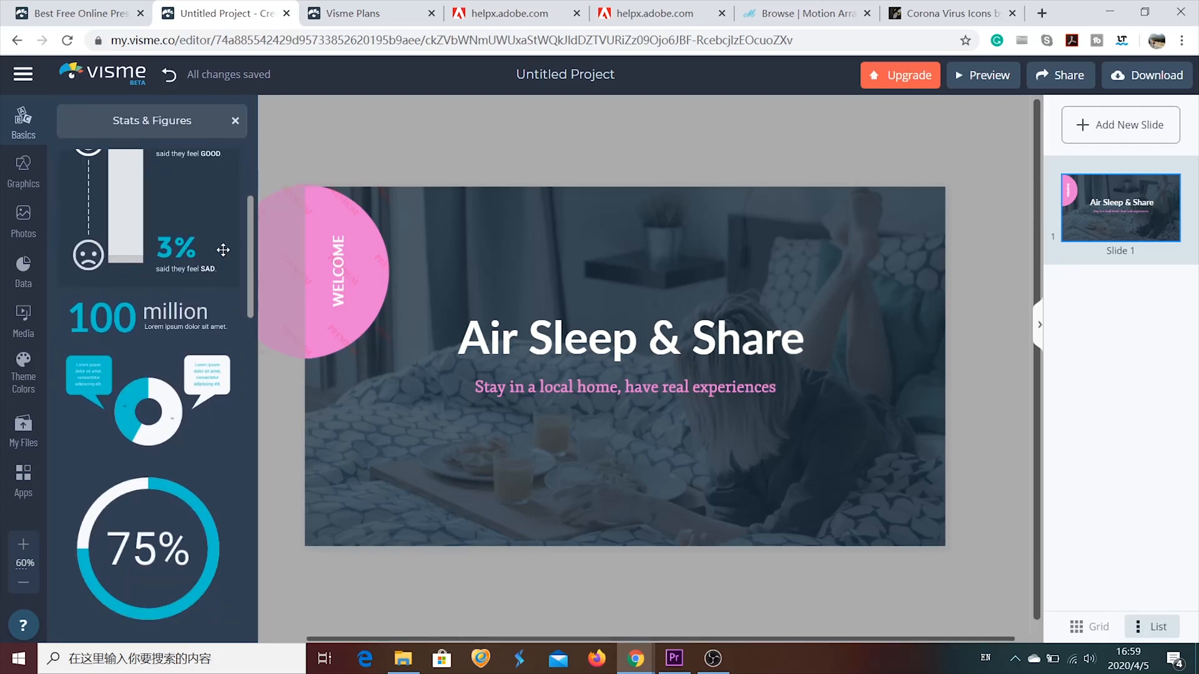
{"action": "scroll", "scroll_direction": "down", "scroll_amount": 3}
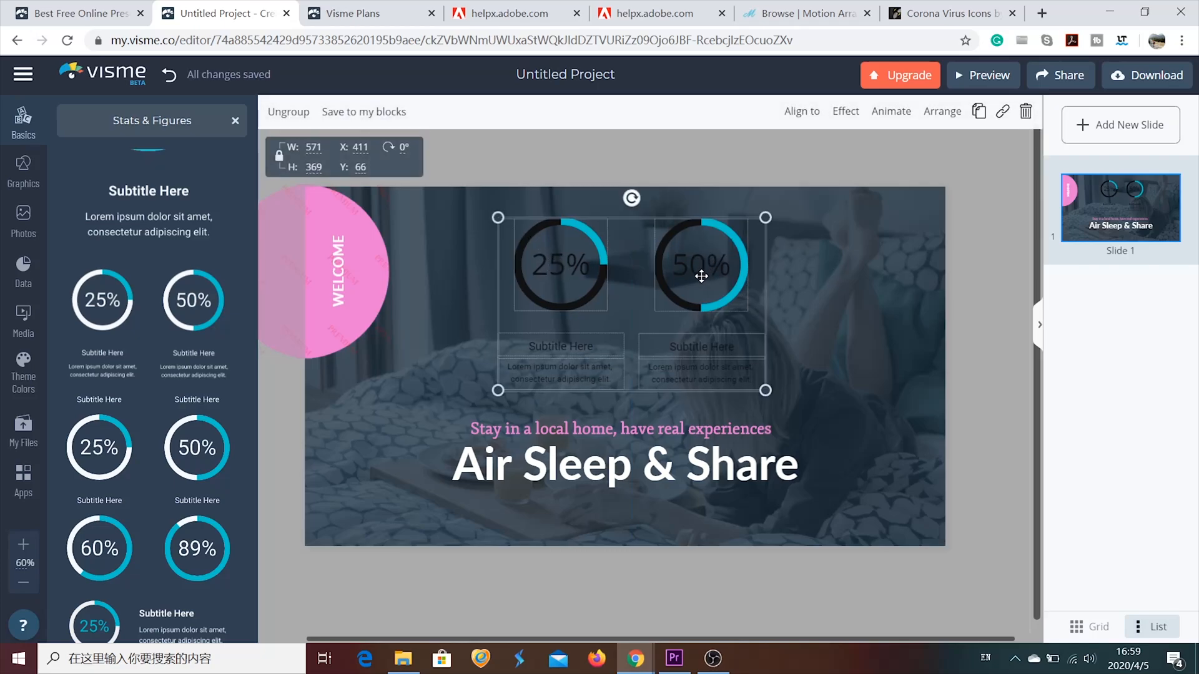
Step: Set the right-hand circular chart's value from 50% to 63% via its Settings slider
{"action": "double_click", "coordinate": [701, 263]}
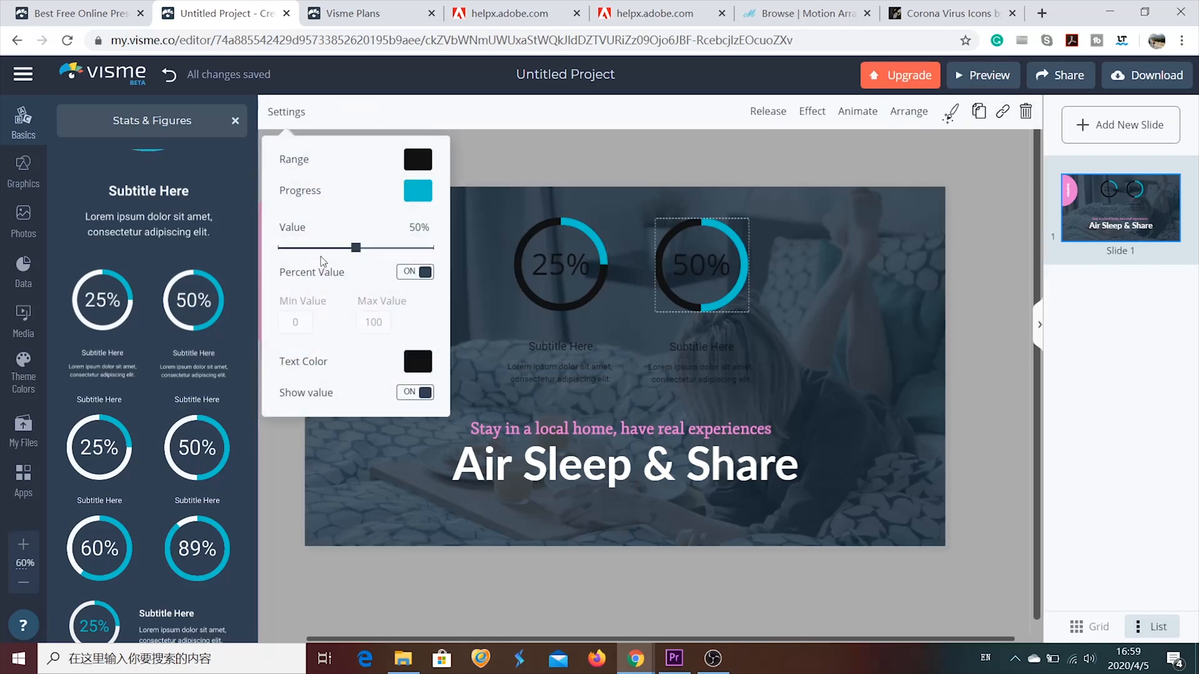
{"action": "left_click_drag", "start_coordinate": [356, 248], "coordinate": [346, 247]}
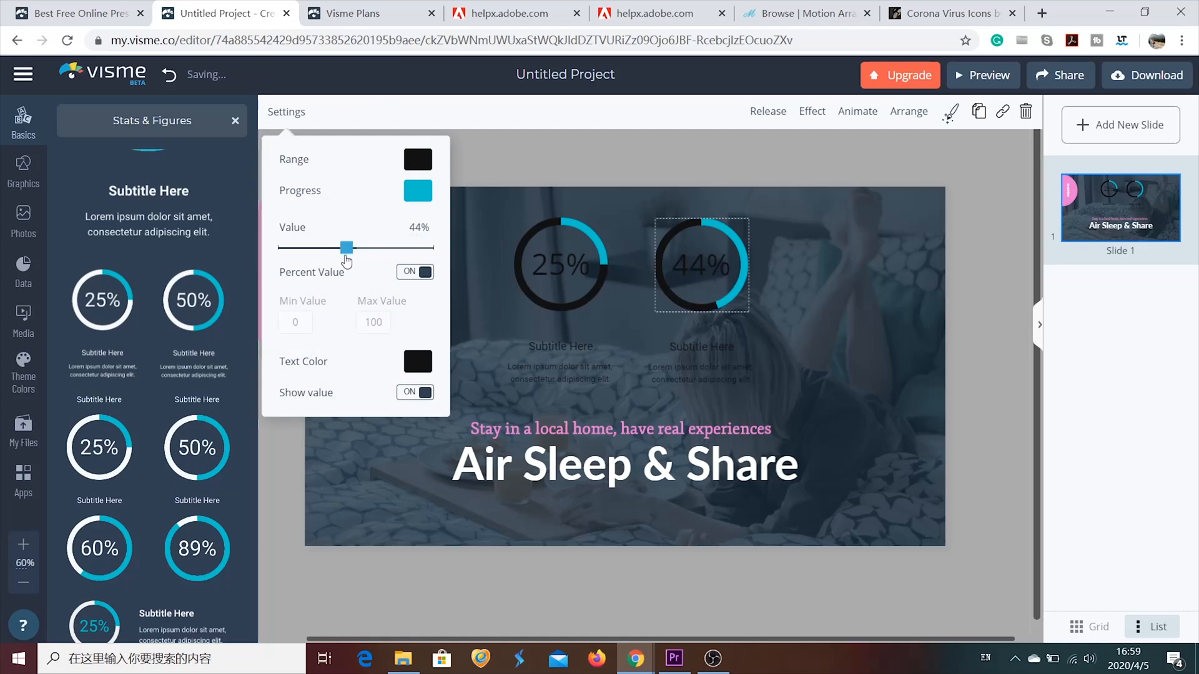
{"action": "left_click_drag", "start_coordinate": [346, 248], "coordinate": [374, 247]}
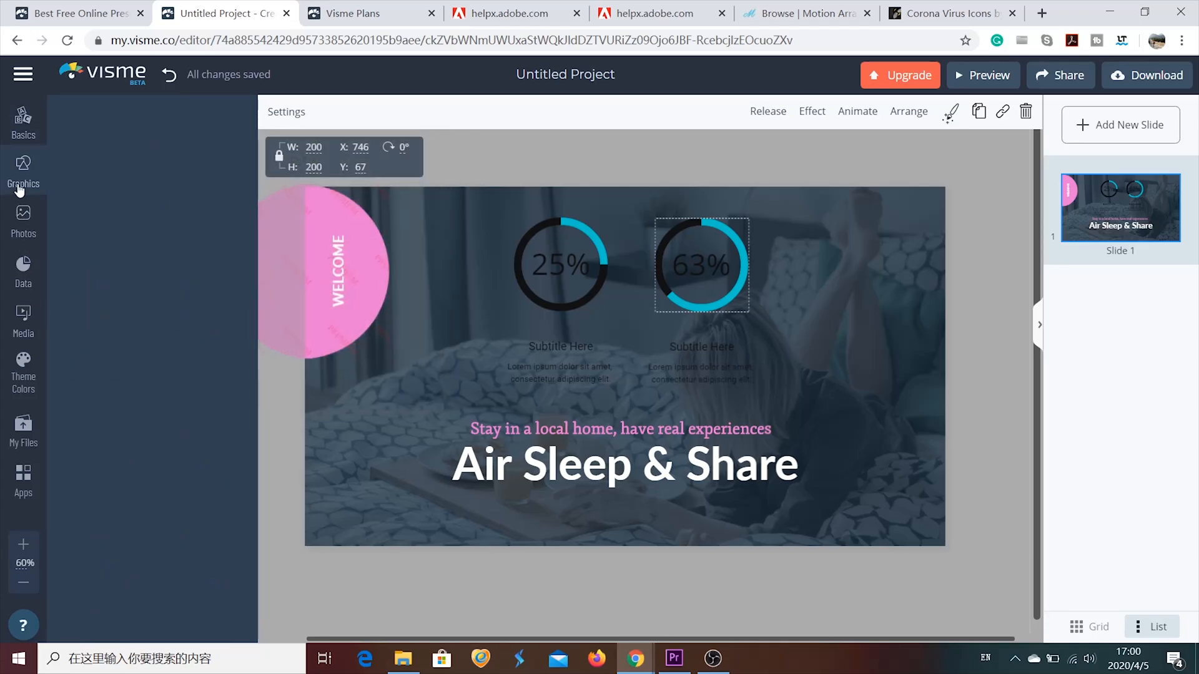
Step: Browse the Graphics library's Gestures illustrations and the free Photos
{"action": "left_click", "coordinate": [22, 172]}
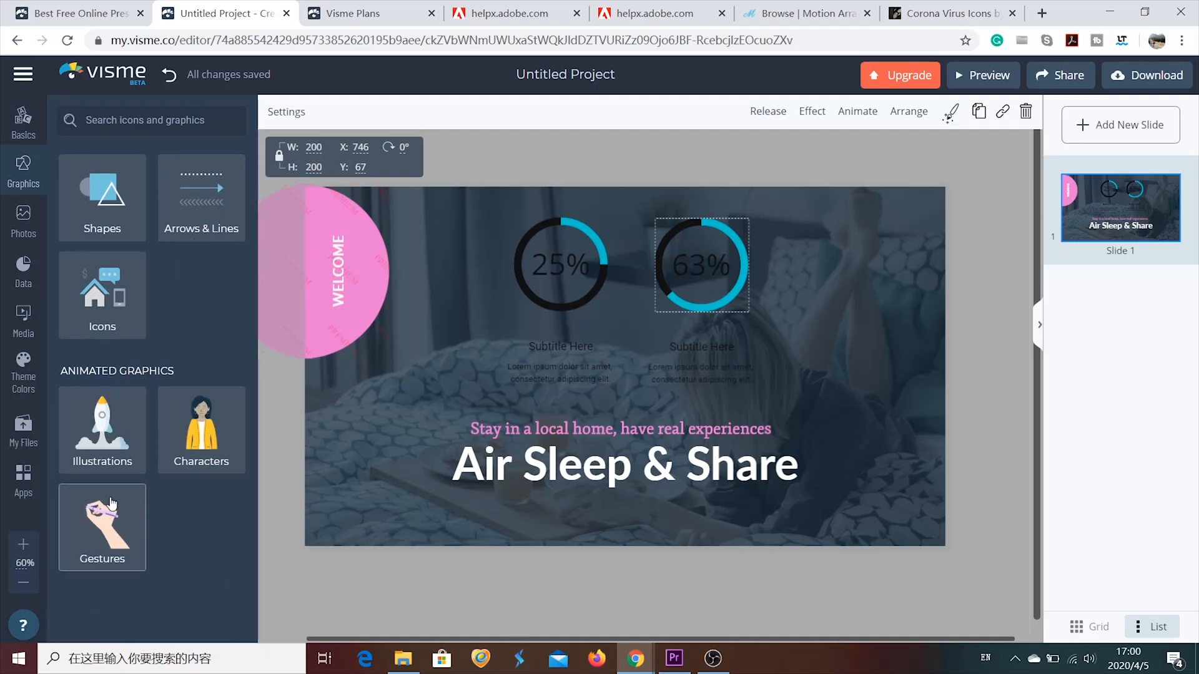
{"action": "left_click", "coordinate": [101, 526]}
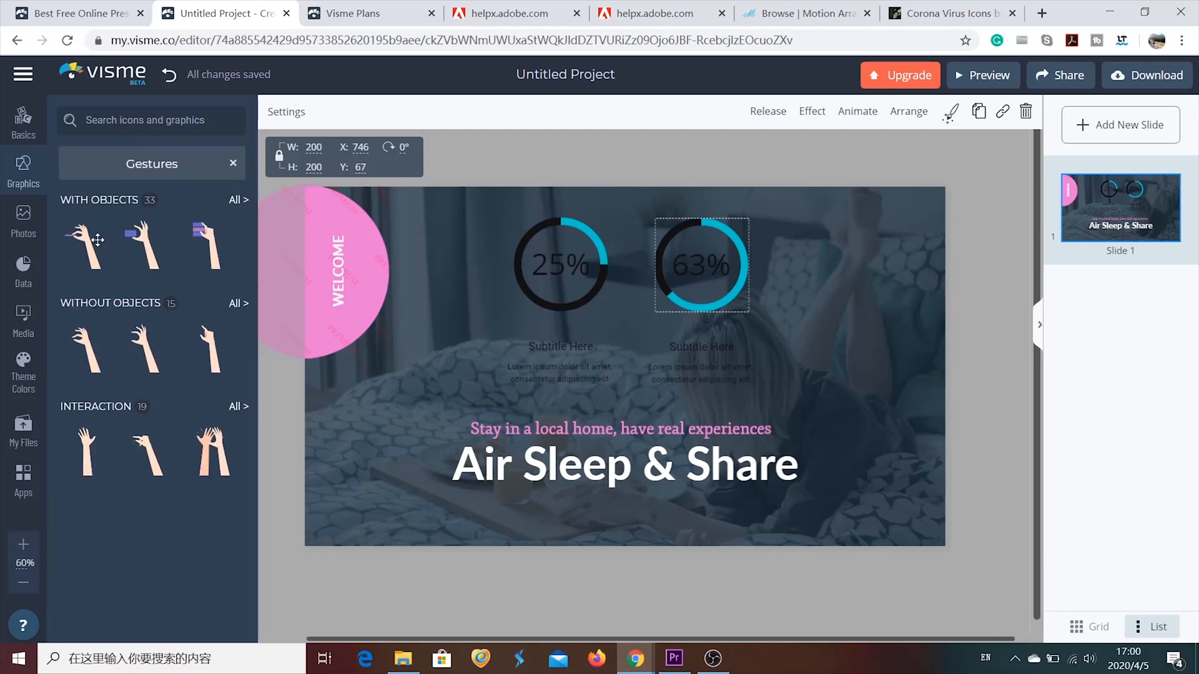
{"action": "mouse_move", "coordinate": [22, 431]}
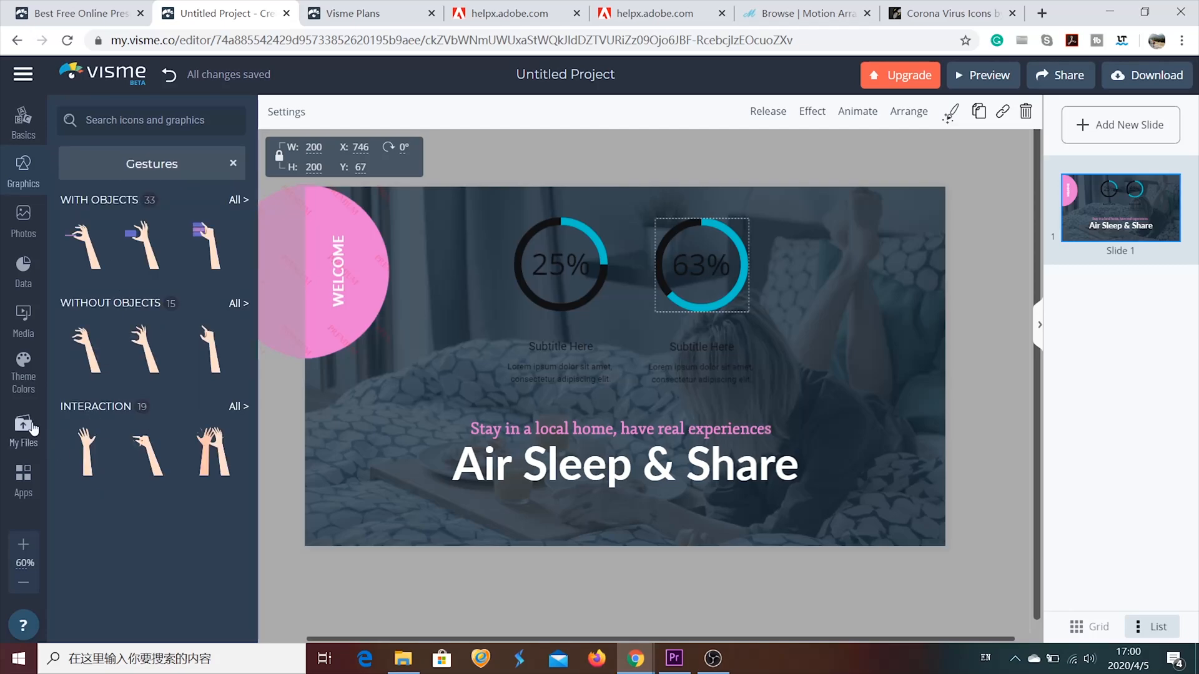
{"action": "left_click", "coordinate": [22, 220]}
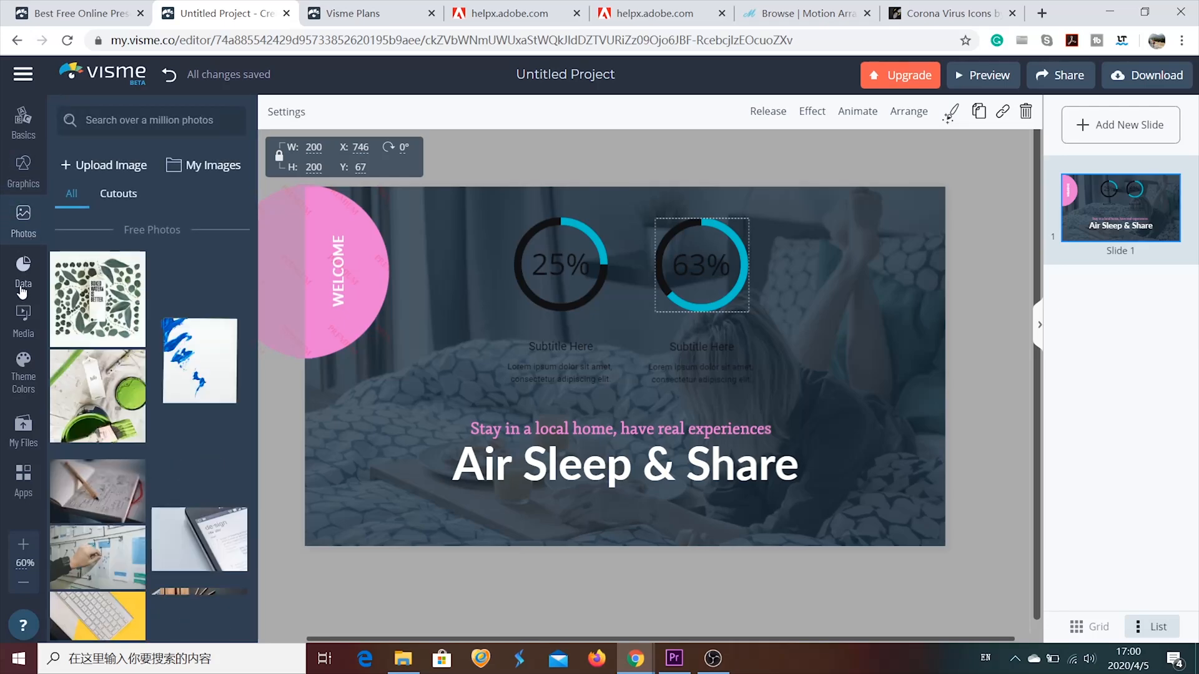
Step: Browse the Data widgets, then show the Media options for videos, embeds and audio
{"action": "left_click", "coordinate": [23, 271]}
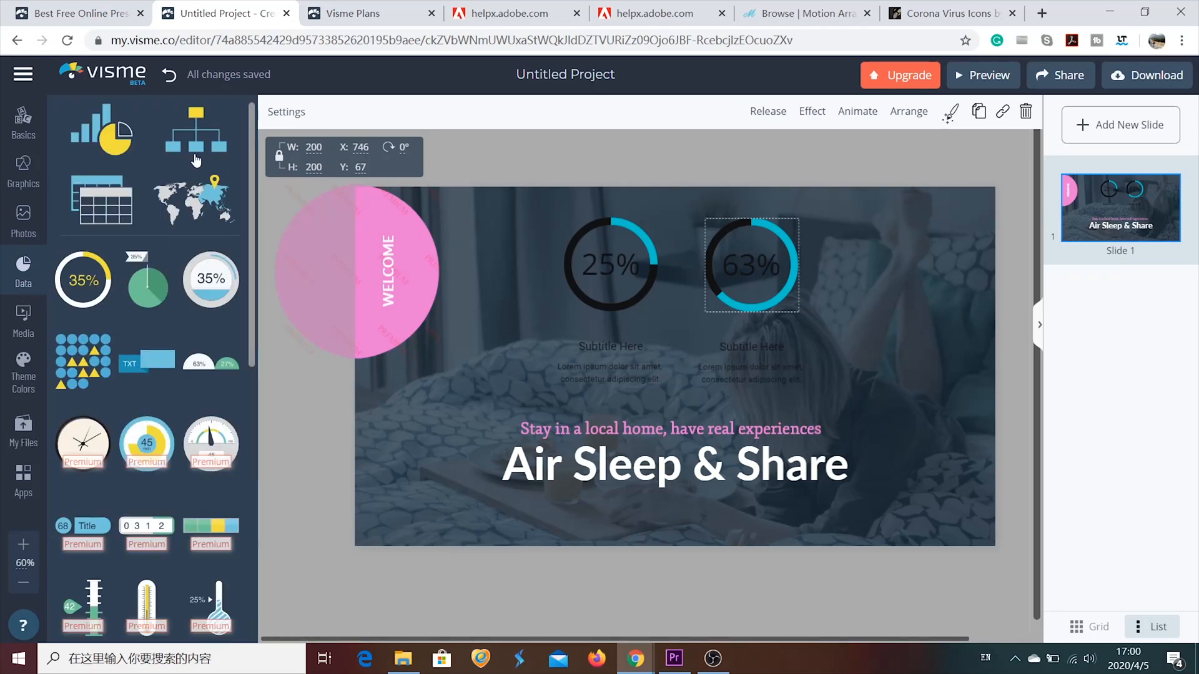
{"action": "scroll", "scroll_direction": "down", "scroll_amount": 3}
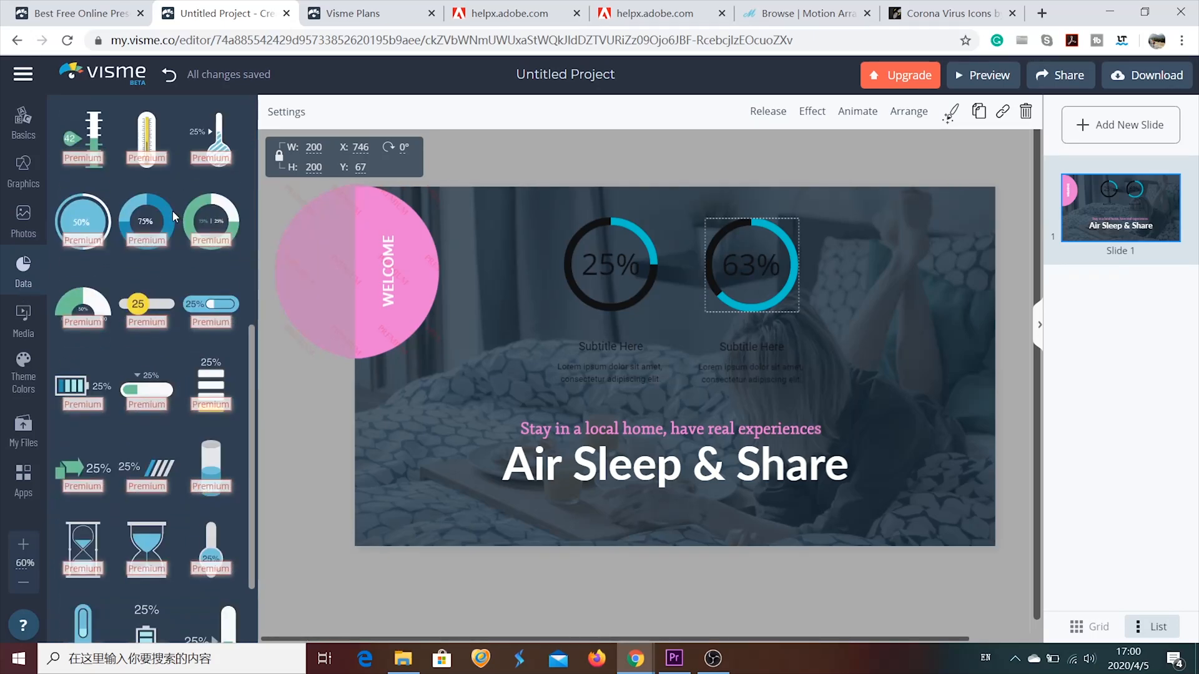
{"action": "left_click", "coordinate": [23, 320]}
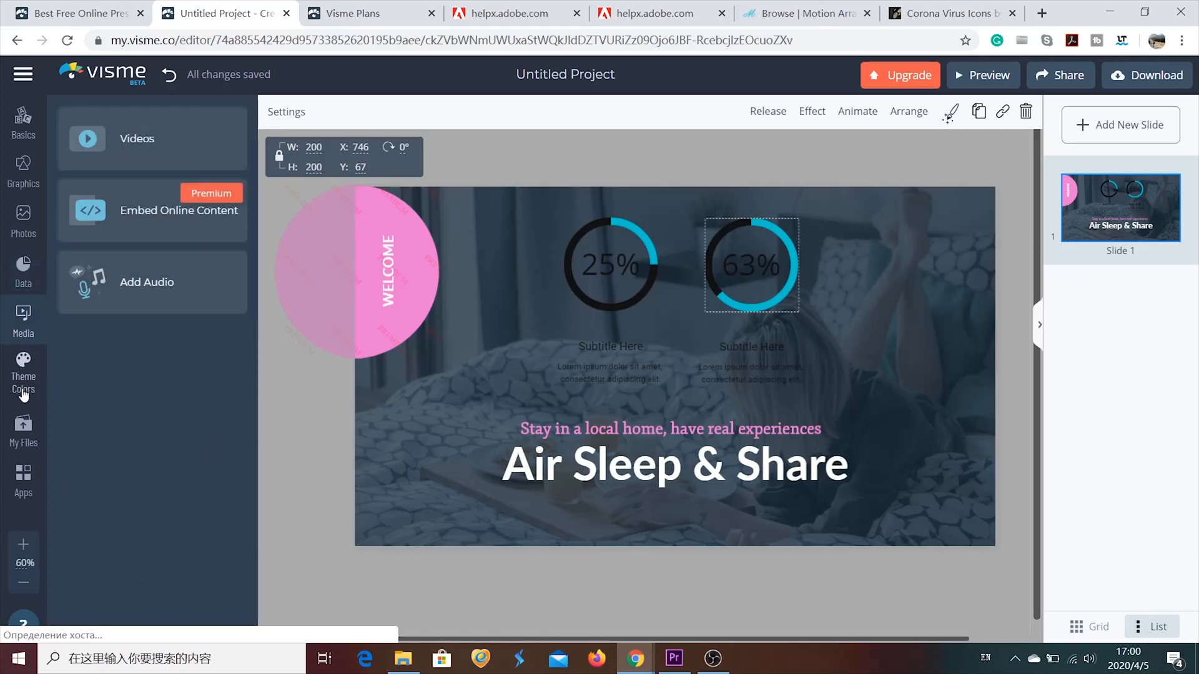
Step: Cycle through colour themes and settle on Rainforest, giving the slide orange, grey and teal accents
{"action": "left_click", "coordinate": [22, 374]}
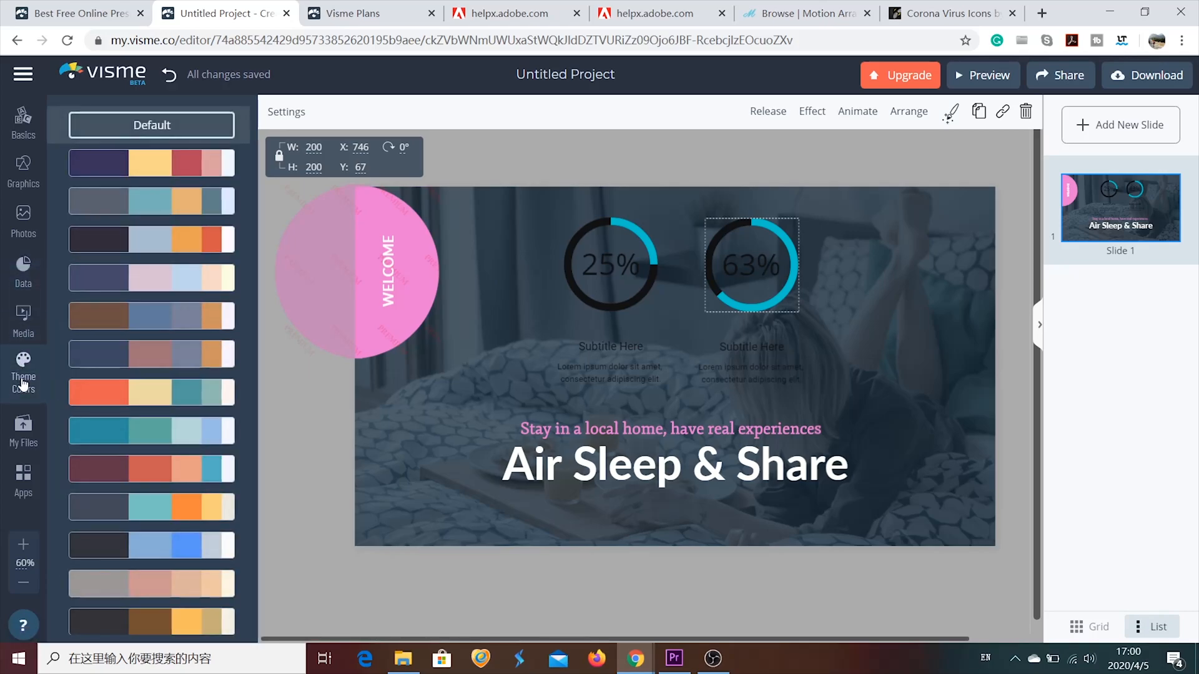
{"action": "left_click", "coordinate": [151, 163]}
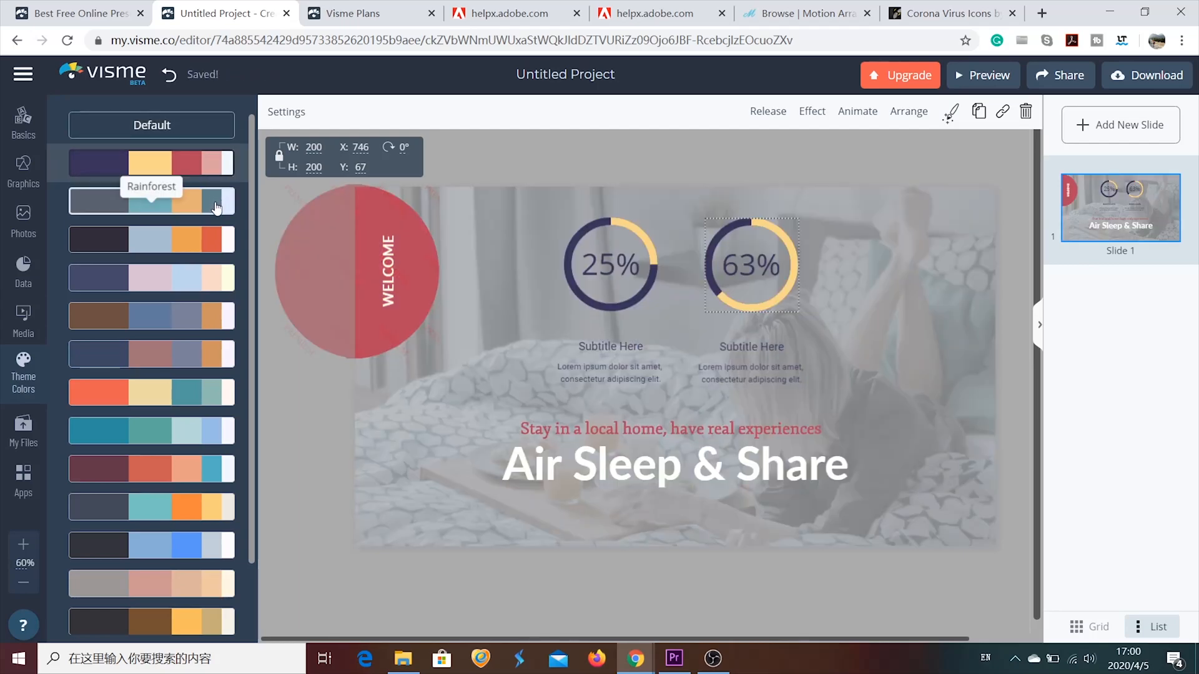
{"action": "left_click", "coordinate": [151, 201]}
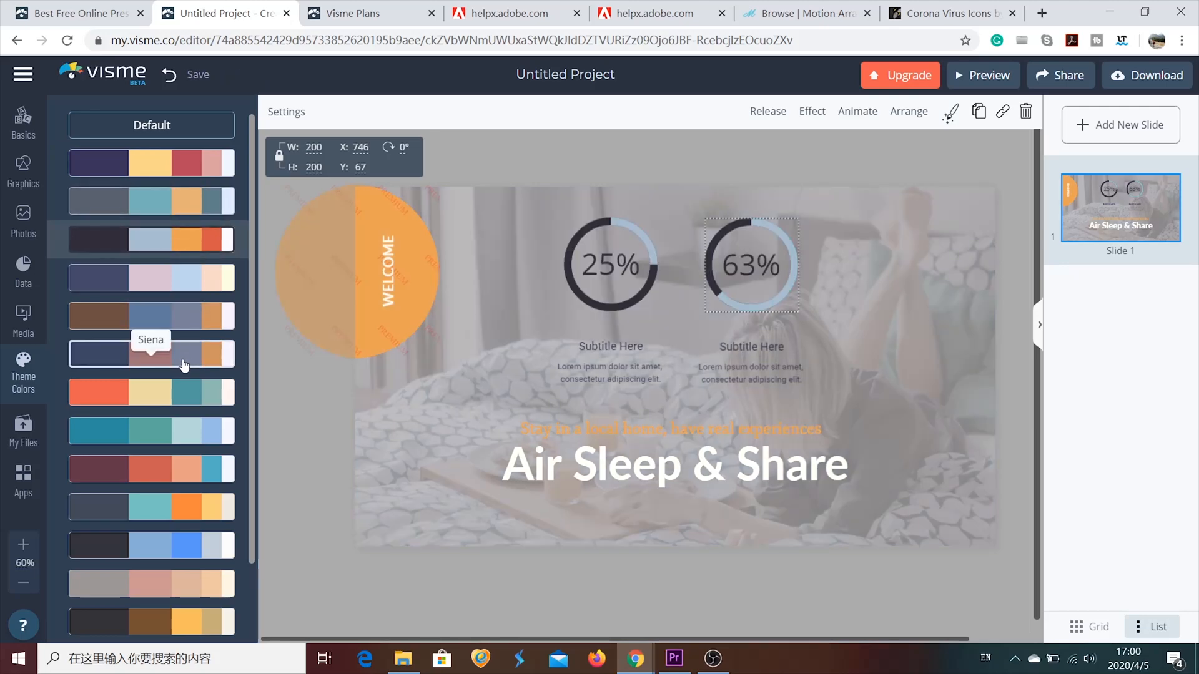
{"action": "left_click", "coordinate": [151, 163]}
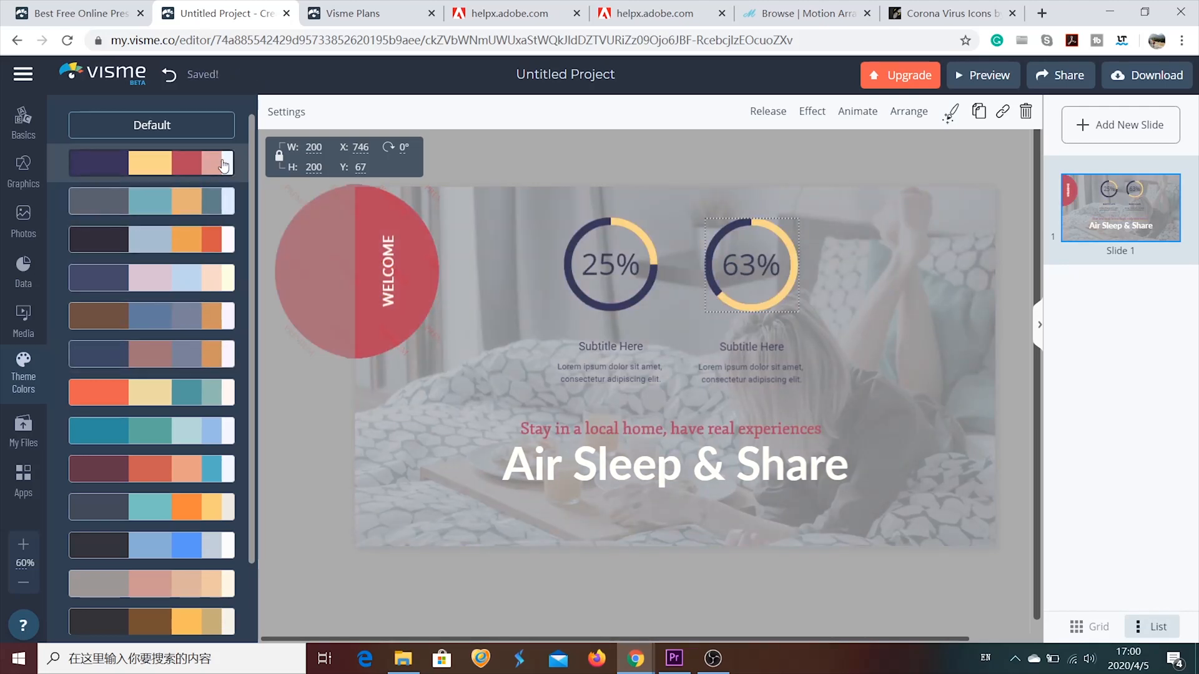
{"action": "left_click", "coordinate": [151, 201]}
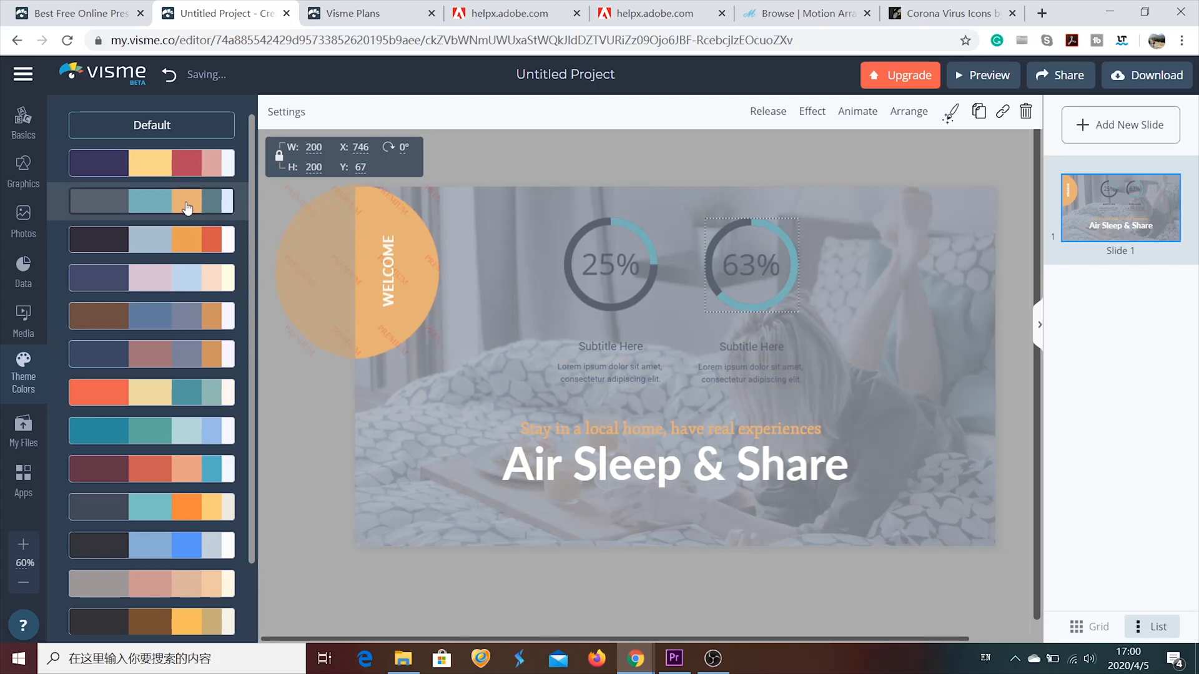
{"action": "mouse_move", "coordinate": [23, 493]}
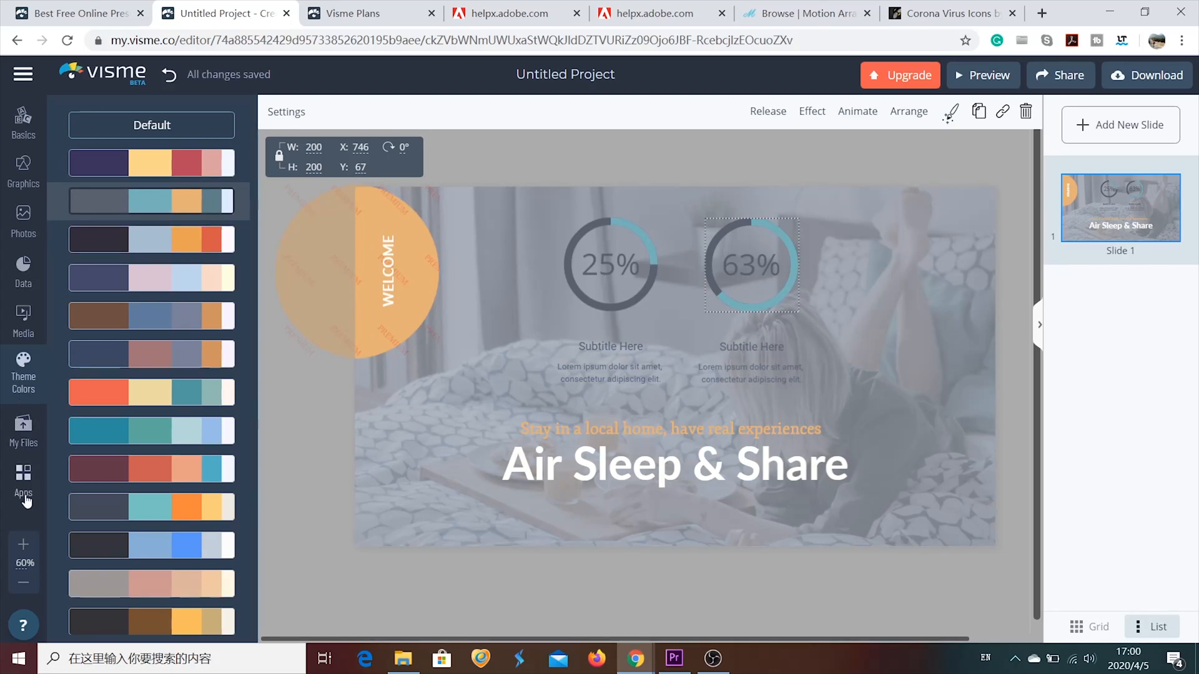
Step: Return to the Basics content blocks with the slide list back in view
{"action": "left_click", "coordinate": [22, 123]}
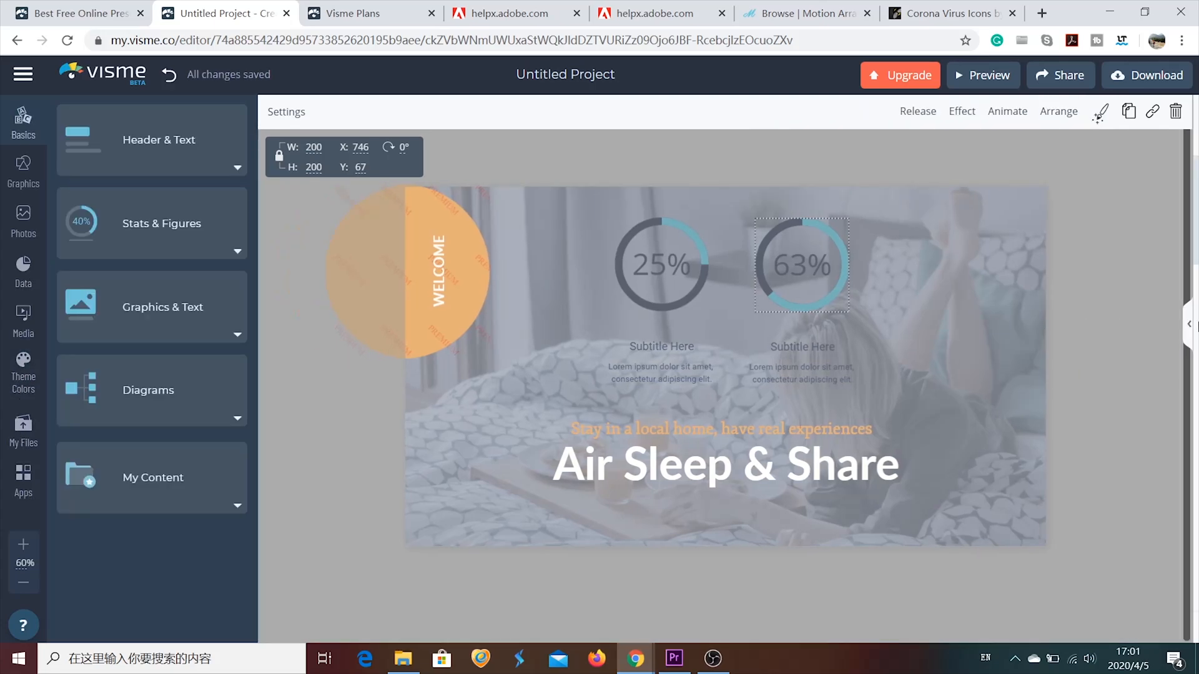
{"action": "left_click", "coordinate": [1190, 324]}
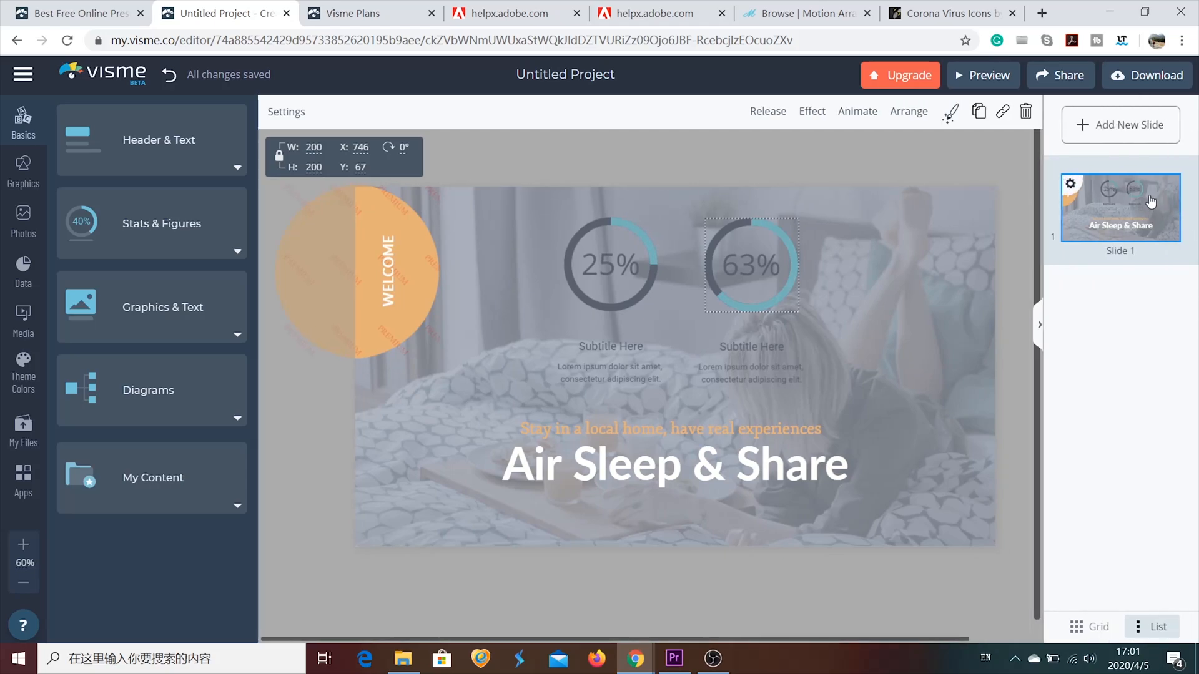
{"action": "left_click", "coordinate": [1119, 125]}
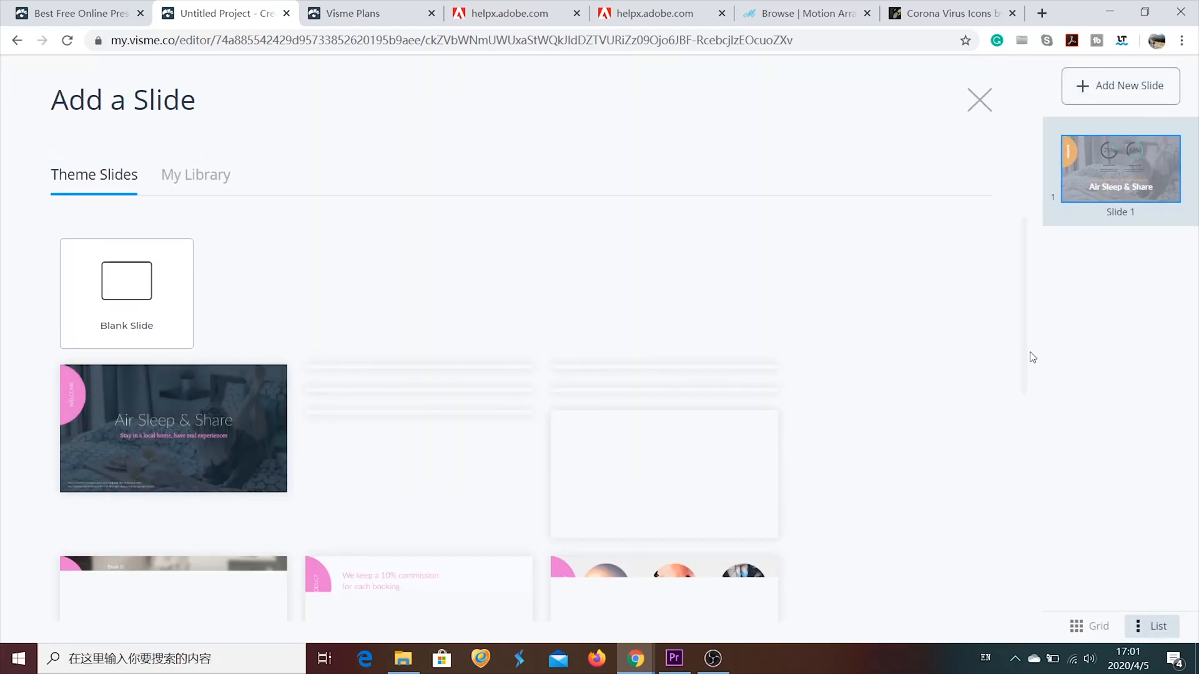
{"action": "scroll", "scroll_direction": "down", "scroll_amount": 3}
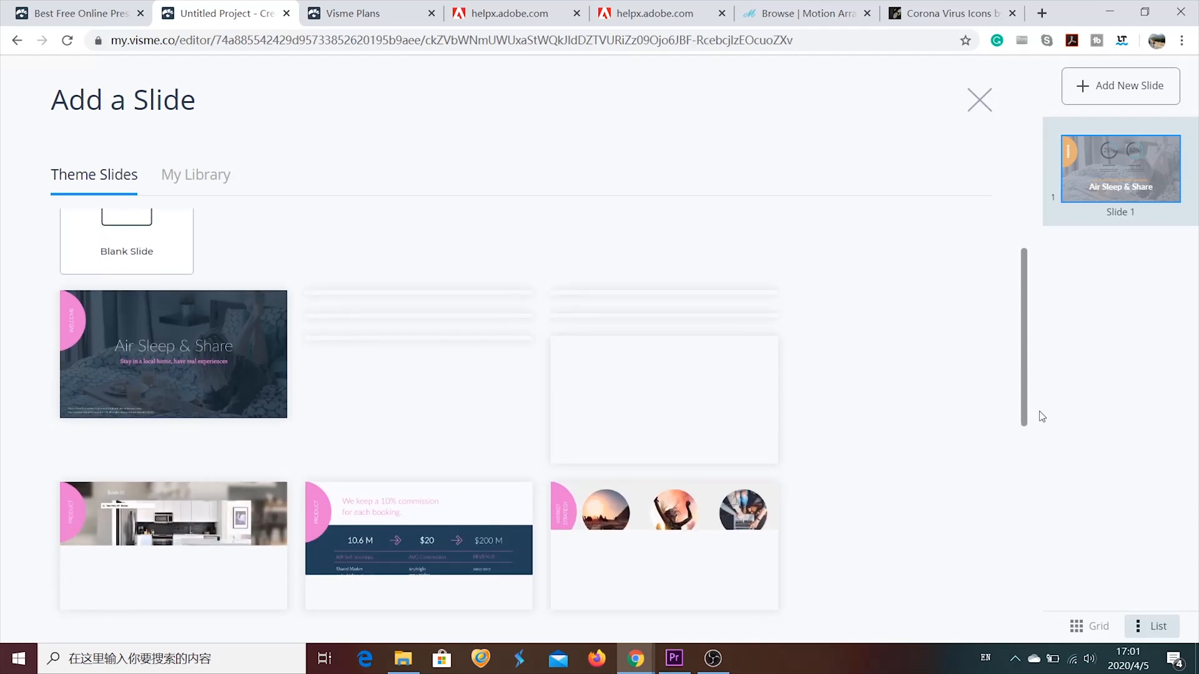
{"action": "scroll", "scroll_direction": "down", "scroll_amount": 3}
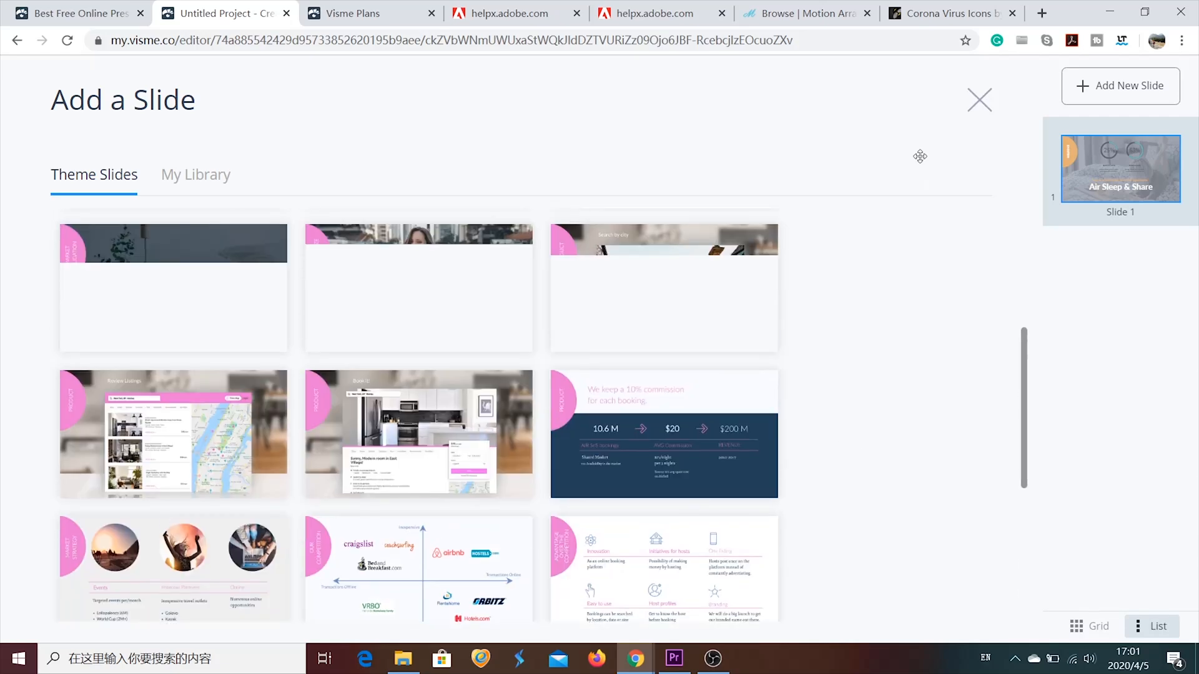
{"action": "left_click", "coordinate": [979, 100]}
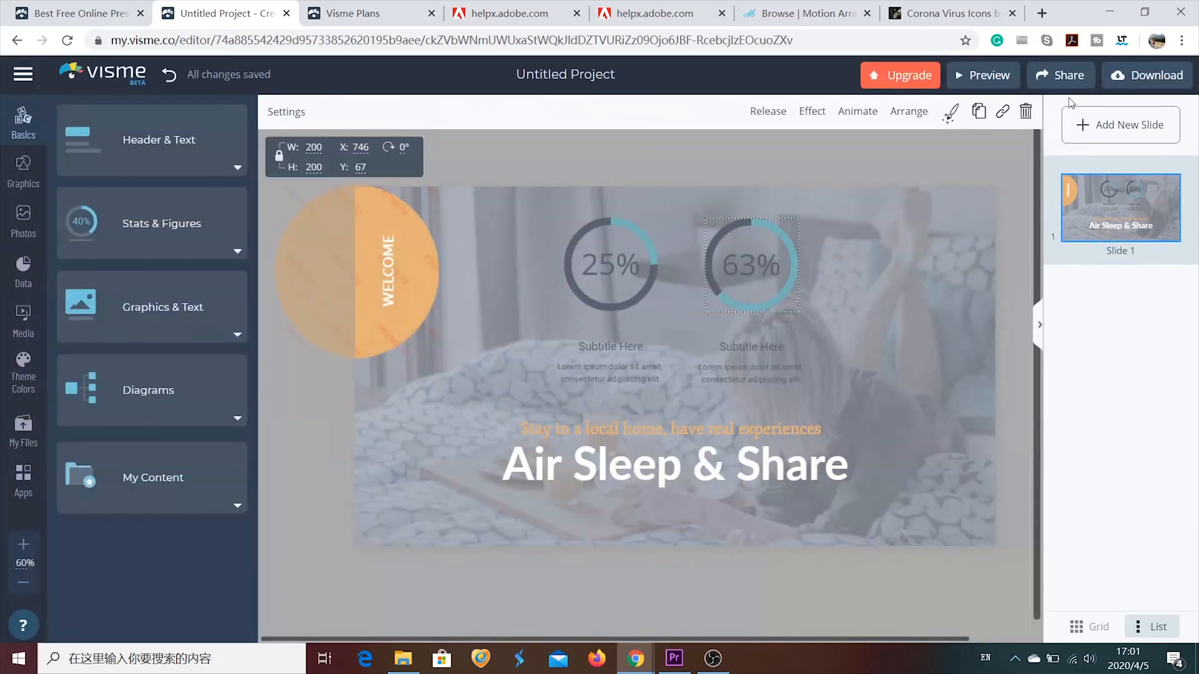
Step: Show the Download options offering image, PDF, video and offline presentation formats
{"action": "left_click", "coordinate": [1145, 75]}
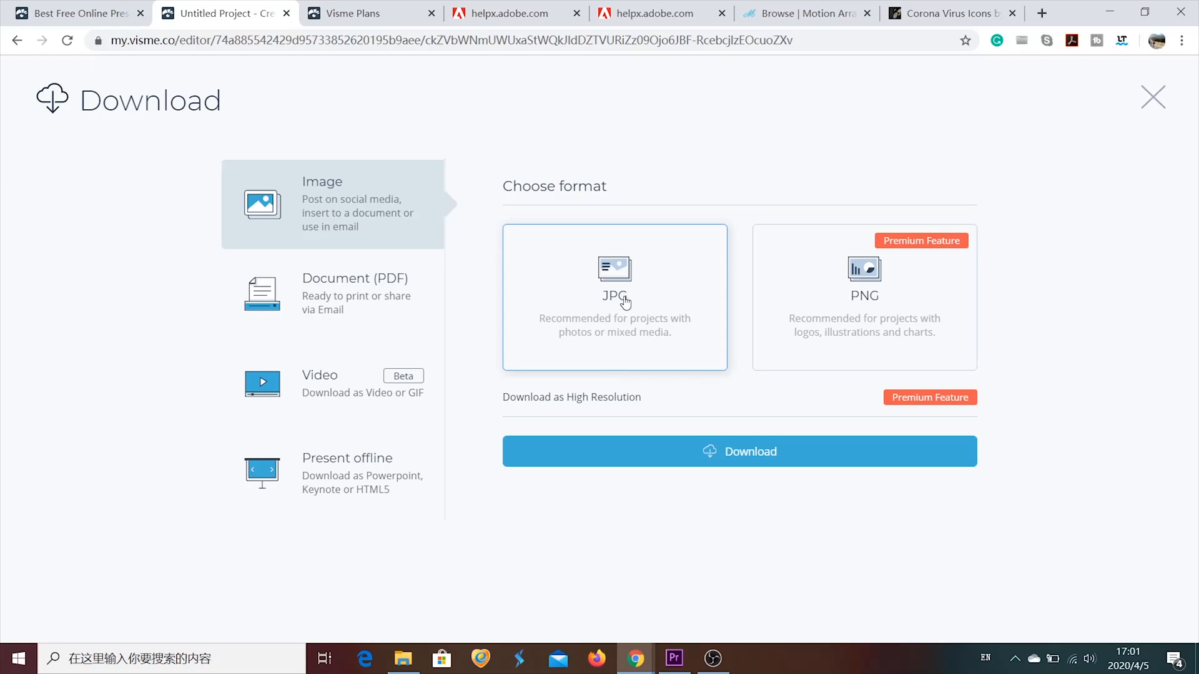
{"action": "mouse_move", "coordinate": [386, 392]}
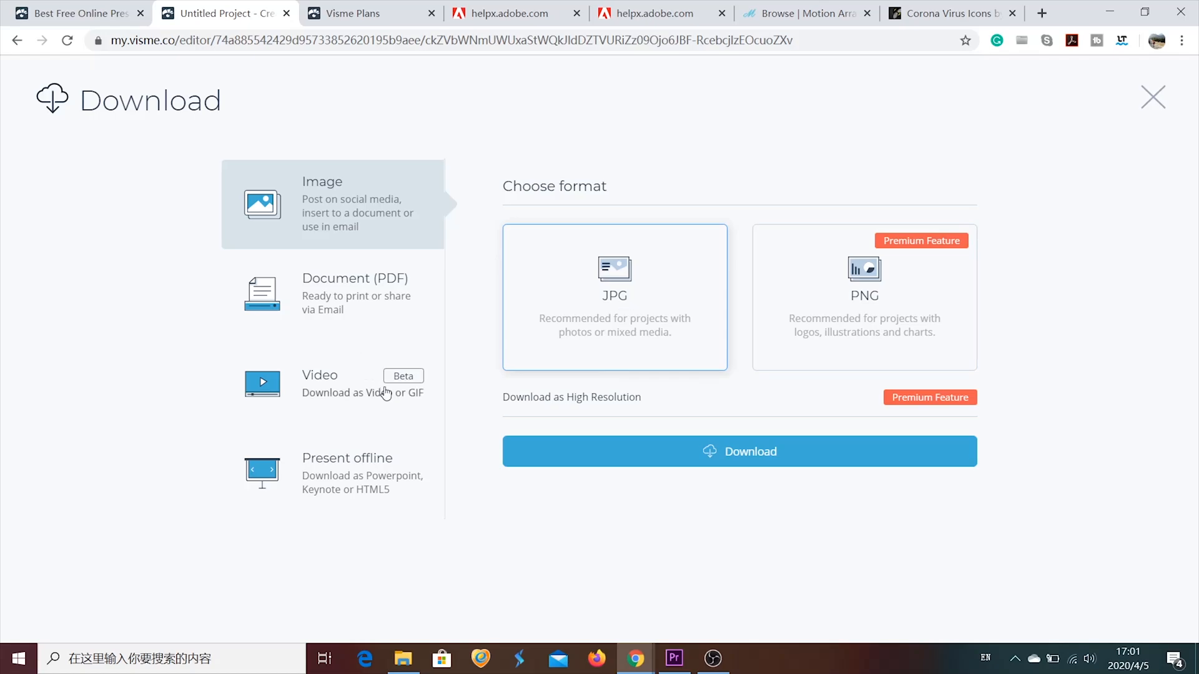
{"action": "mouse_move", "coordinate": [765, 157]}
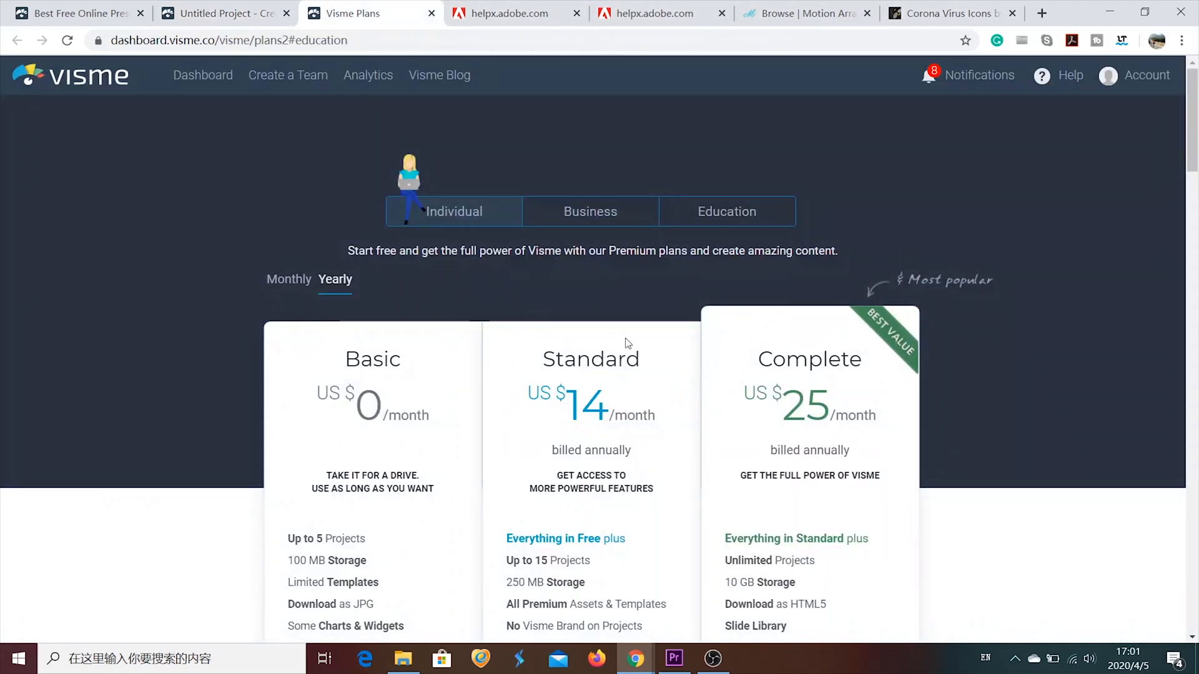
Step: Scroll the Plans page down to the Compare Plan Features table for Basic, Standard and Complete
{"action": "scroll", "scroll_direction": "down", "scroll_amount": 3}
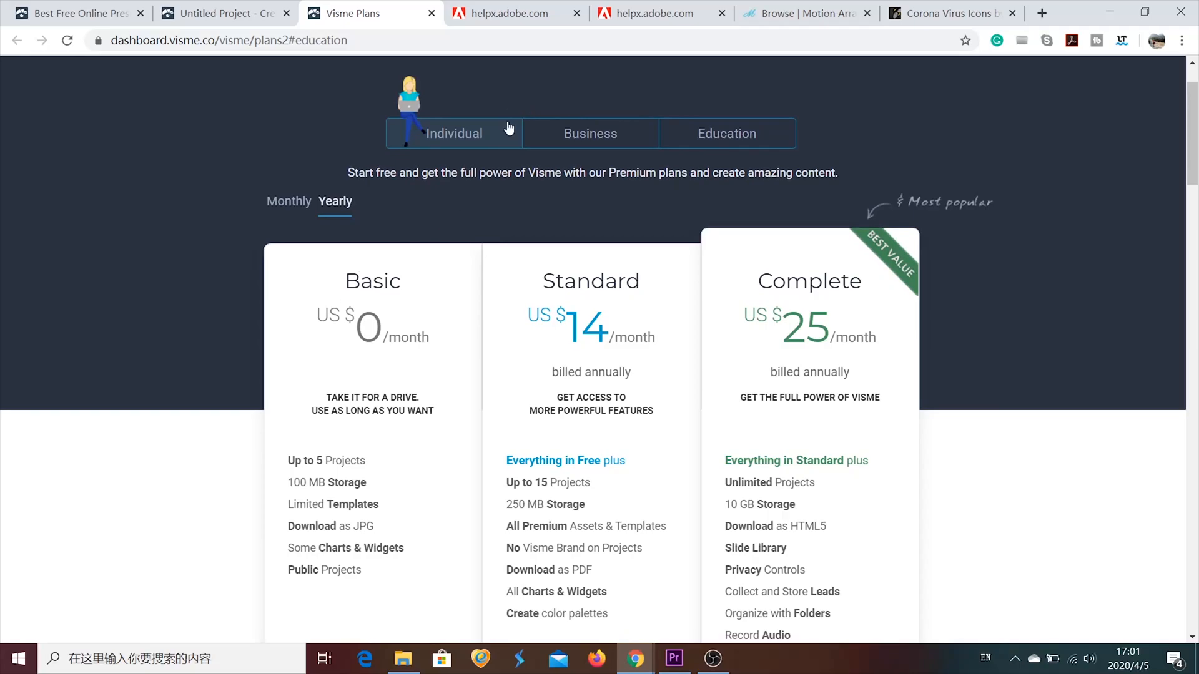
{"action": "scroll", "scroll_direction": "down", "scroll_amount": 3}
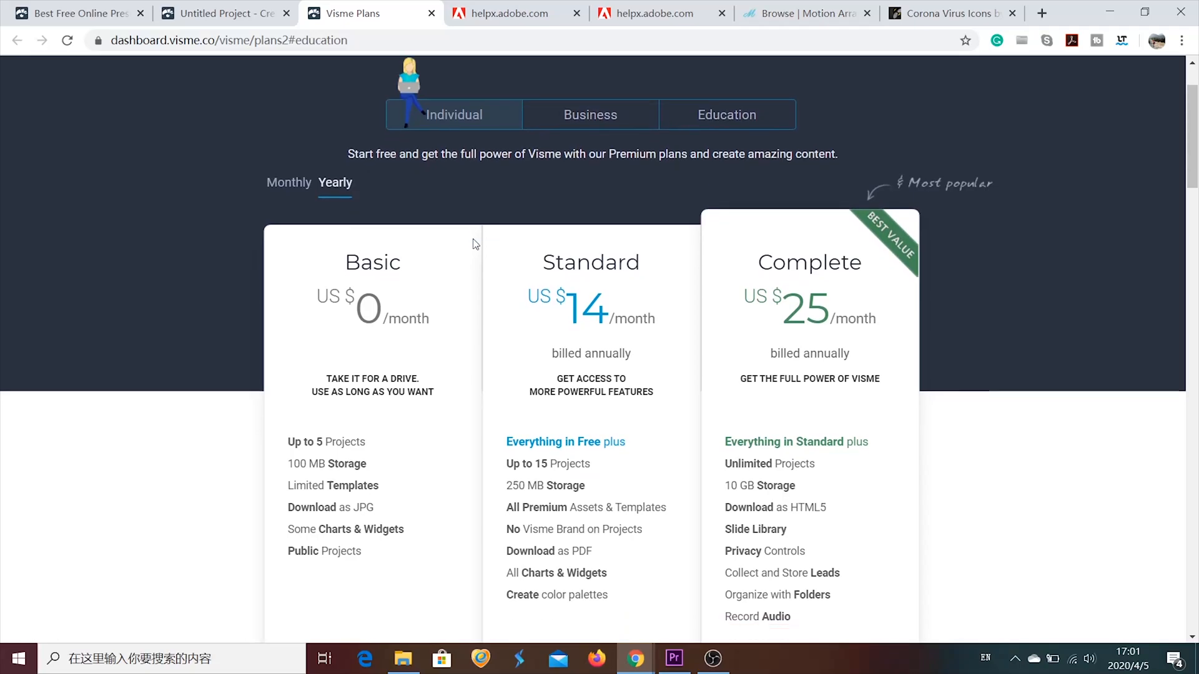
{"action": "scroll", "scroll_direction": "down", "scroll_amount": 3}
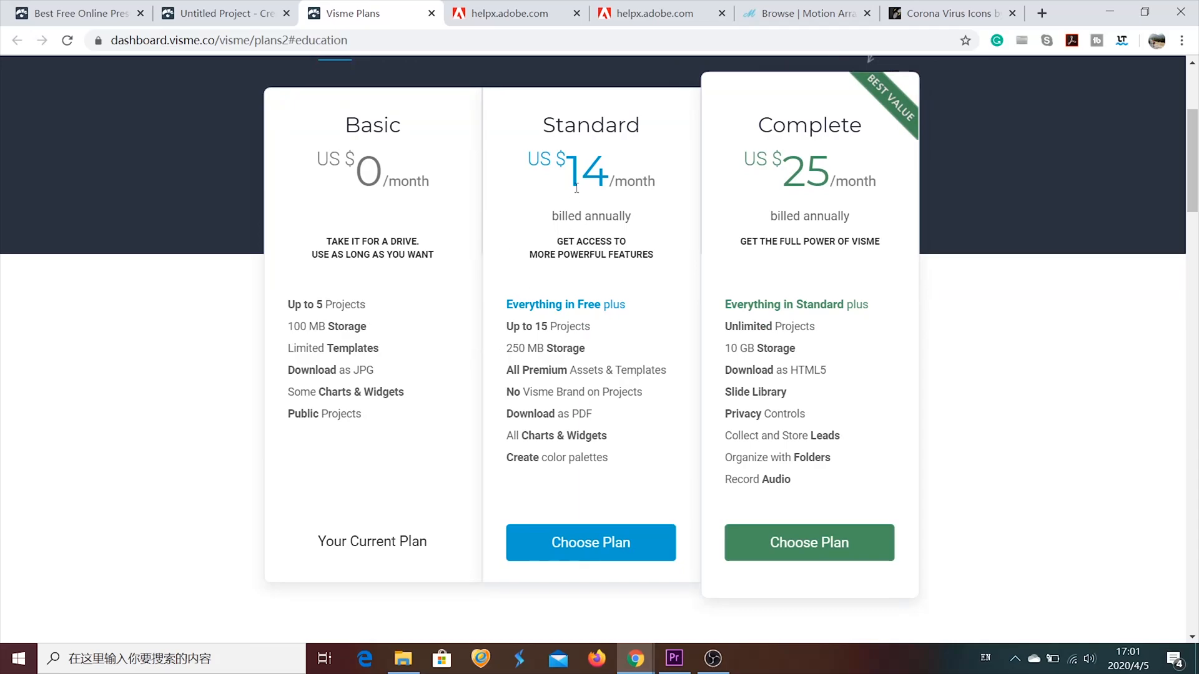
{"action": "scroll", "scroll_direction": "down", "scroll_amount": 3}
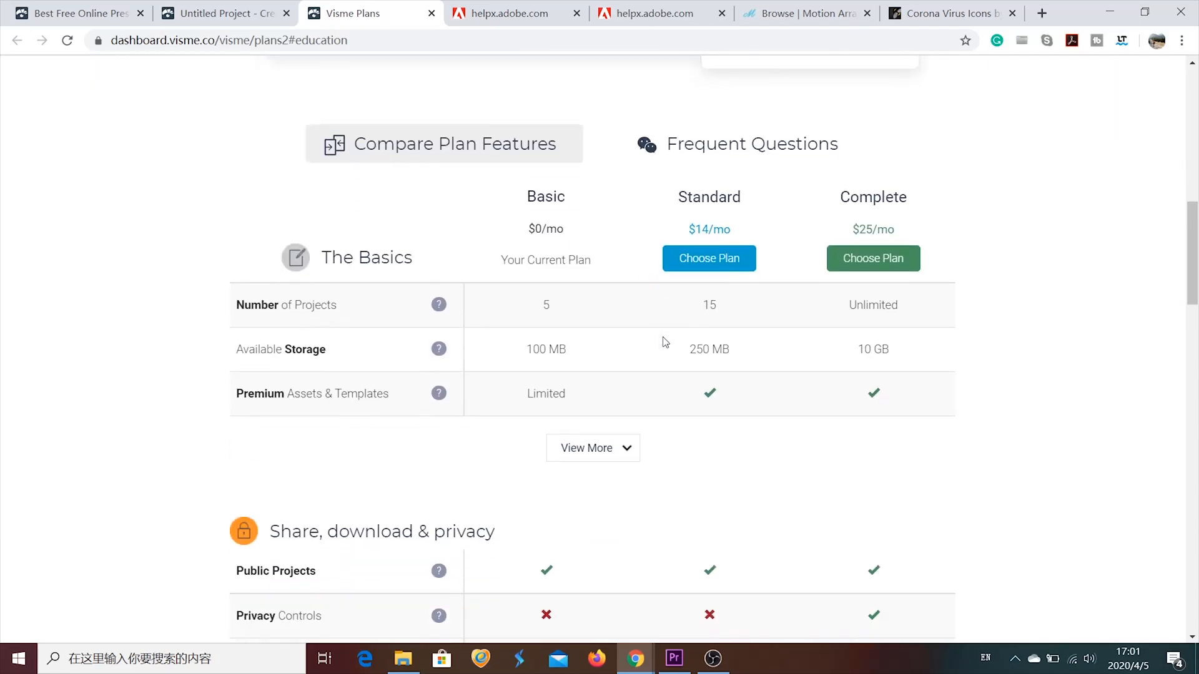